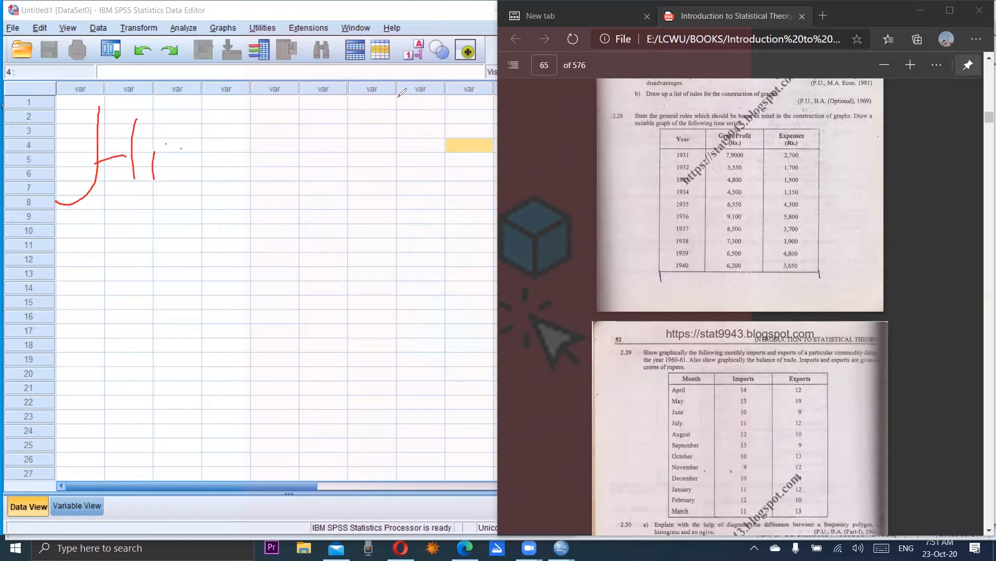
Create a new variable named Months in Variable View.
drag(159, 152, 238, 152)
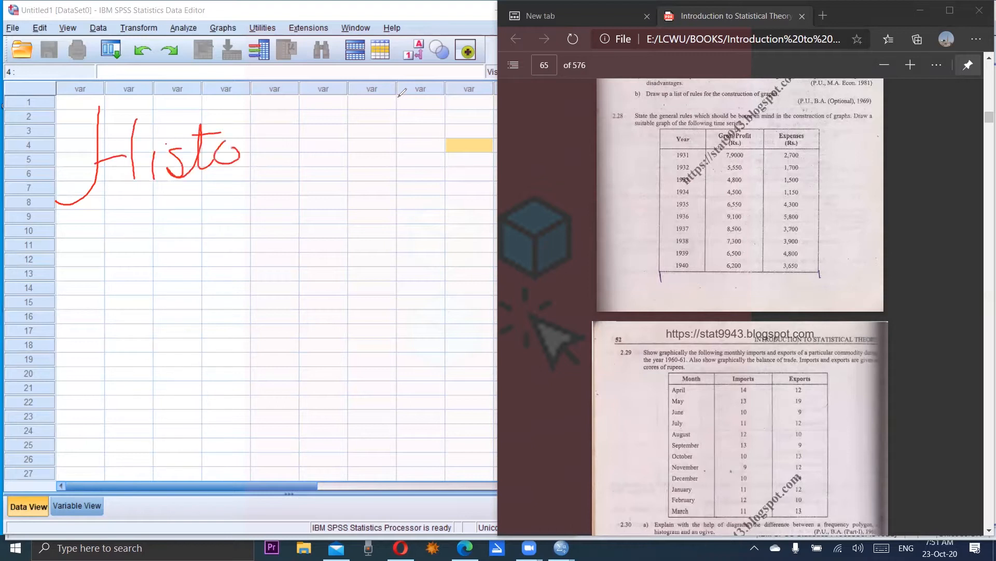
drag(241, 153, 324, 147)
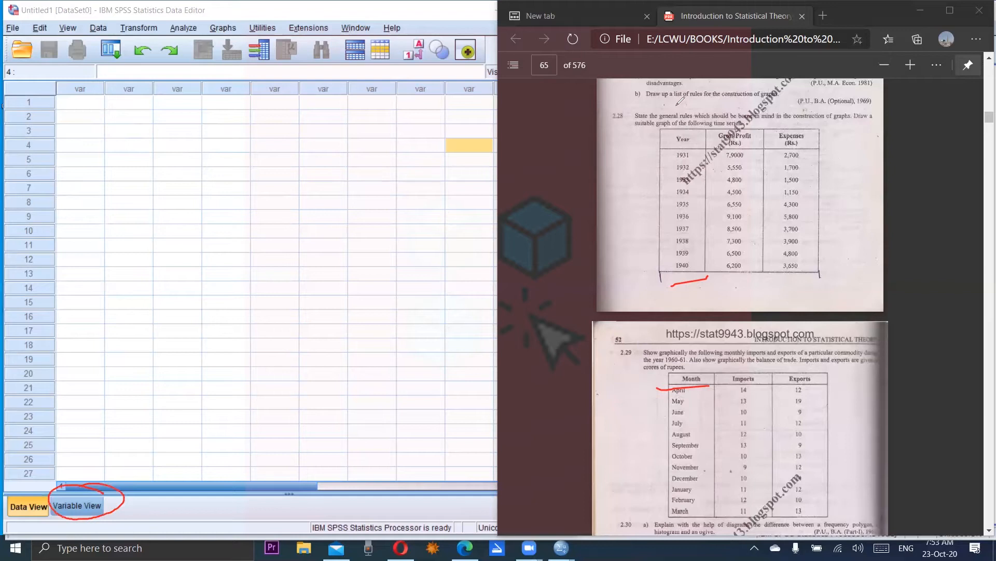
click(77, 505)
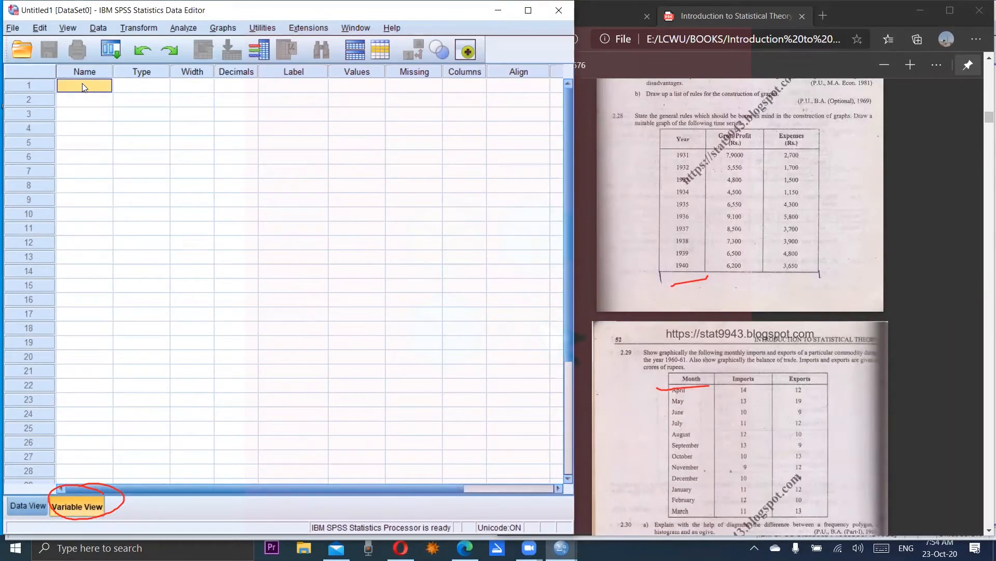
text(Months)
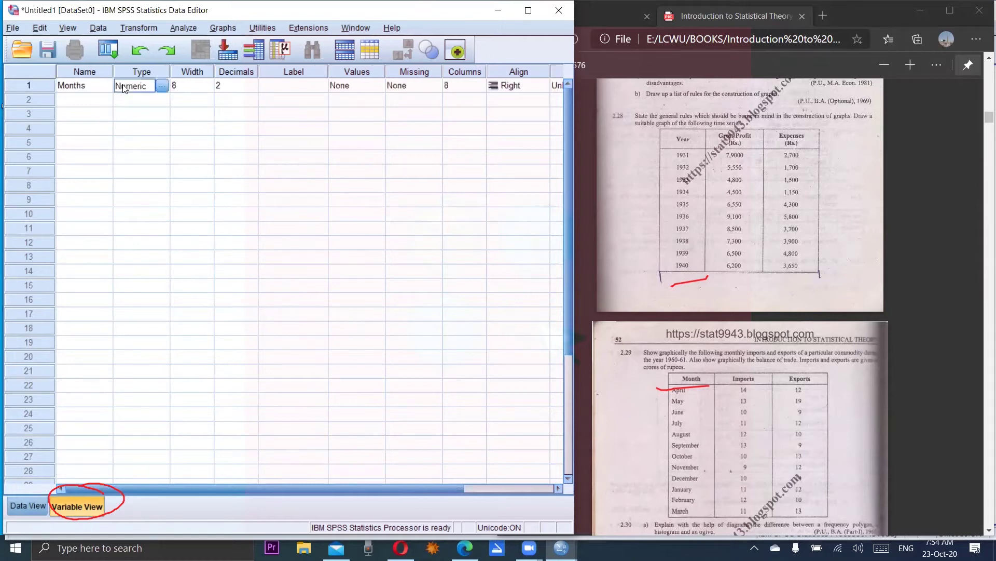
Give Months a Date type in 'January, February,...' format and set its measurement level.
click(161, 85)
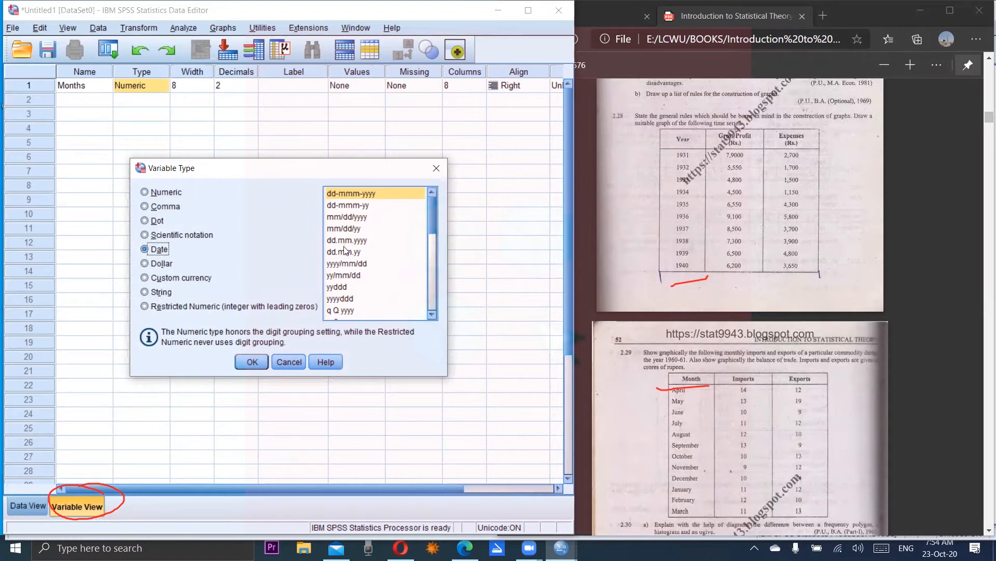
mouse_move(355, 258)
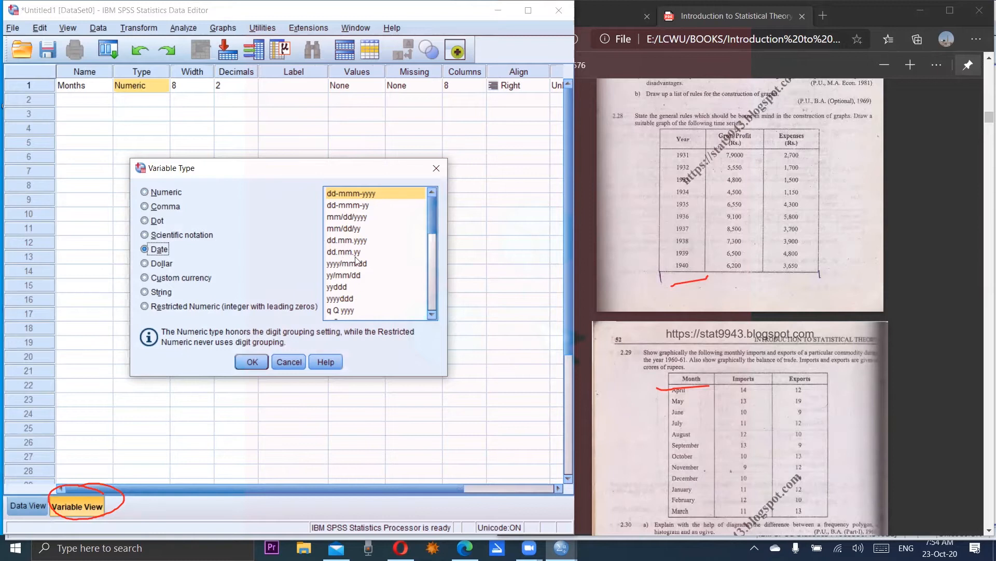
mouse_move(407, 292)
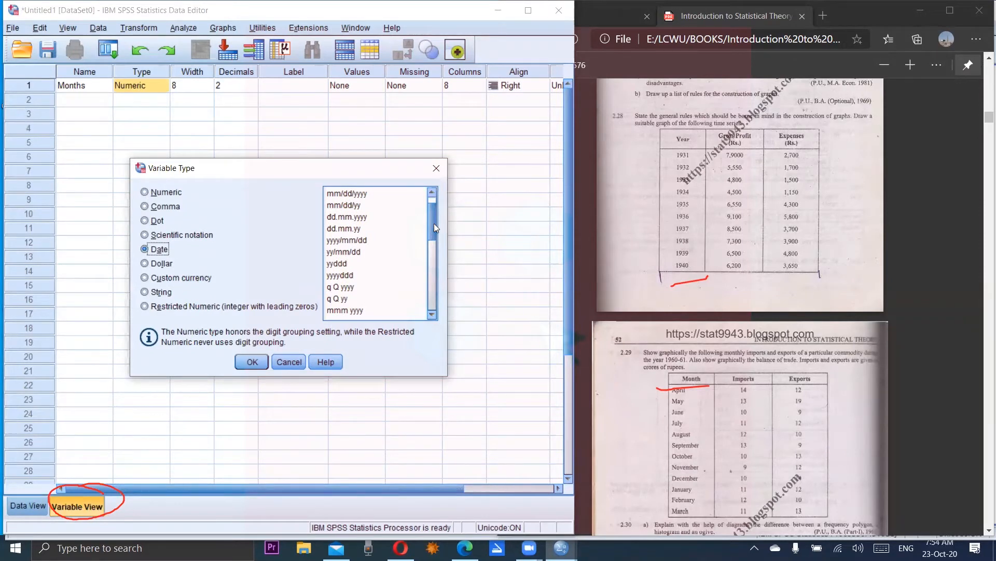
scroll(down, 3)
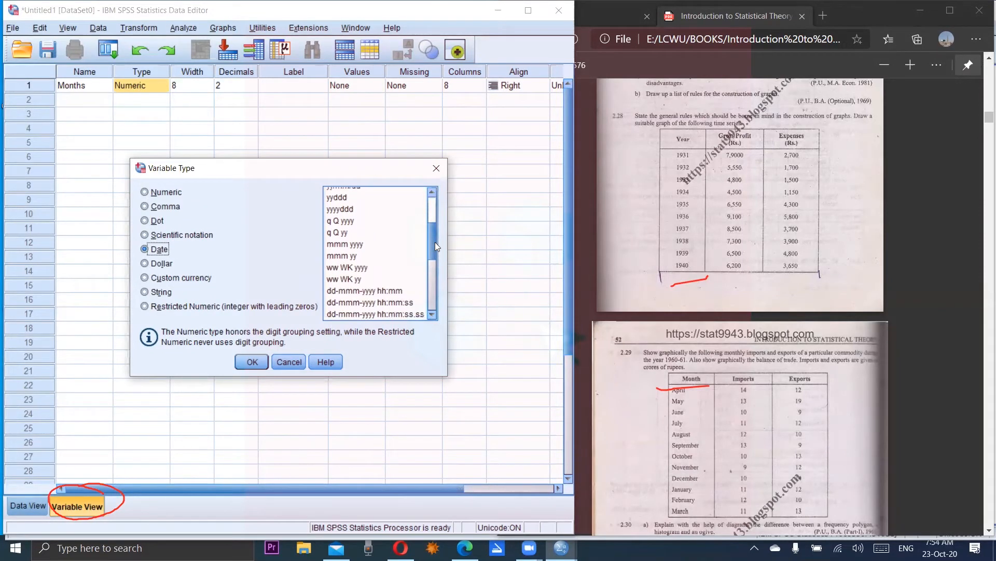
scroll(down, 3)
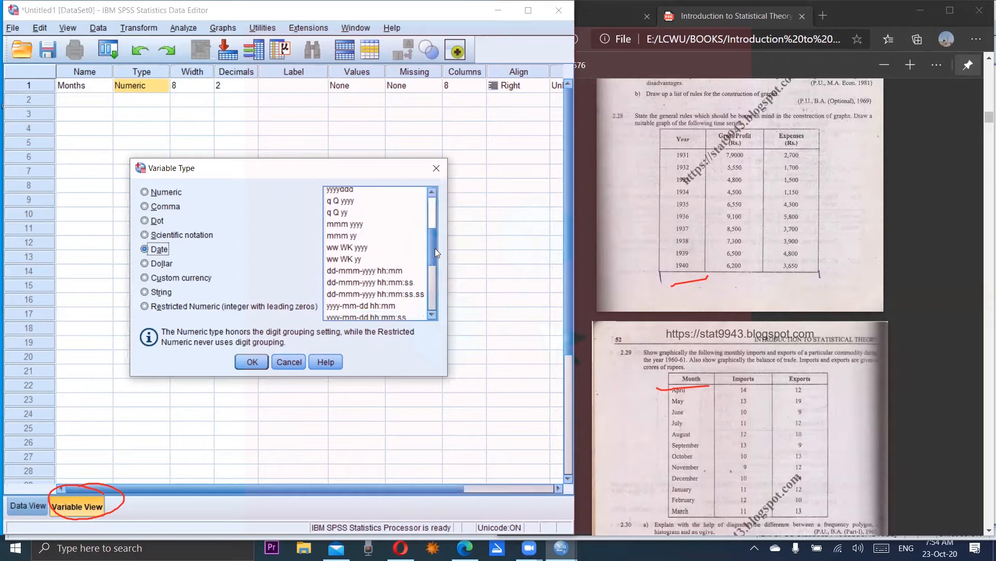
scroll(down, 3)
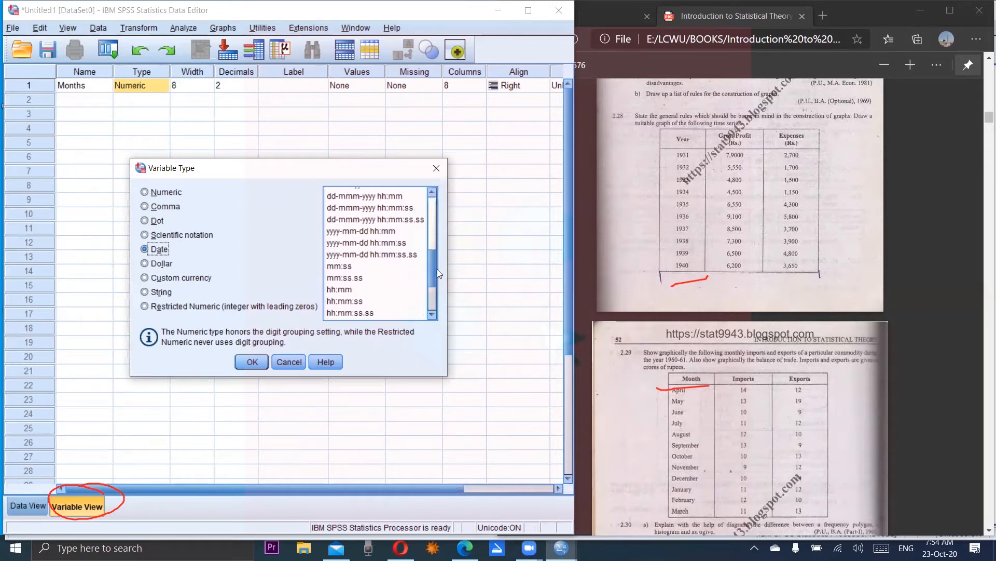
scroll(down, 3)
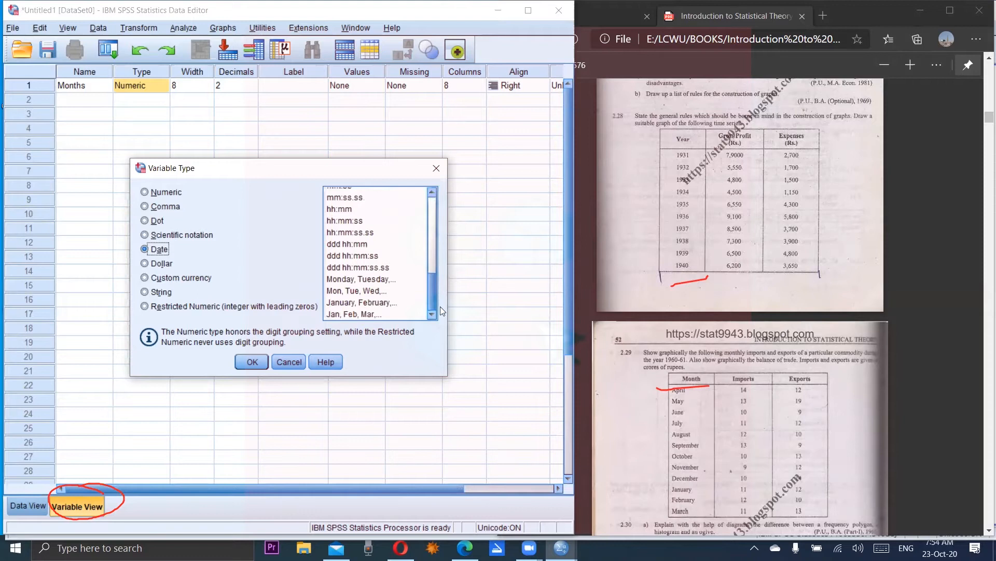
click(361, 302)
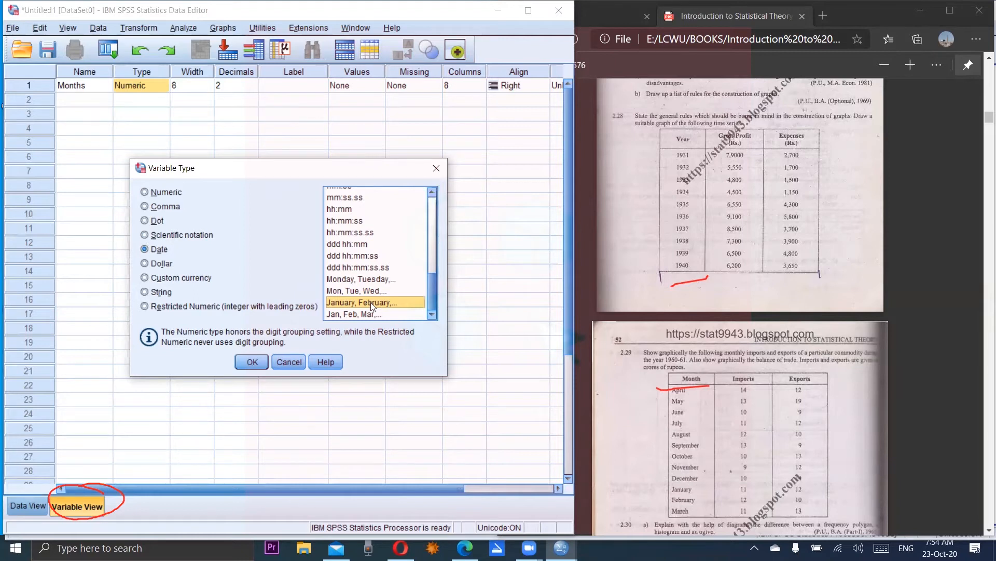
click(251, 361)
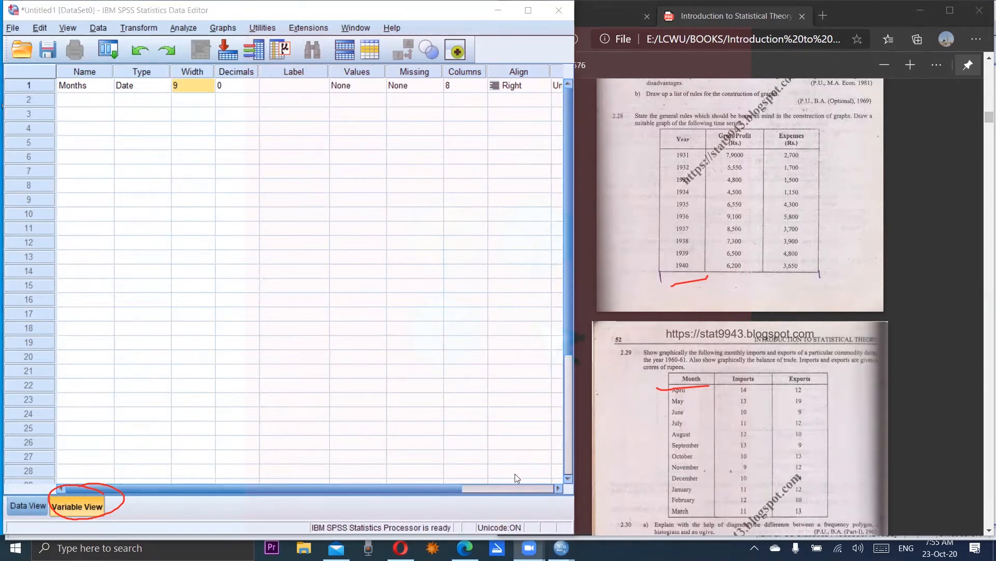
mouse_move(556, 491)
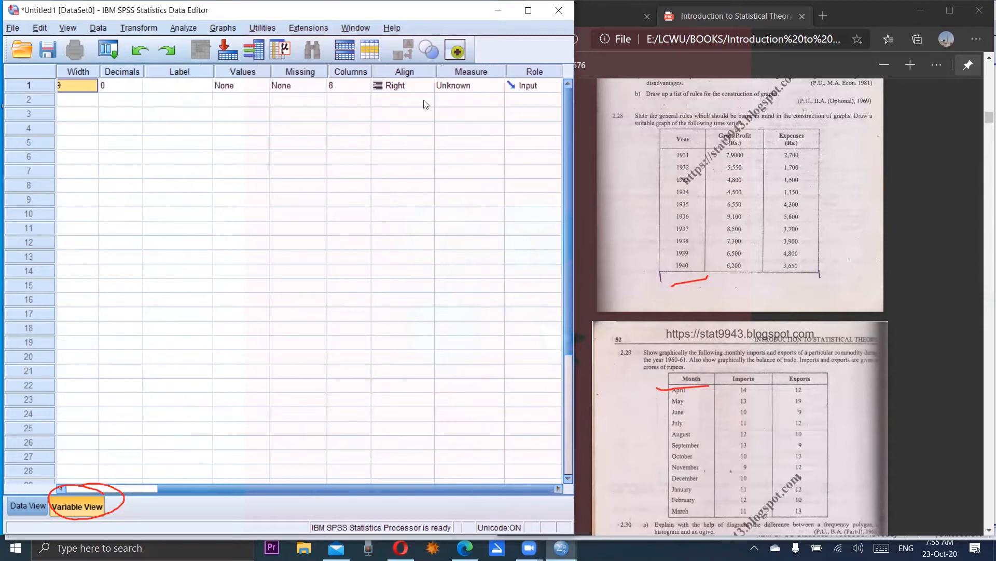
click(497, 85)
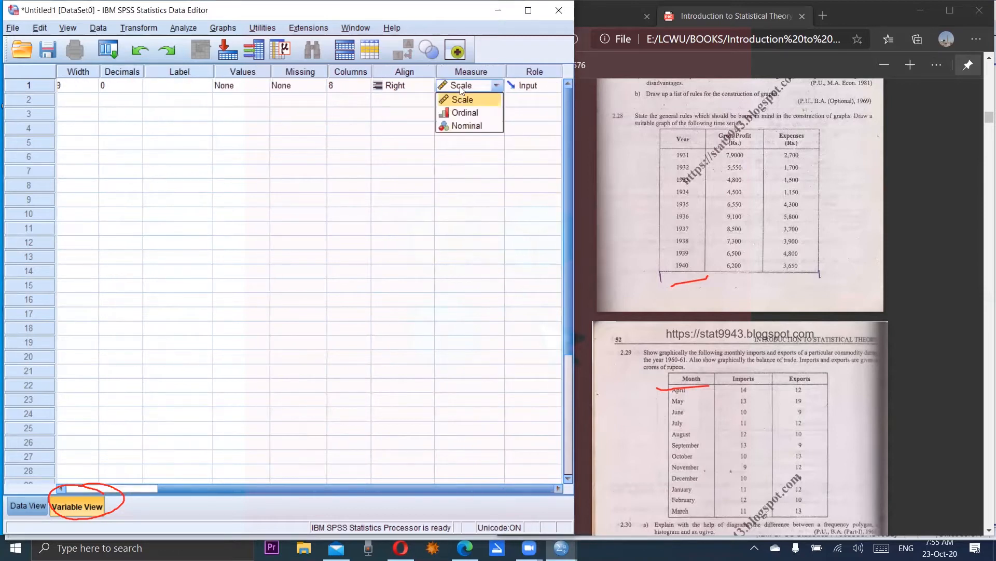
click(466, 125)
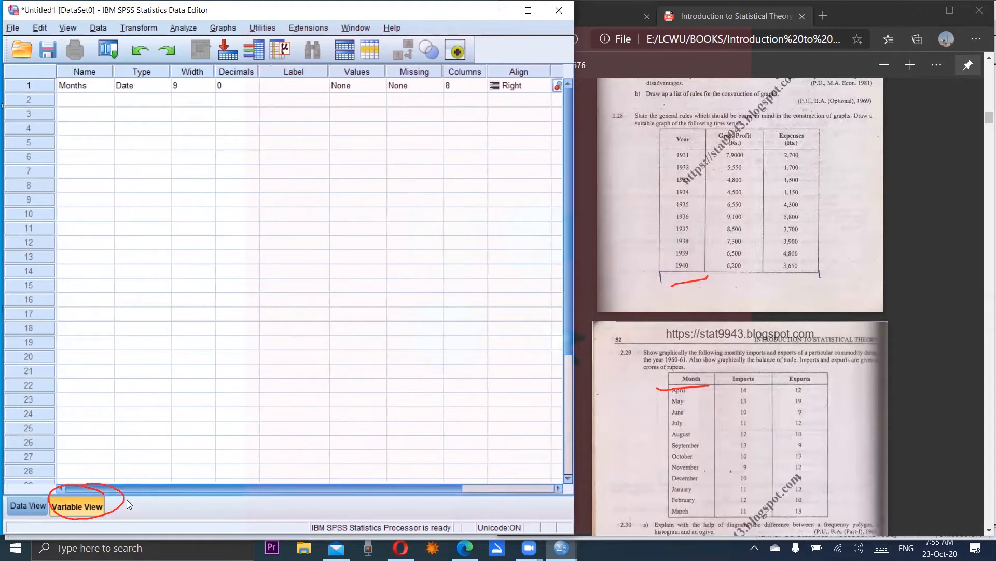
mouse_move(79, 101)
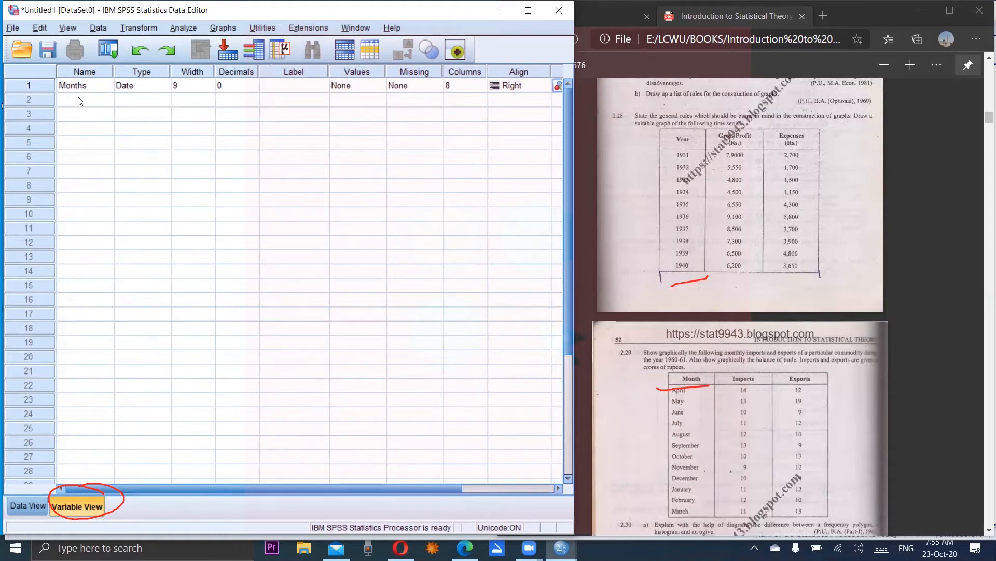
Name rows 2 and 3 Imports and exports, keeping the default Numeric type.
click(85, 100)
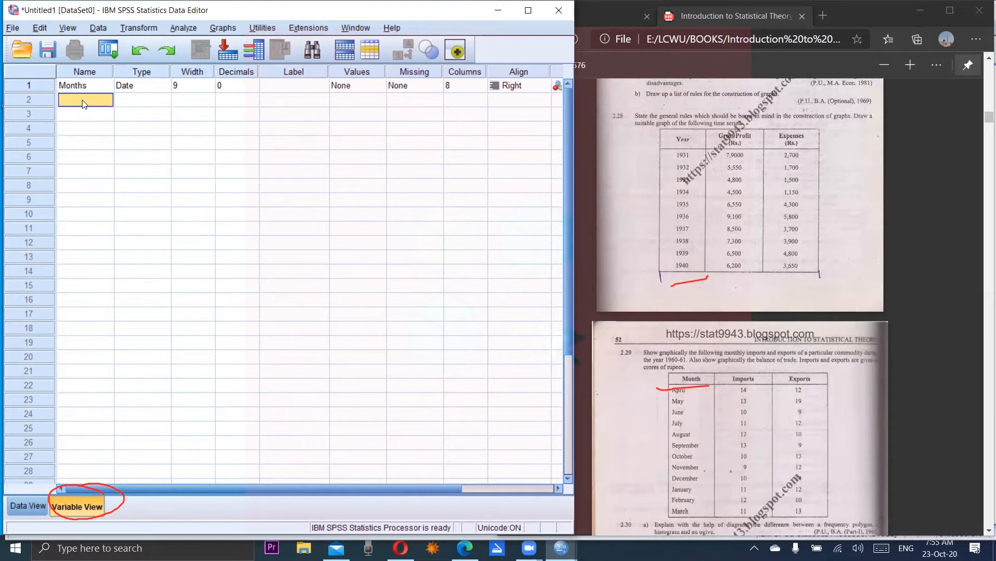
click(85, 99)
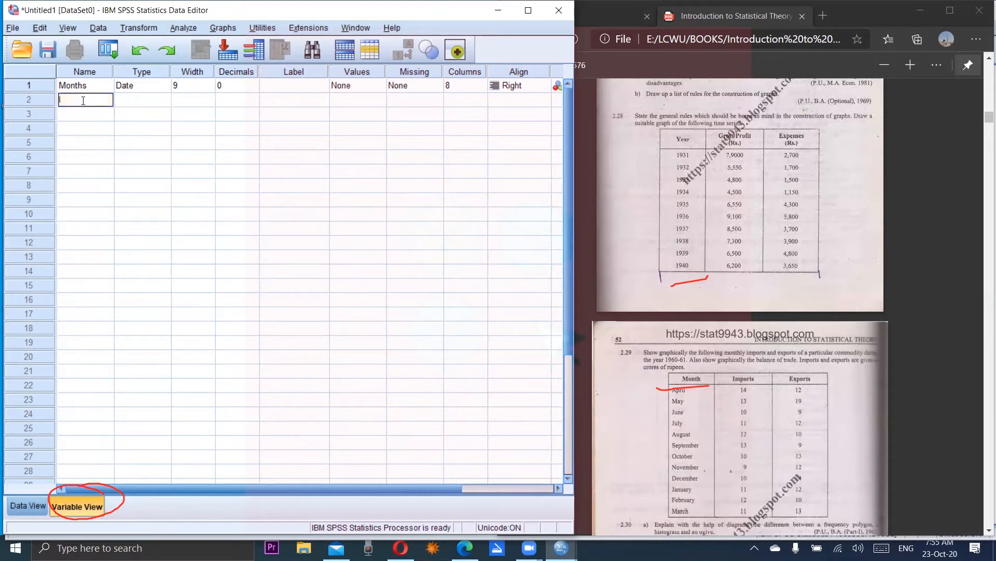
text(Impo)
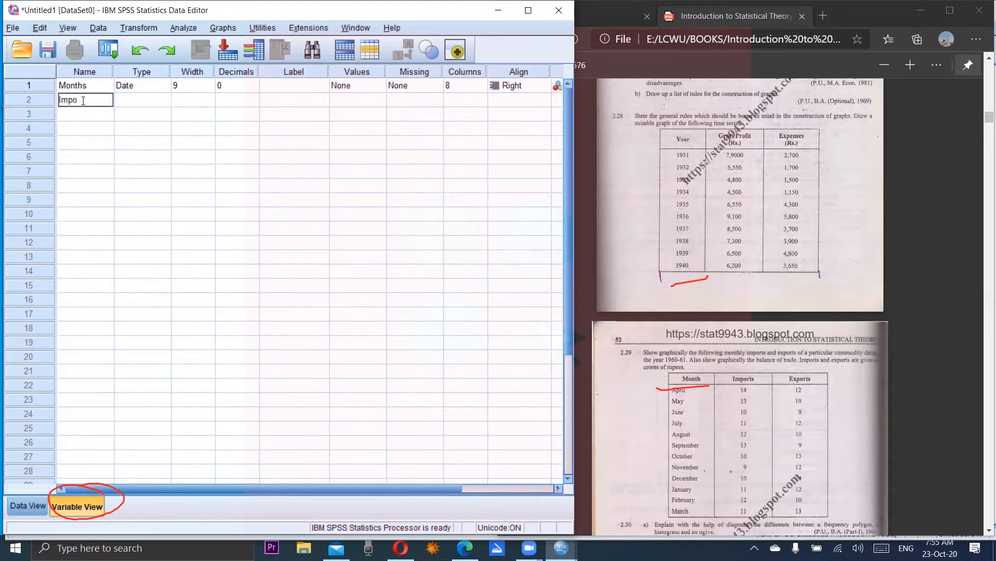
text(rts)
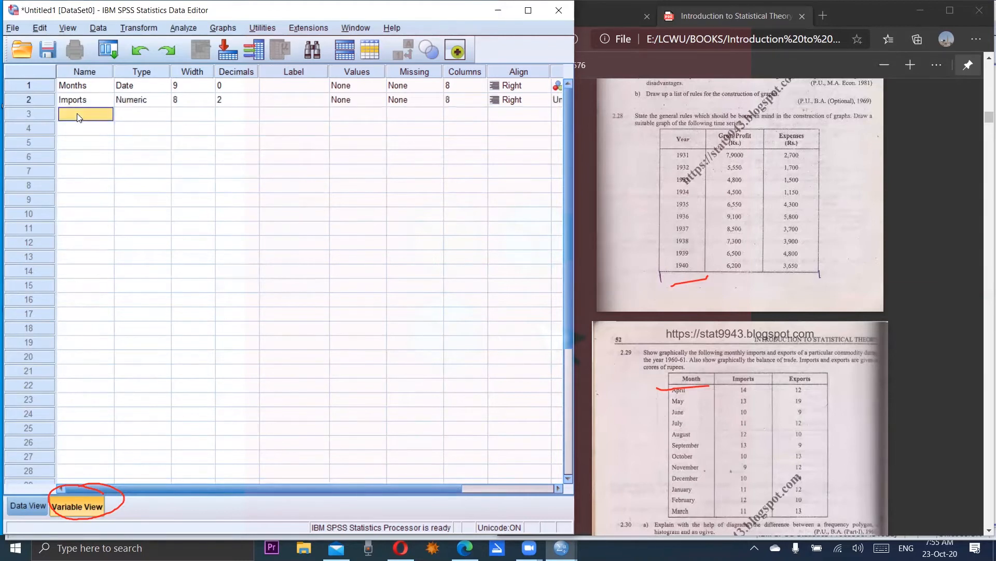
text(expo)
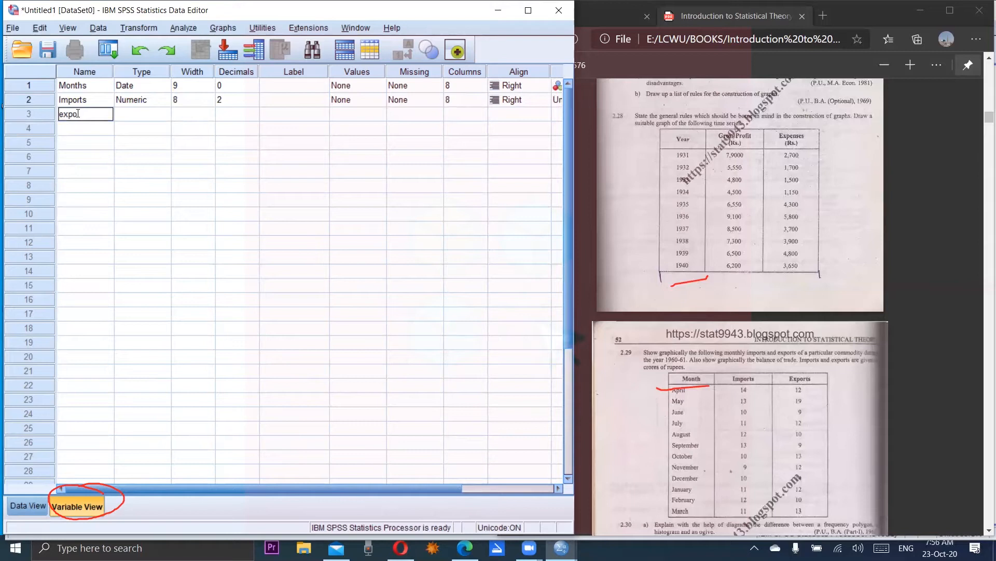
text(rts)
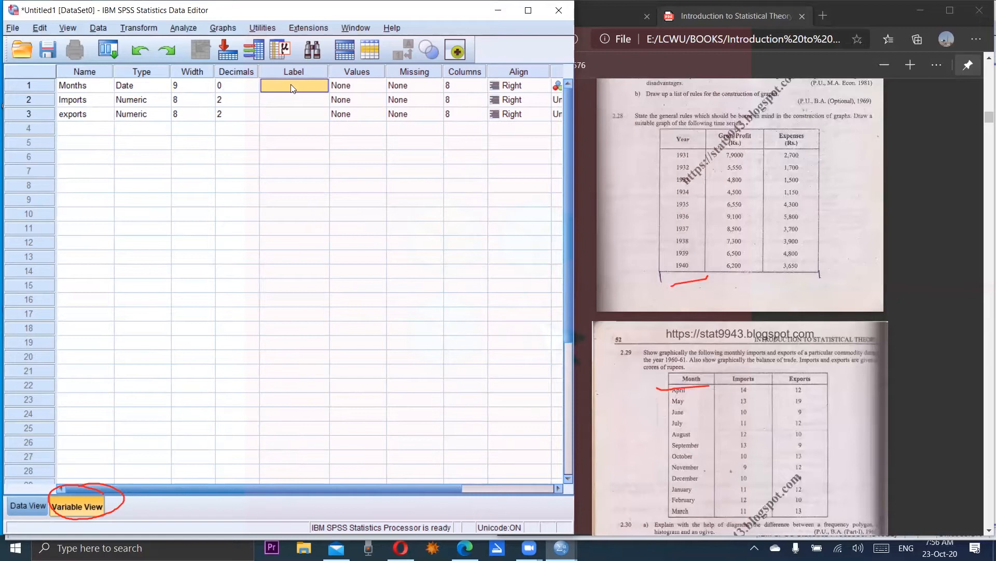
Label the Months variable 'Months of a year'.
text(M)
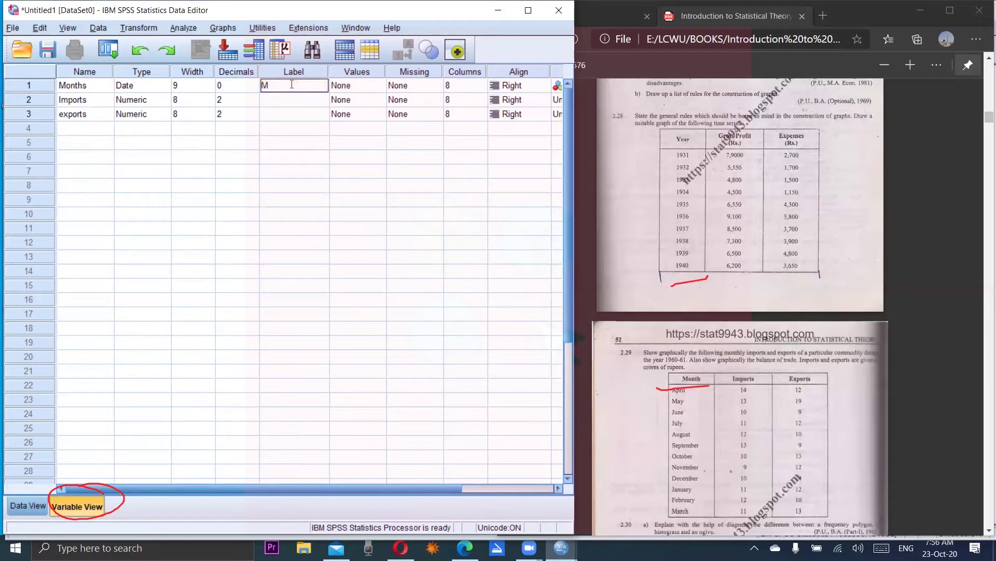
text(onth)
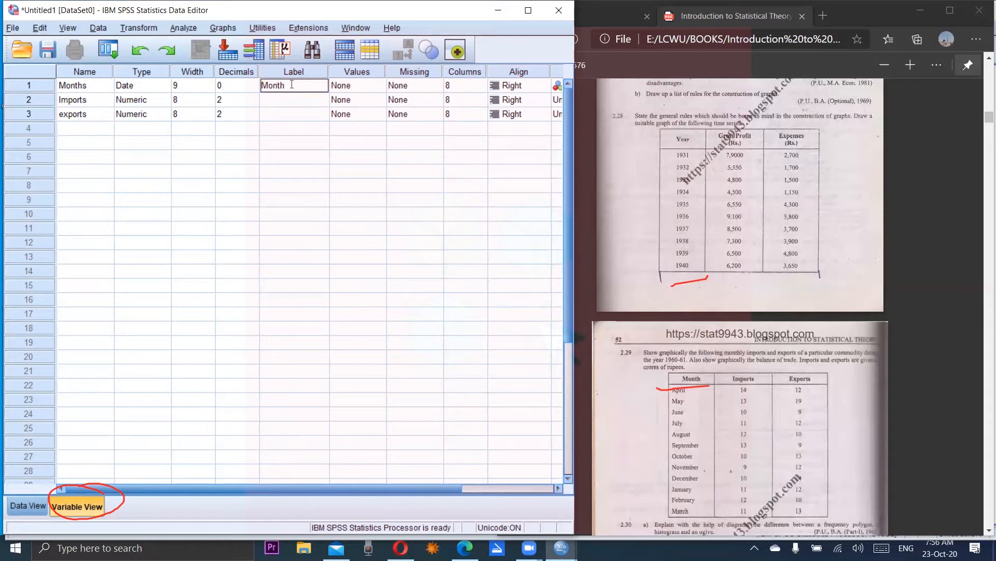
text(s)
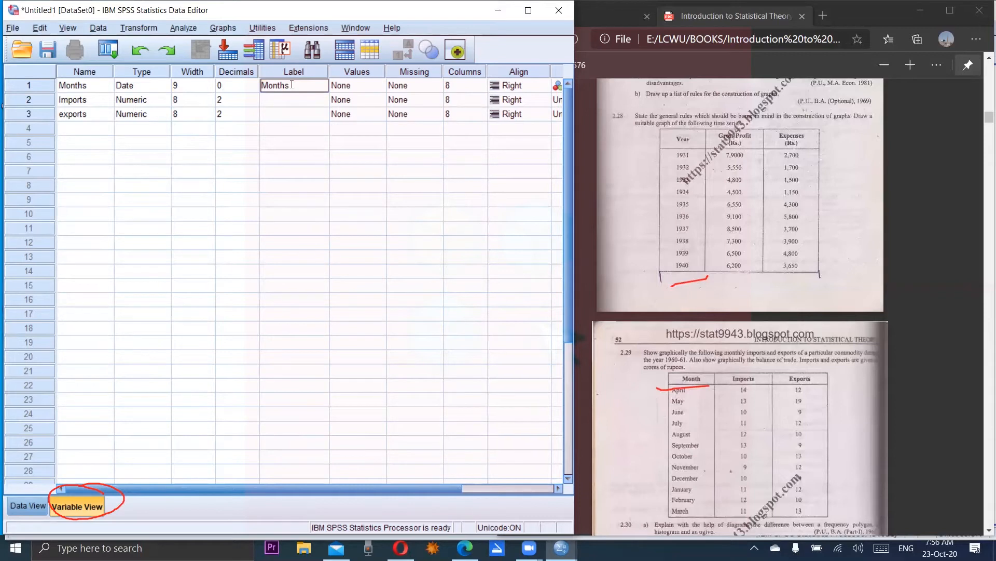
text(of a)
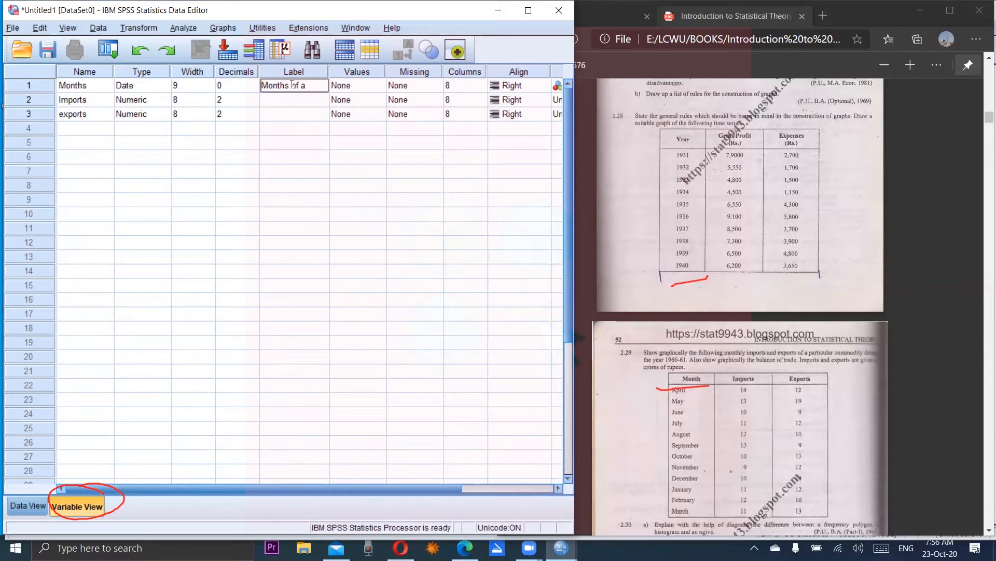
text(year)
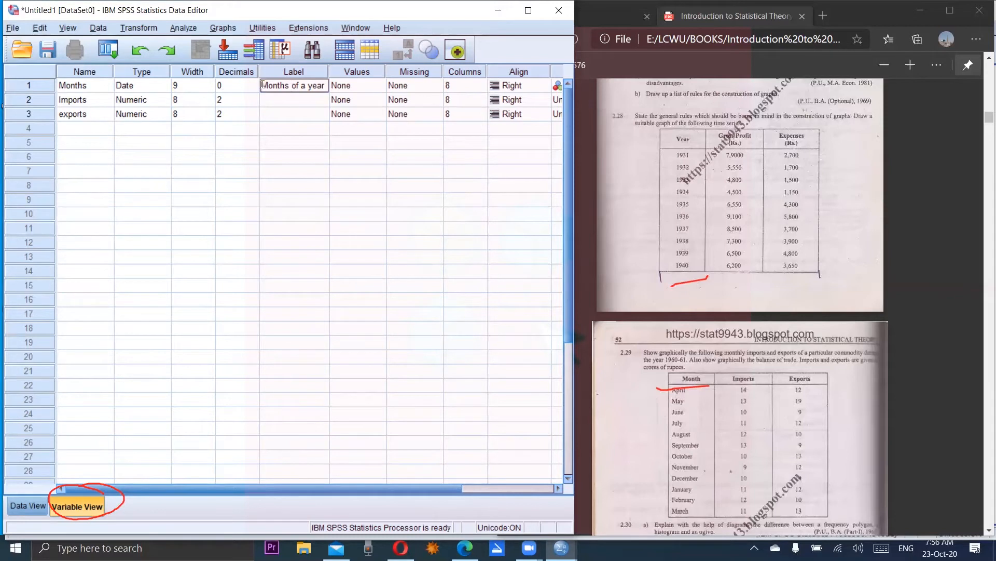
mouse_move(272, 100)
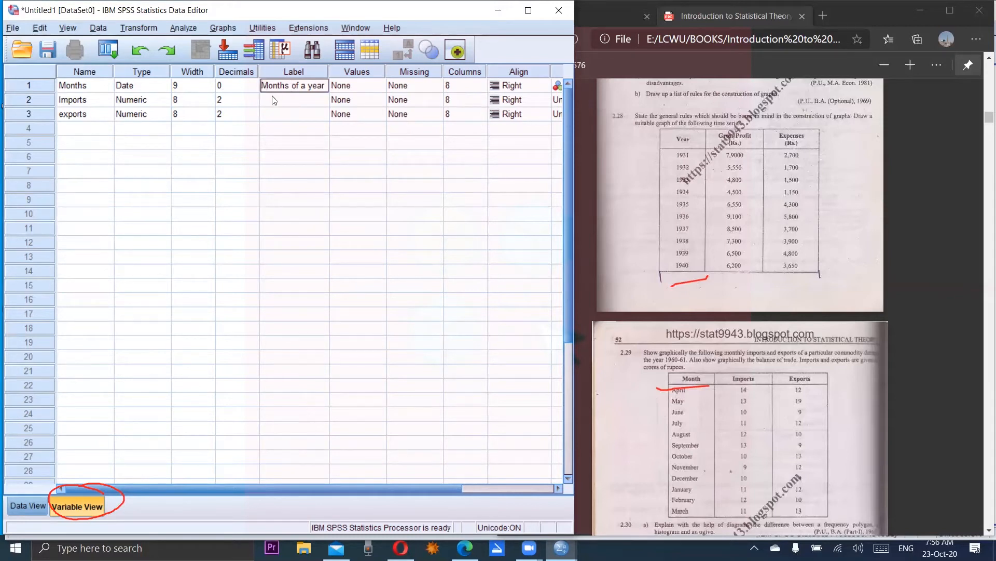
click(293, 100)
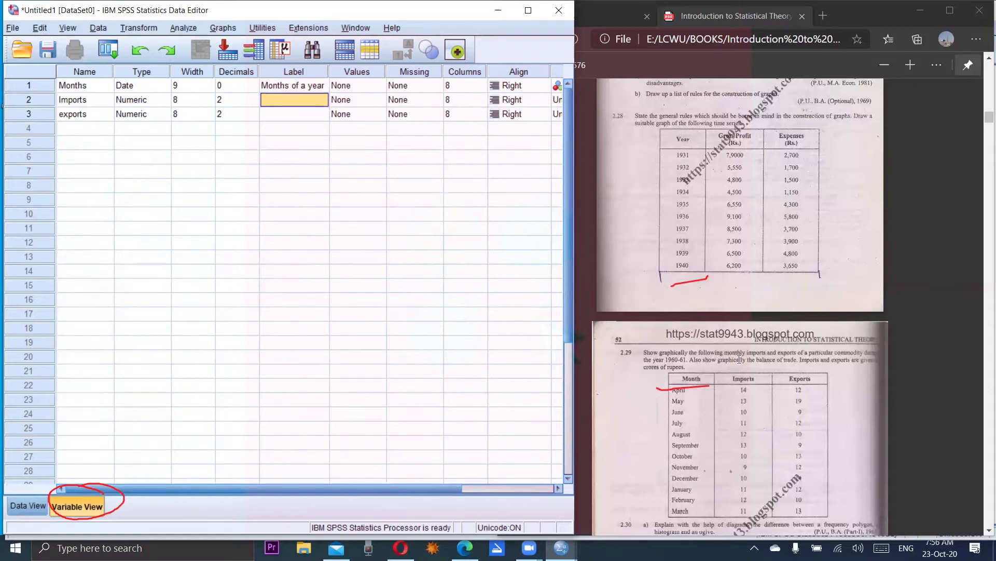
mouse_move(365, 220)
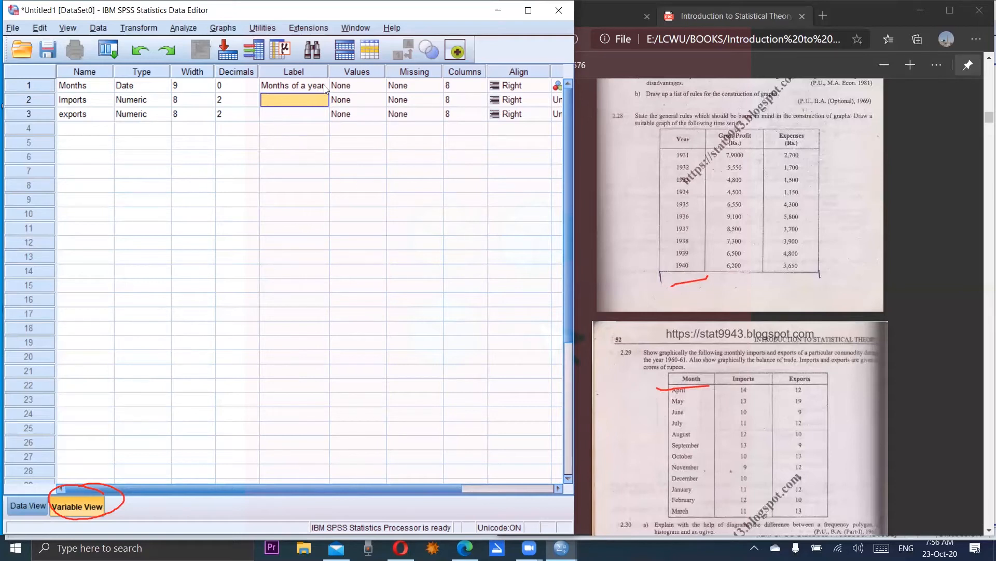
Revise the Months label, label Imports 'Imports', and switch to Data View.
click(293, 85)
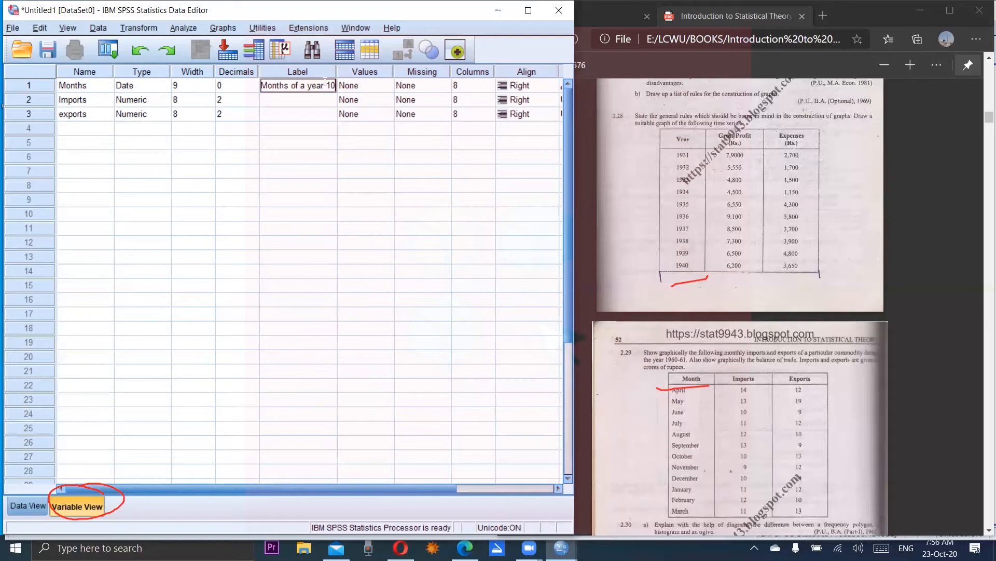
text(60-61)
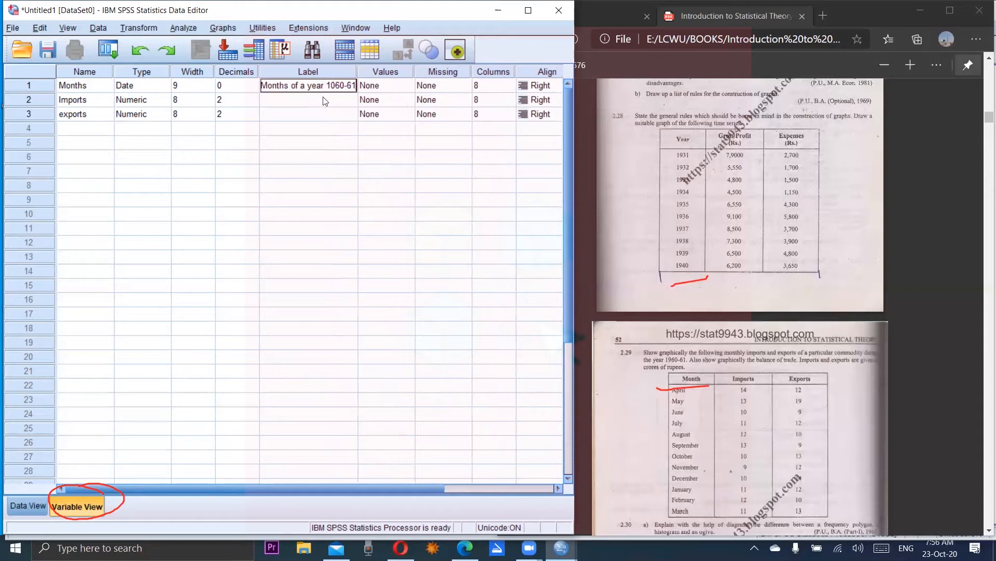
click(308, 100)
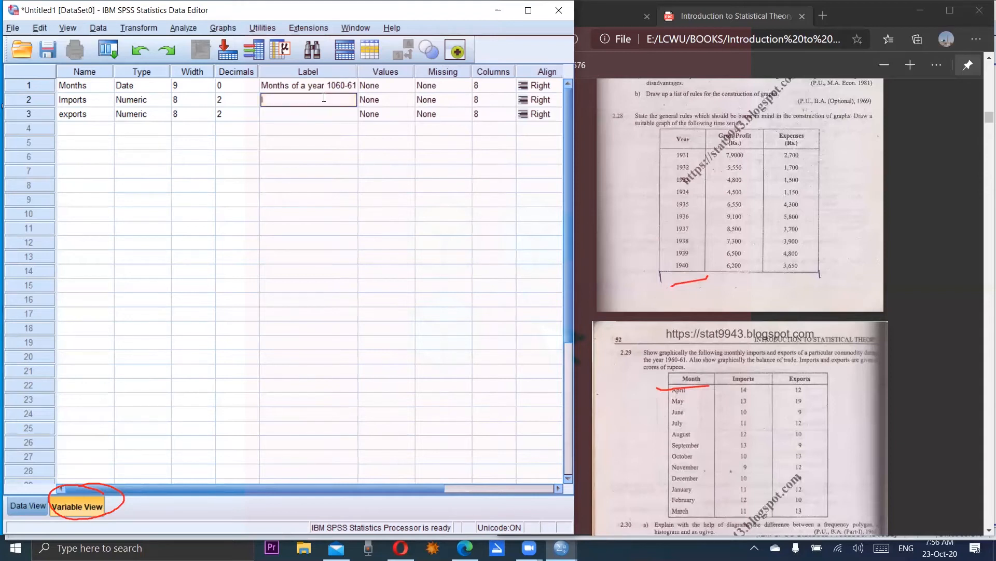
text(Import)
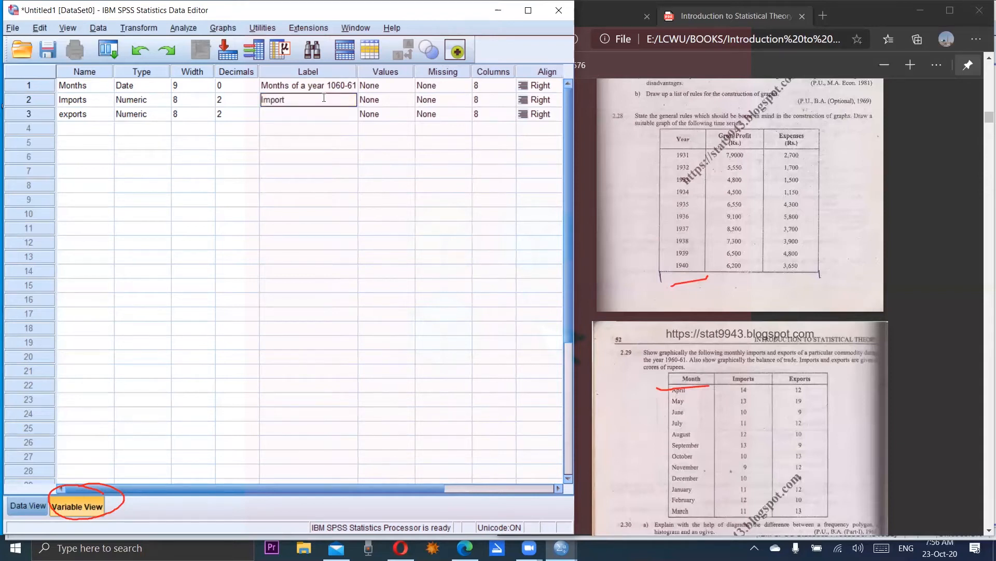
text(s in crore of rupeesa)
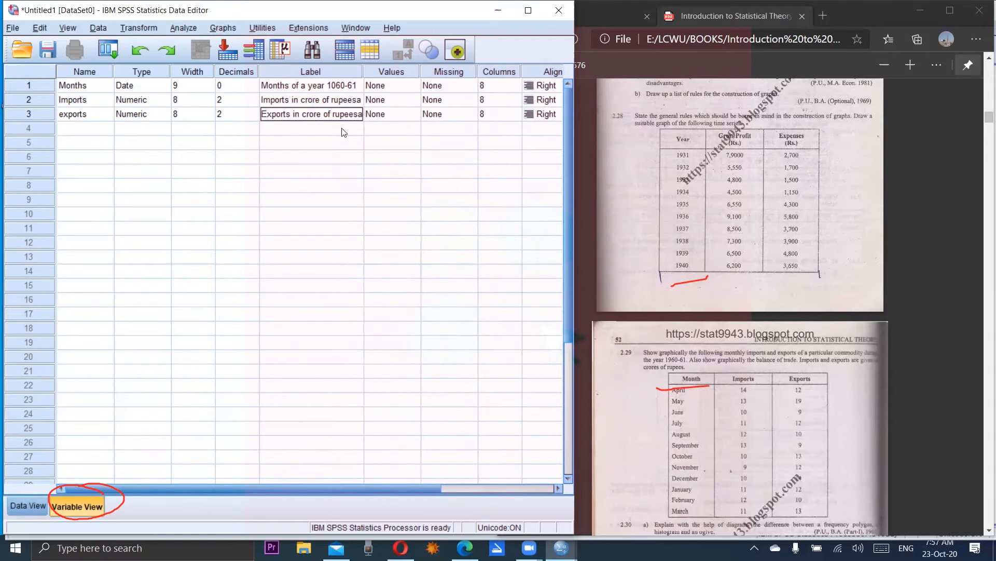
mouse_move(19, 505)
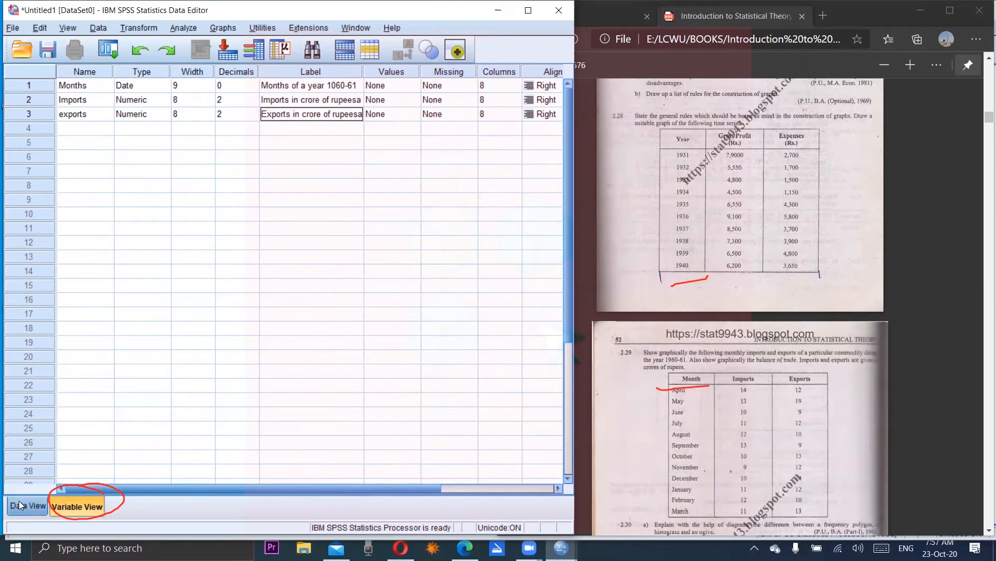
click(27, 505)
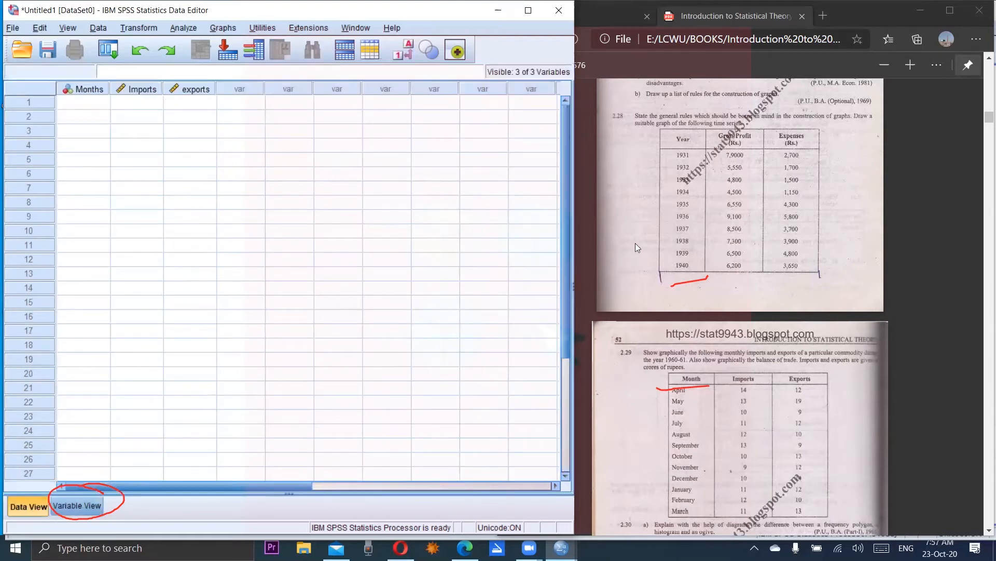
mouse_move(721, 399)
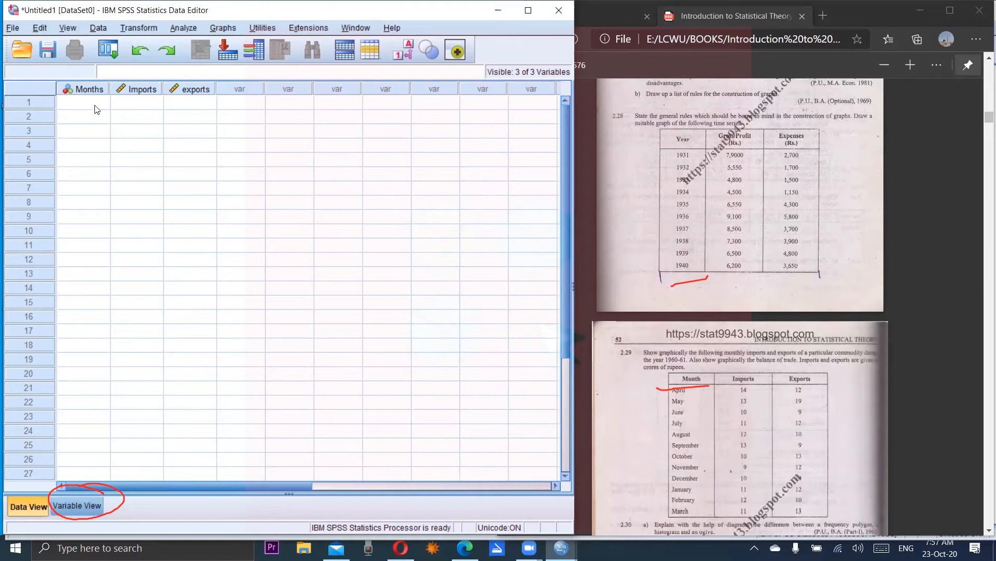
Give Imports and exports 0 decimals and Scale measure, then return to Data View.
click(83, 102)
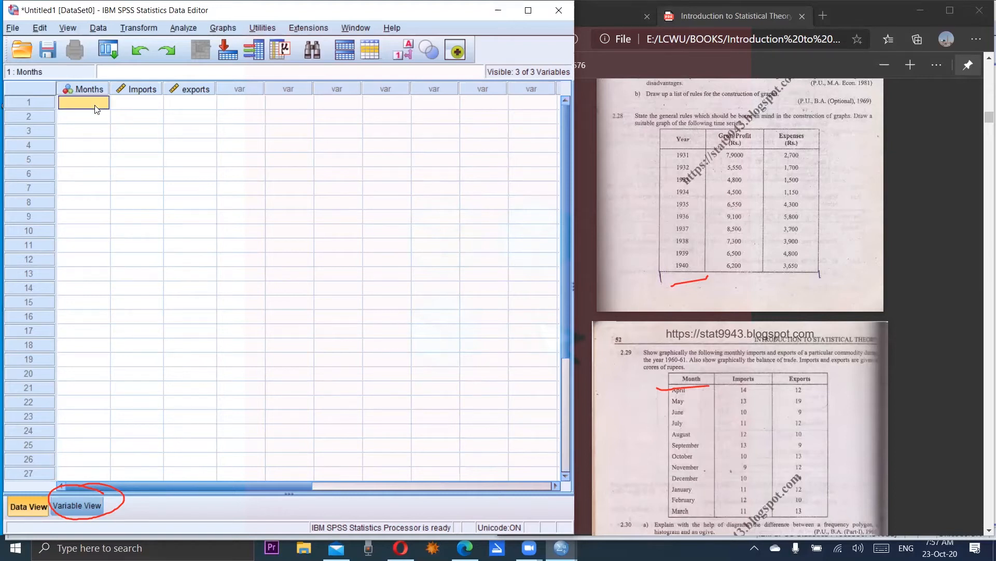
click(77, 506)
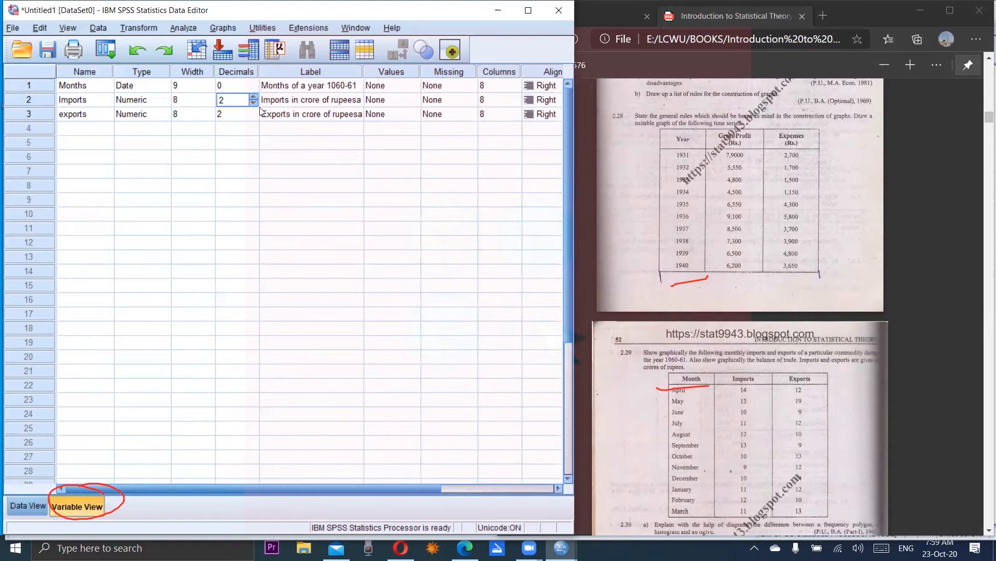
click(252, 102)
text(0)
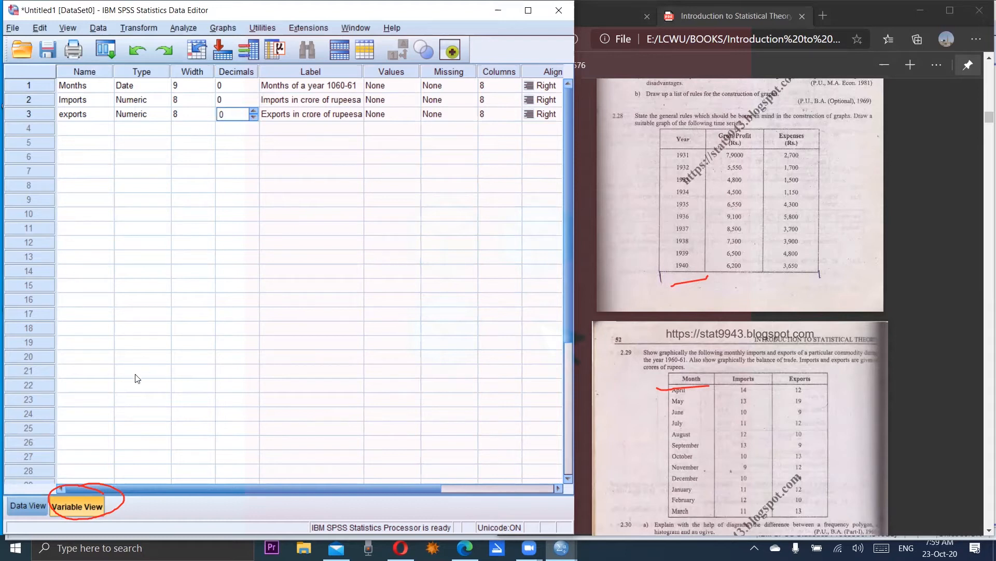
scroll(right, 3)
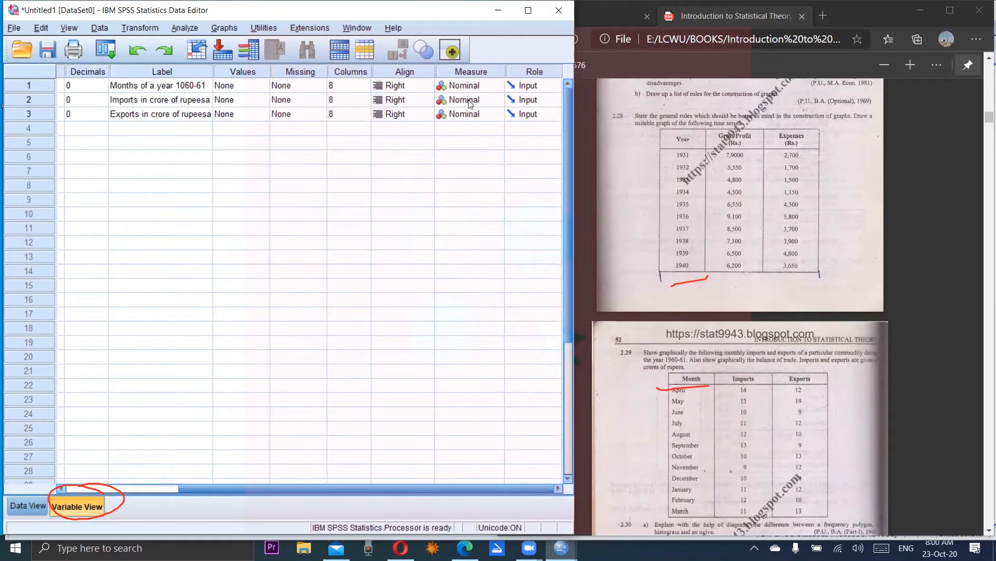
click(495, 99)
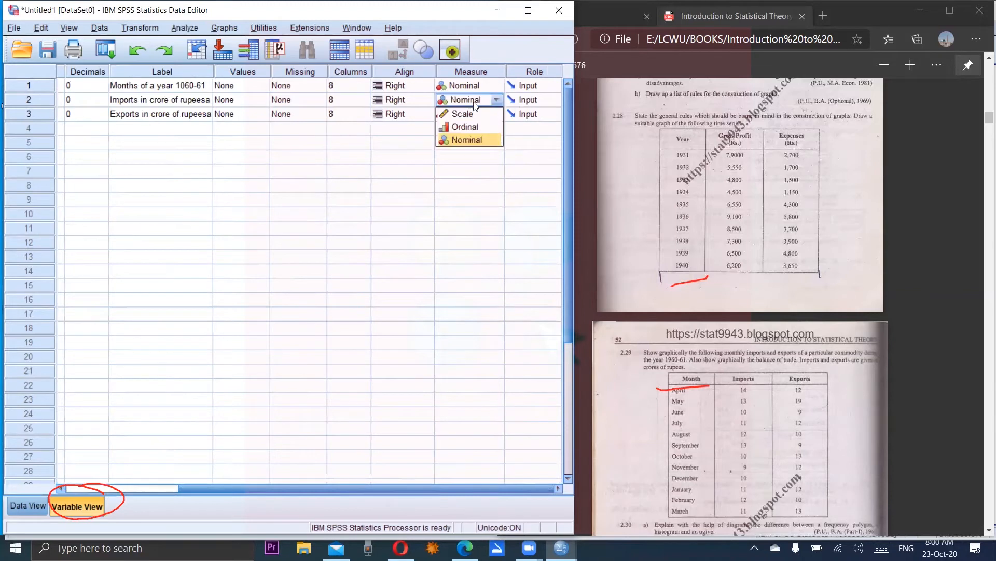
click(464, 99)
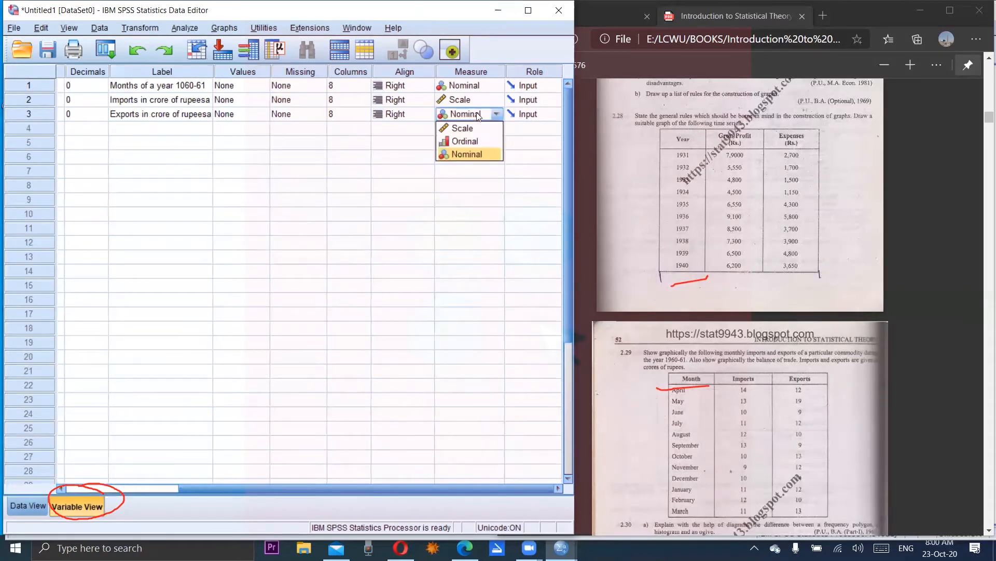
click(462, 128)
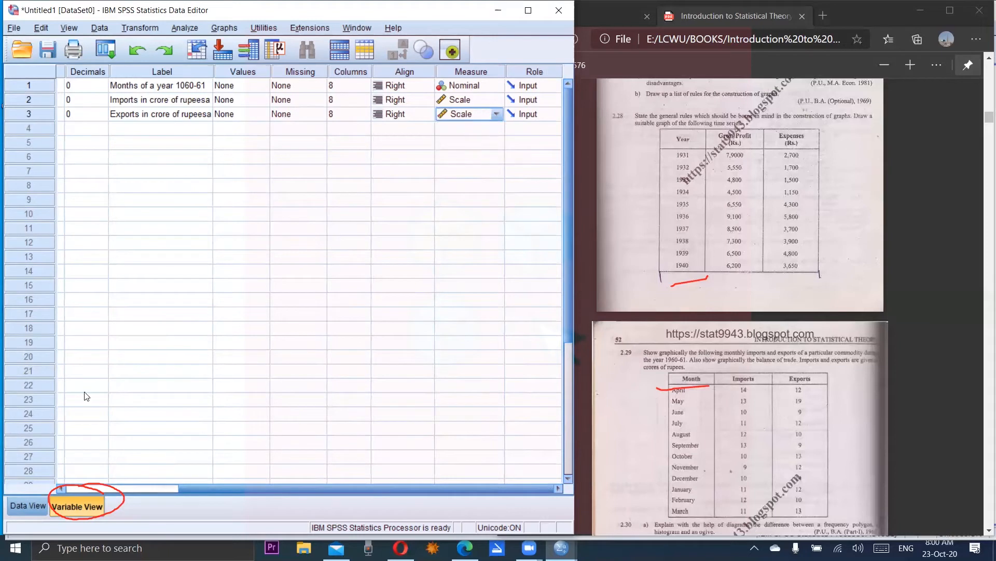
click(26, 505)
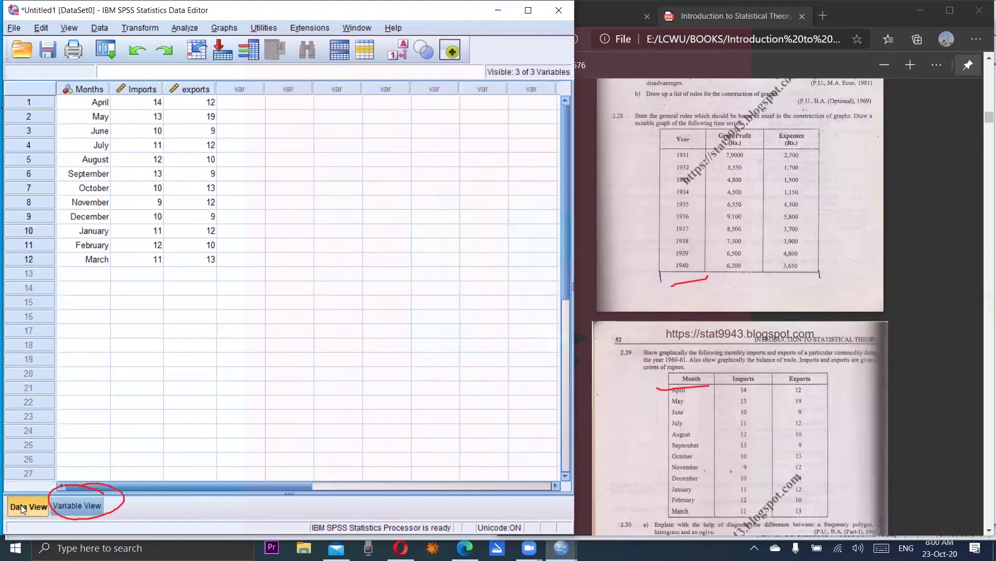
mouse_move(76, 146)
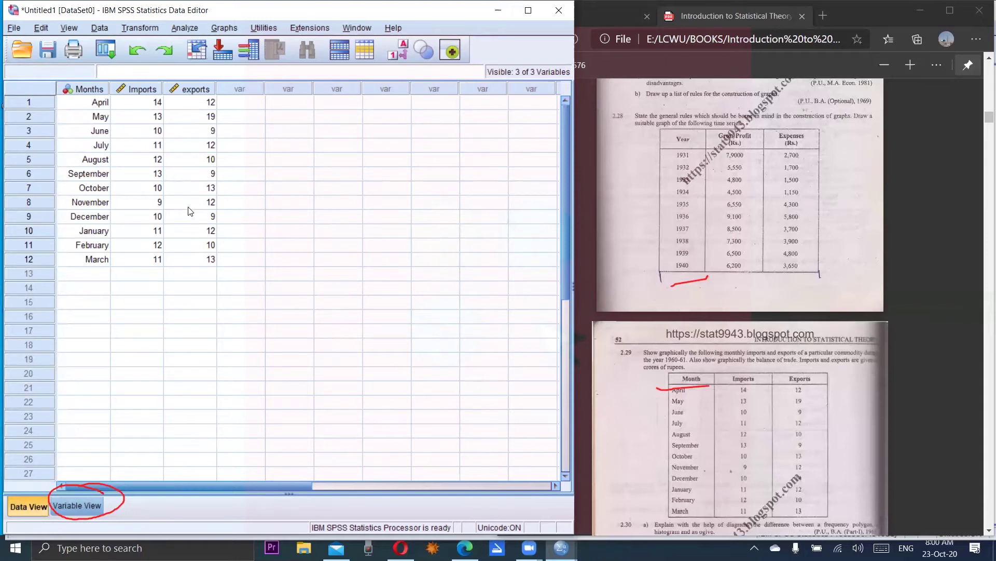
mouse_move(182, 84)
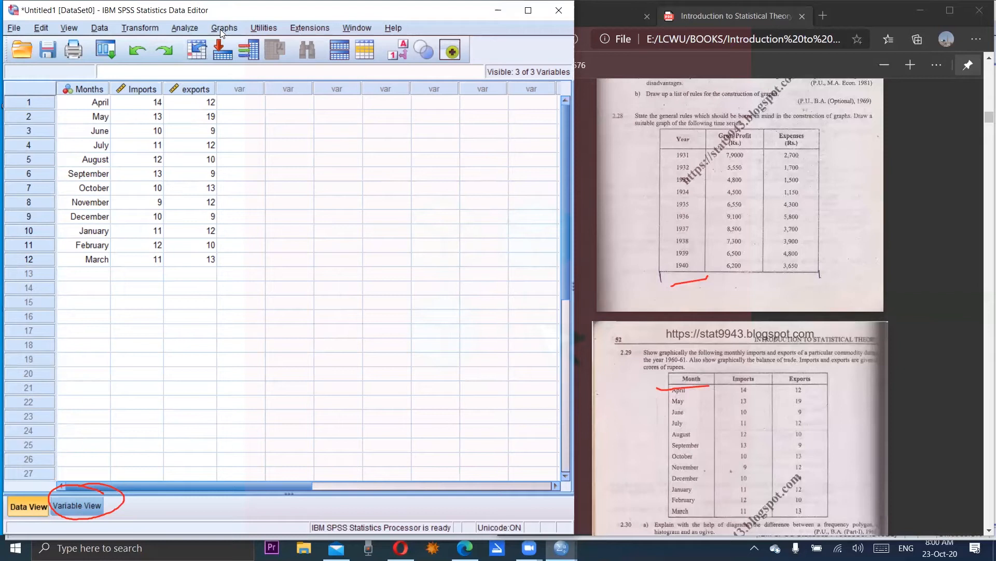
Open the Graphs menu over the monthly data.
click(223, 27)
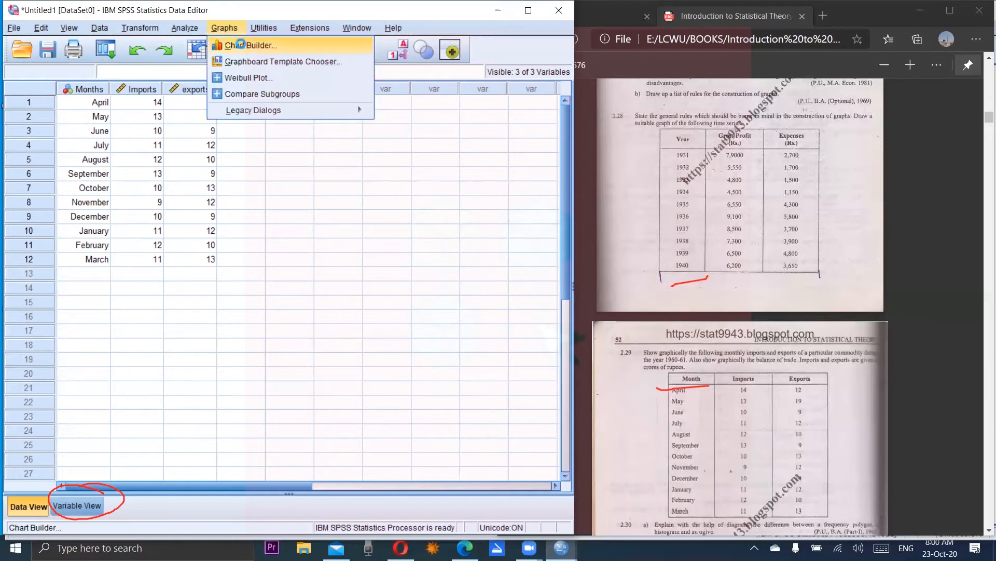
Launch Chart Builder and show the Line chart gallery.
click(250, 46)
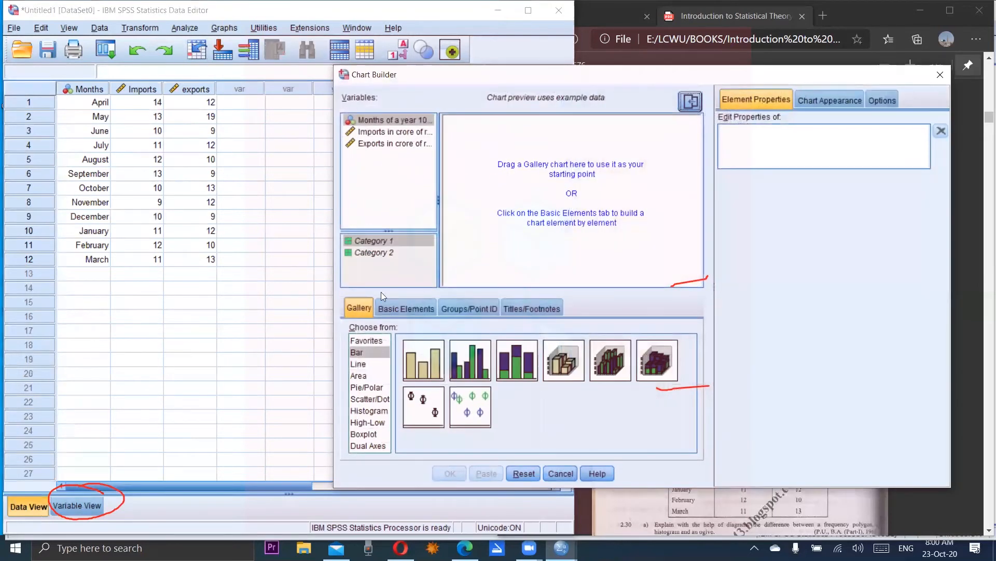
mouse_move(338, 410)
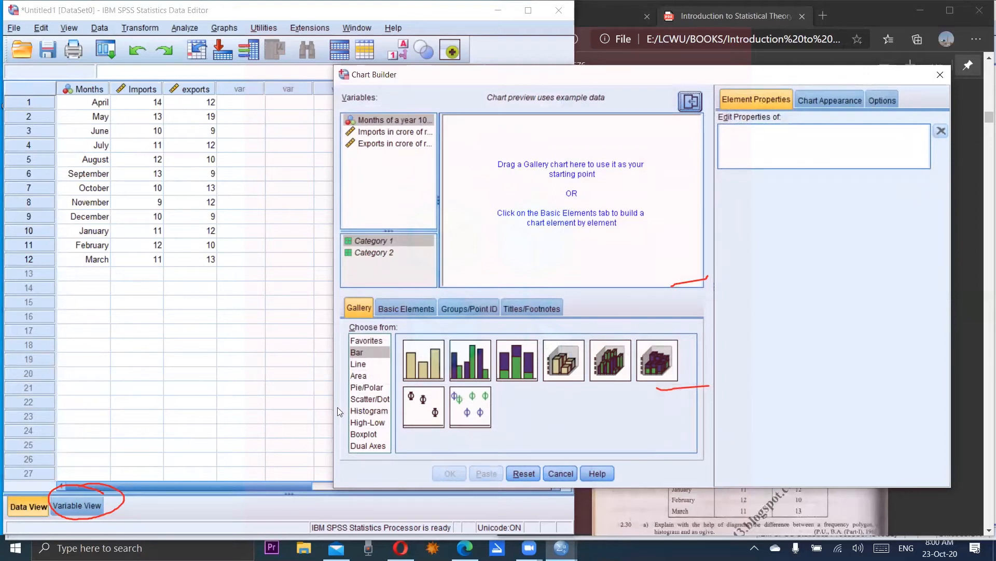
mouse_move(328, 359)
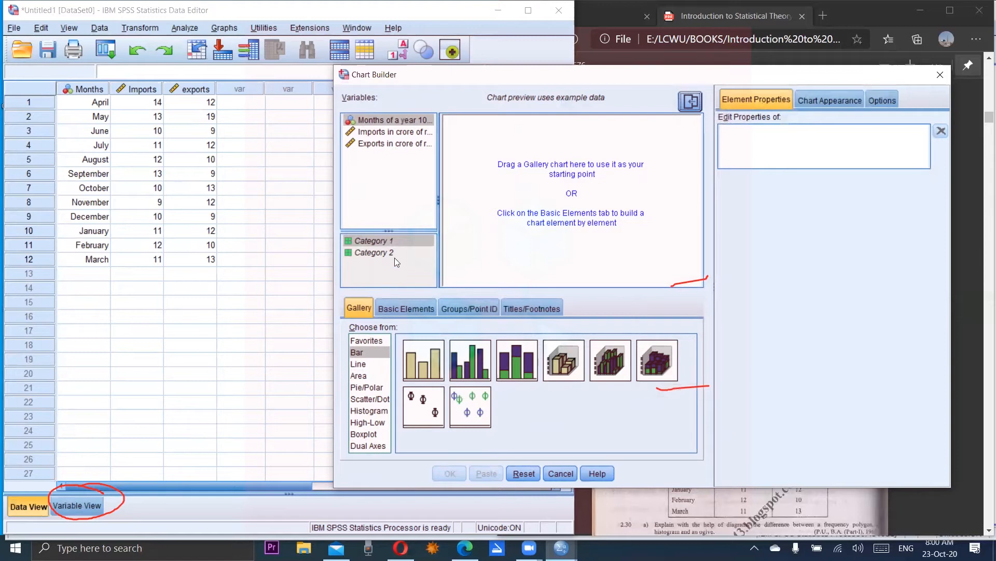
mouse_move(370, 418)
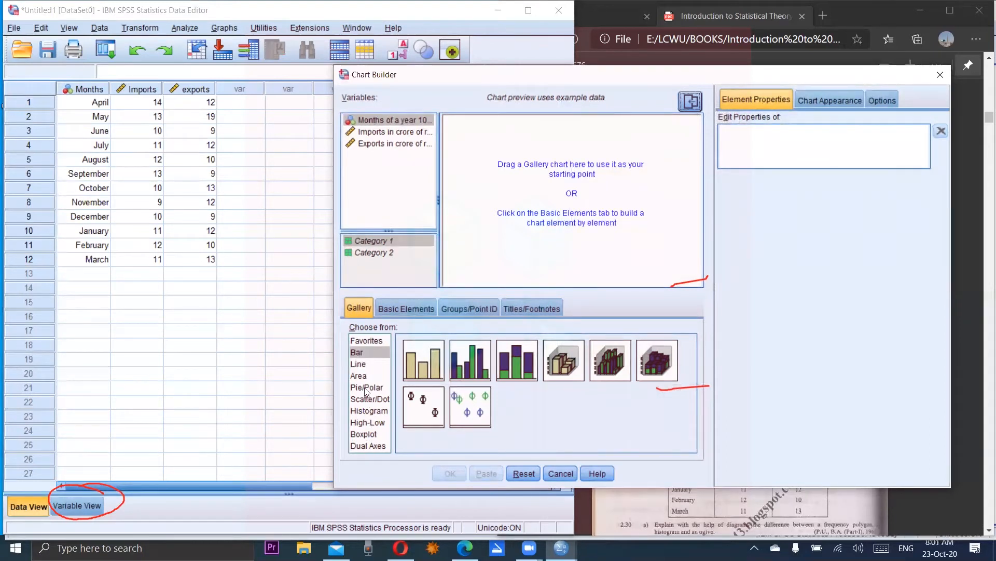
click(357, 363)
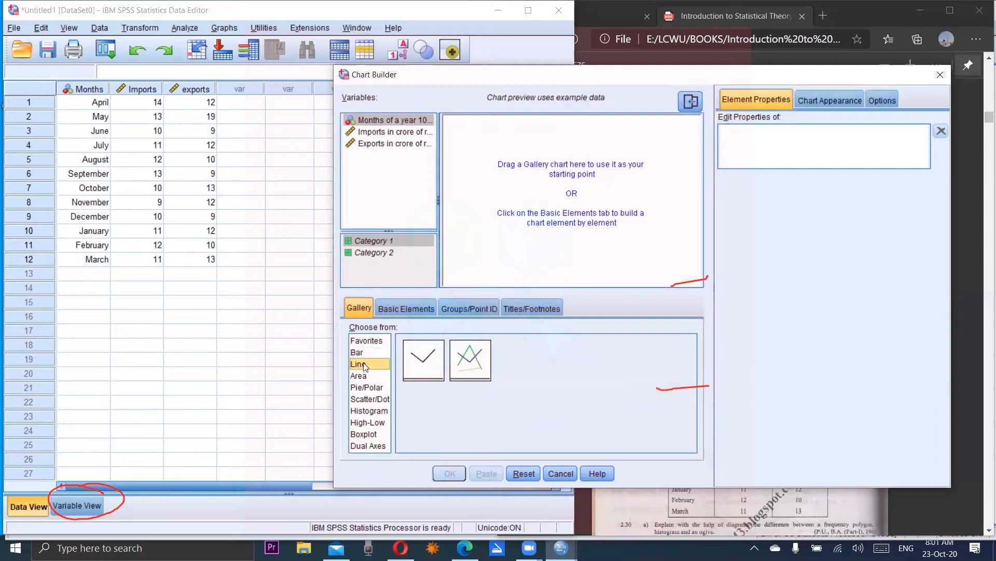
mouse_move(399, 368)
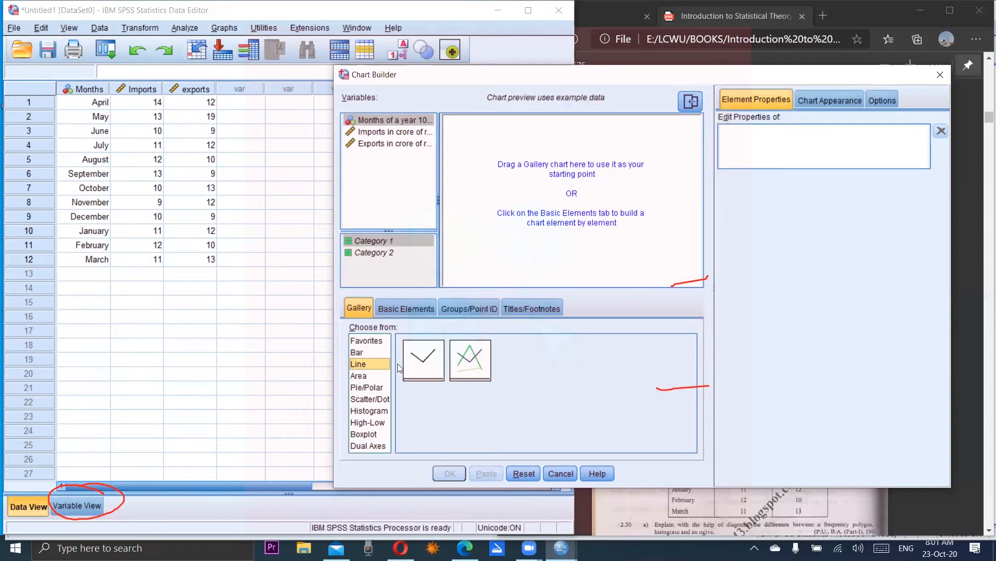
mouse_move(458, 363)
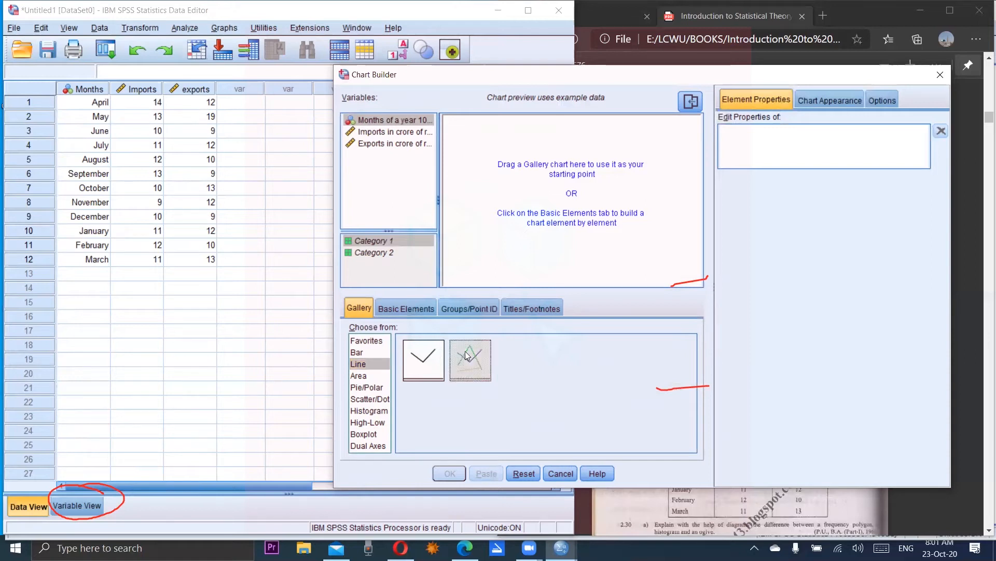
Build a multiple line chart with Imports and Exports on the Y axis and run it.
click(470, 359)
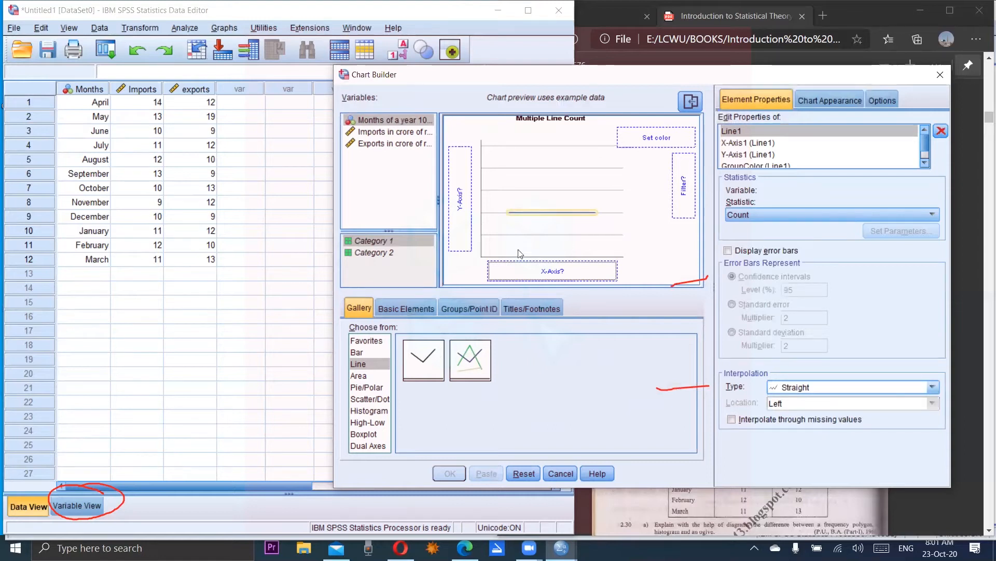
mouse_move(430, 159)
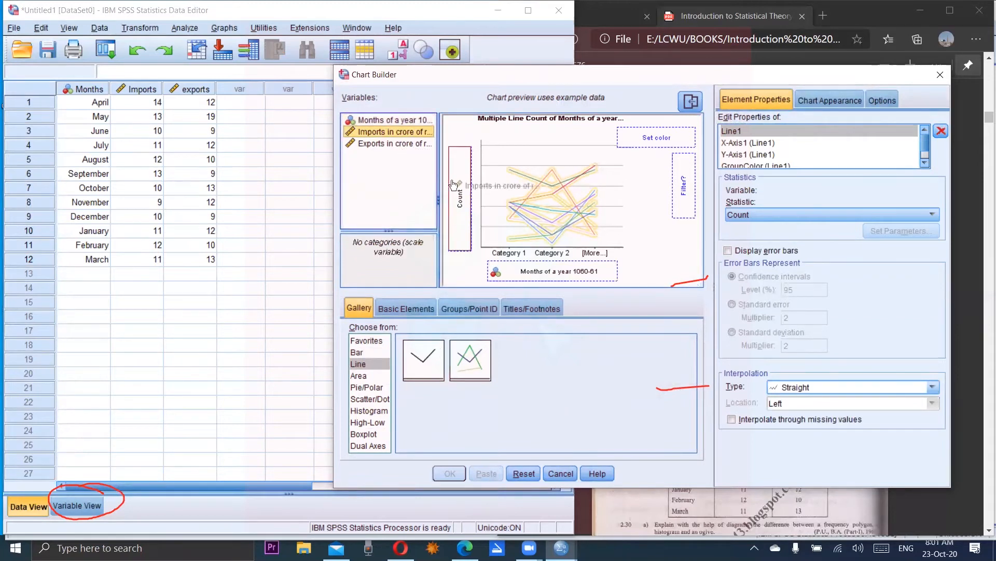
drag(392, 131, 458, 197)
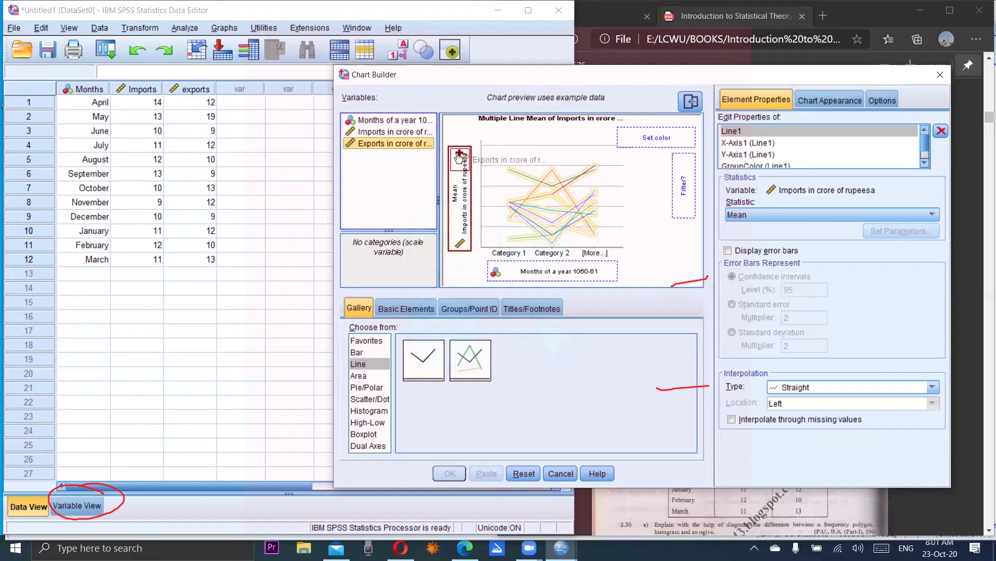
click(459, 156)
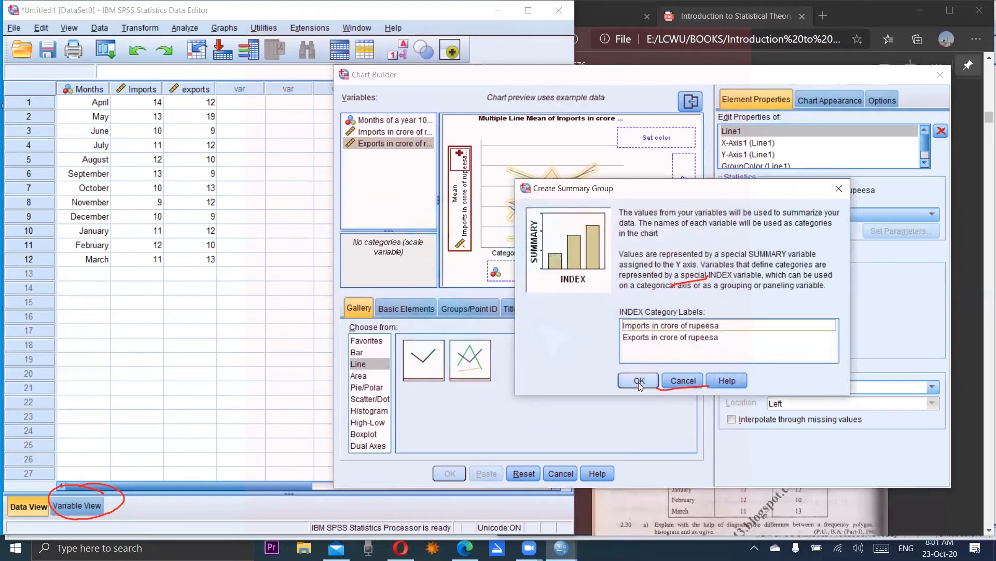
click(637, 380)
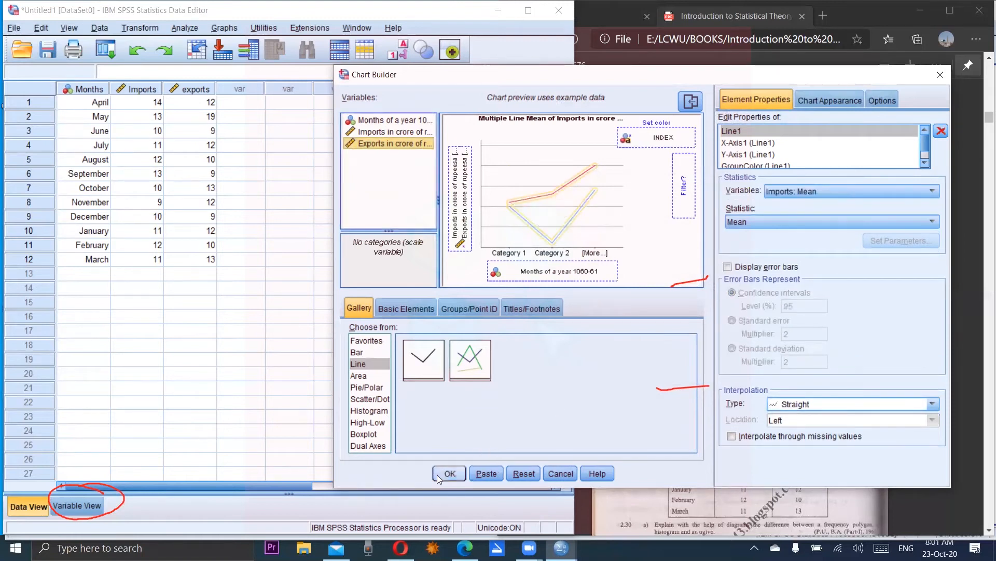
click(448, 473)
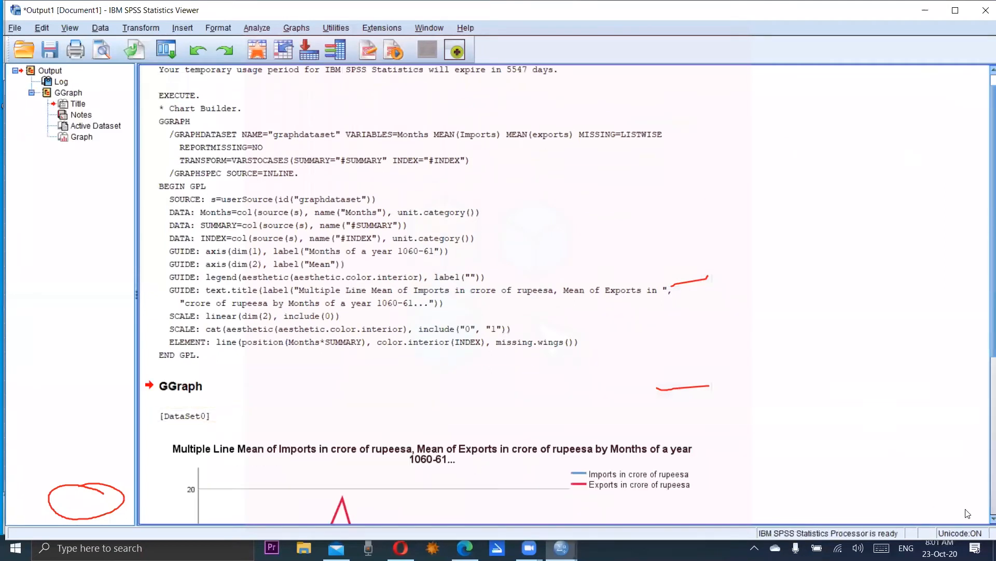
scroll(down, 3)
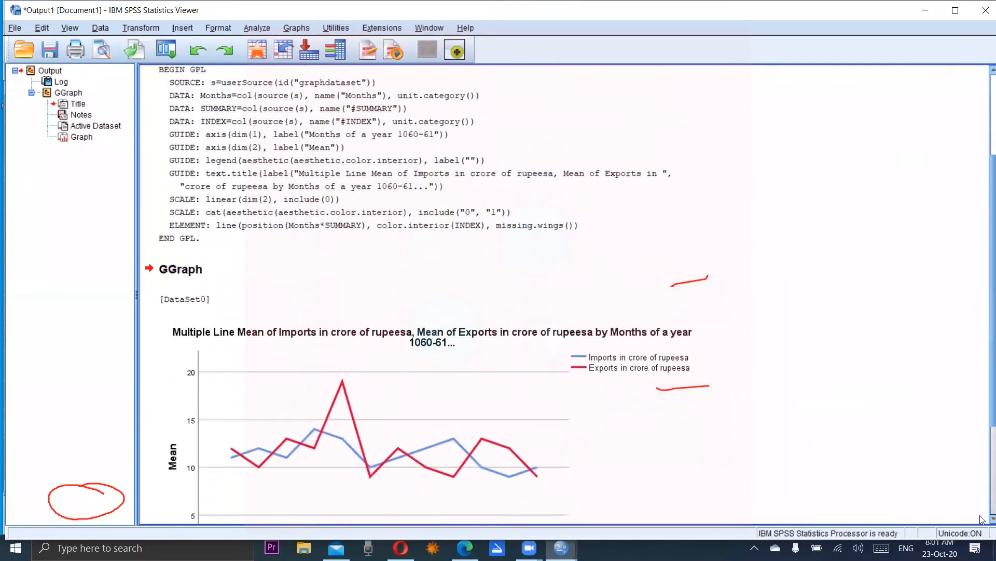
scroll(down, 3)
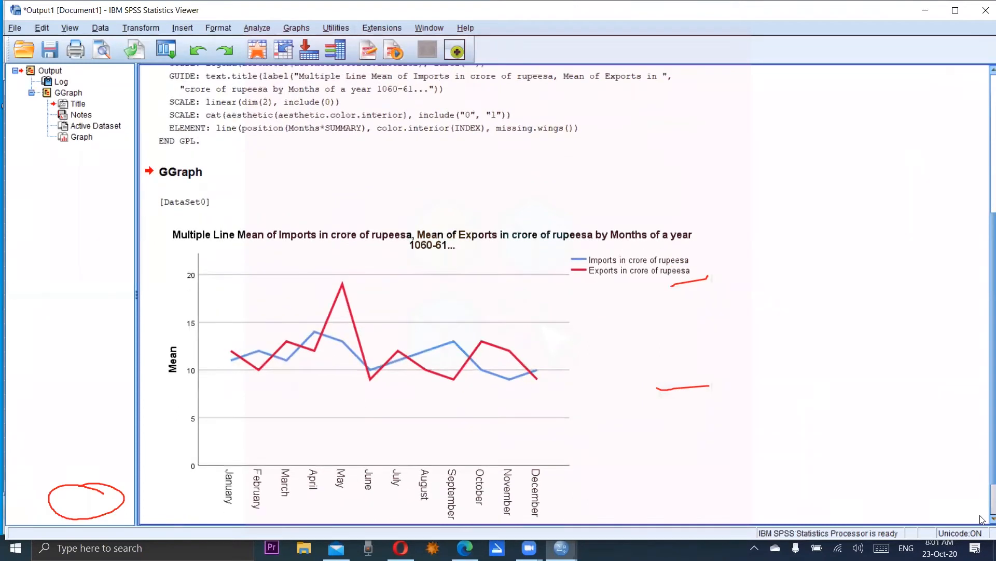
scroll(down, 3)
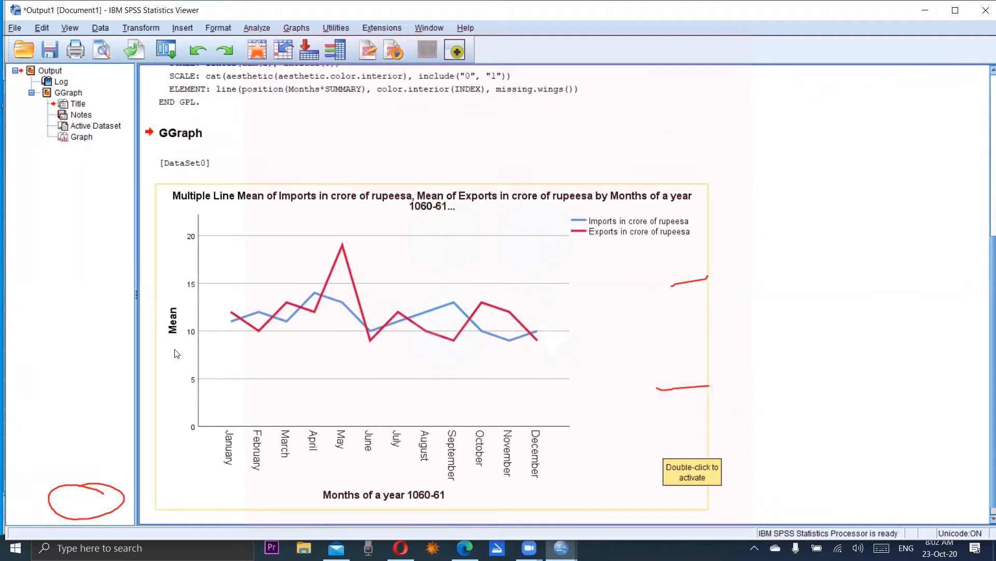
mouse_move(445, 399)
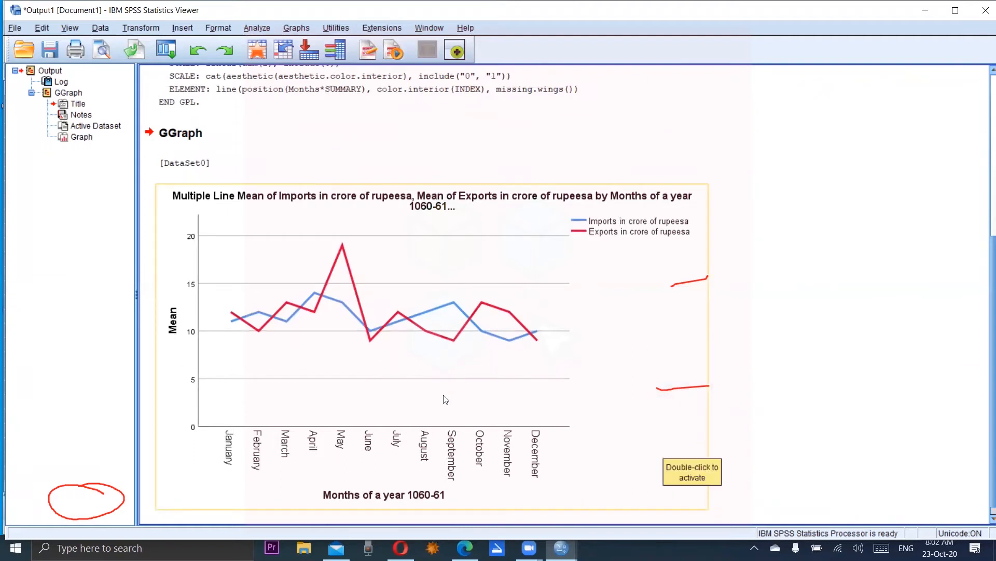
mouse_move(171, 301)
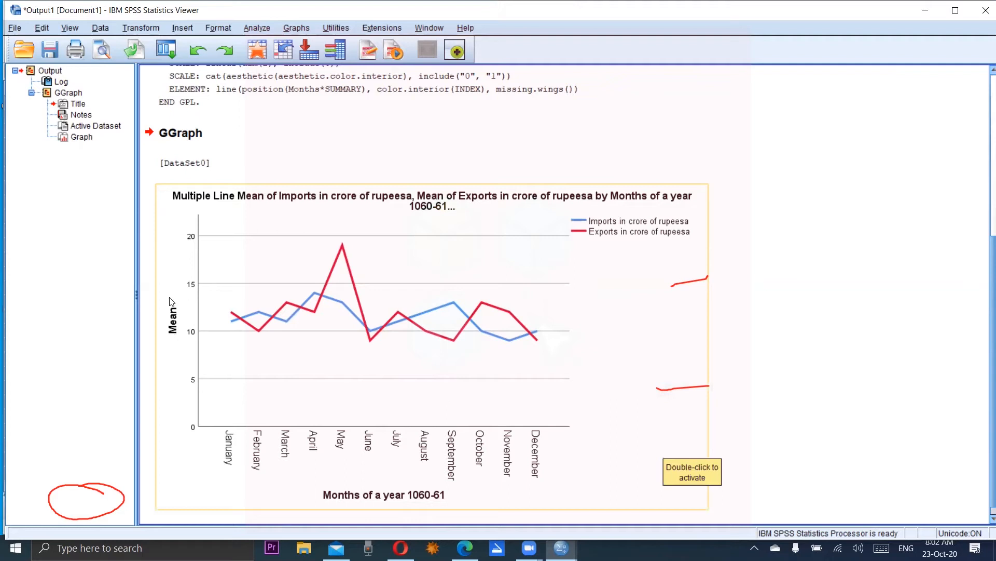
mouse_move(177, 239)
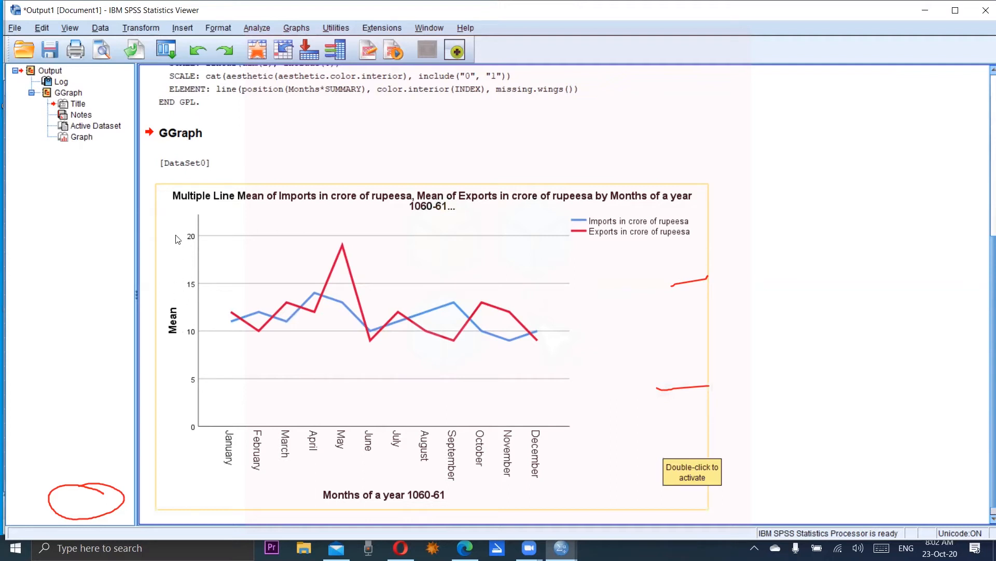
mouse_move(190, 286)
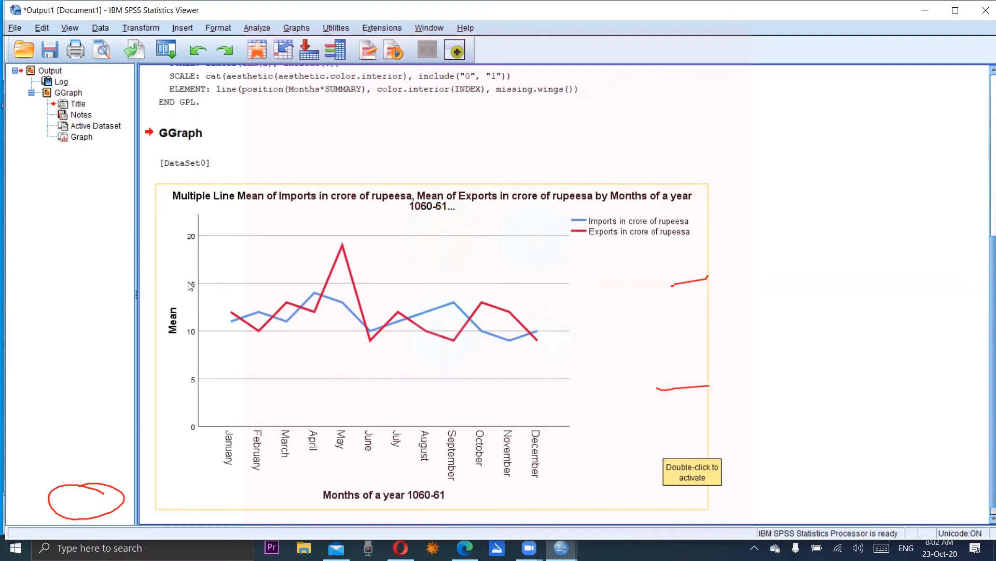
mouse_move(562, 228)
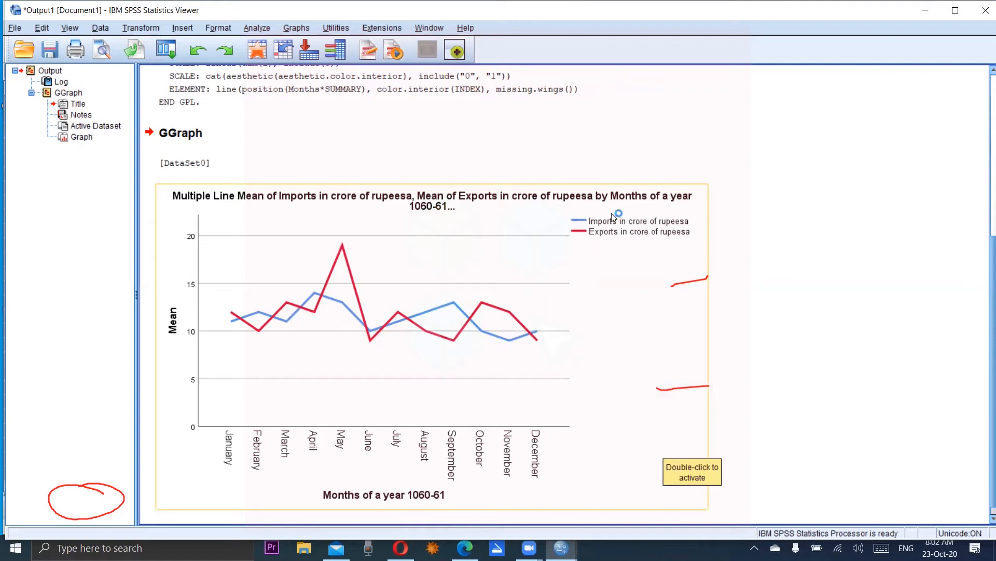
mouse_move(566, 229)
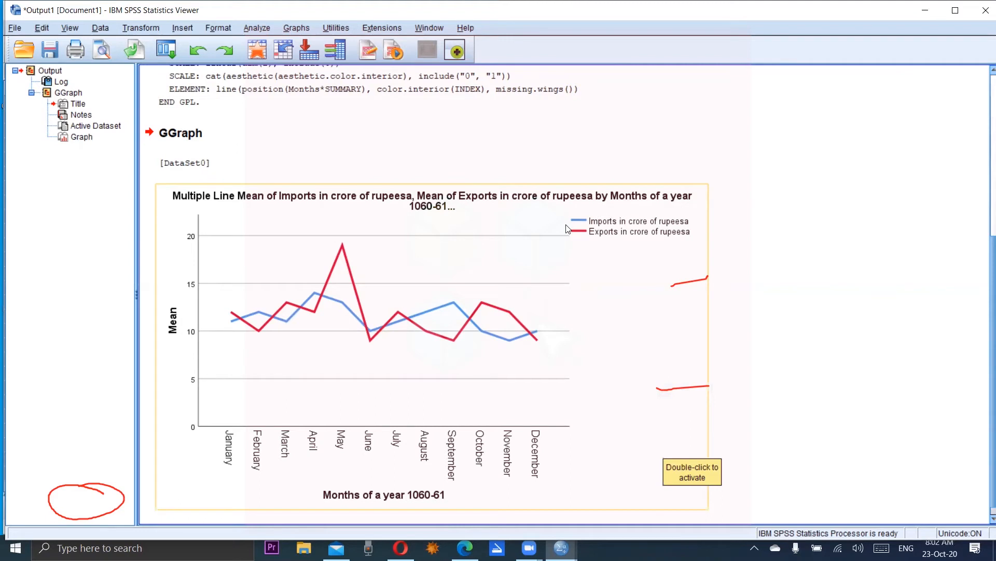
mouse_move(606, 241)
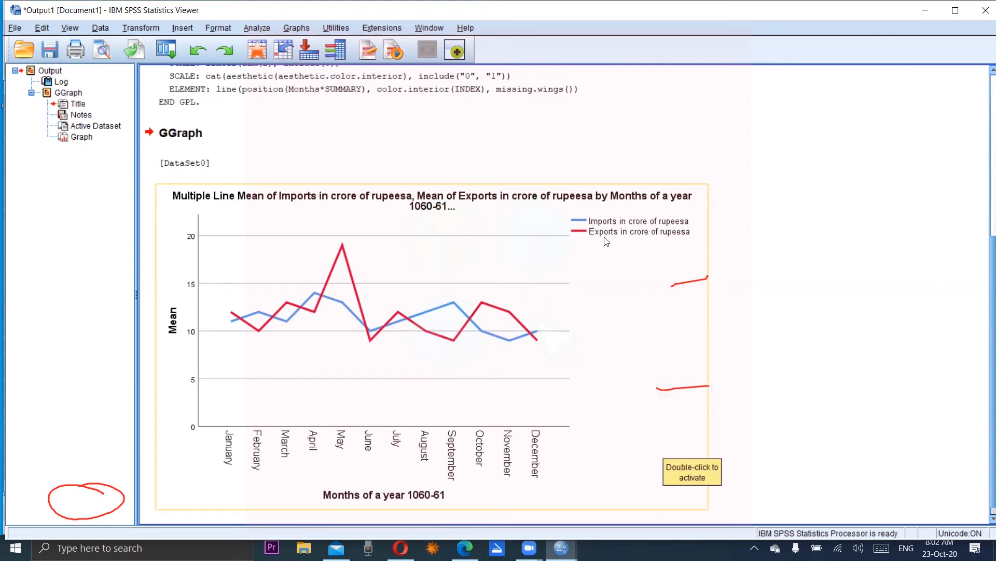
mouse_move(583, 239)
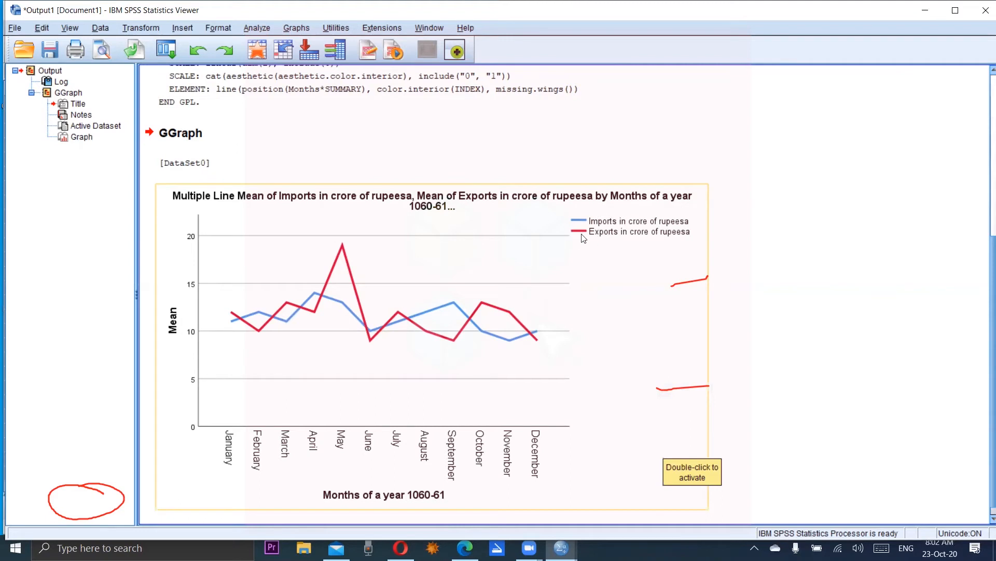
mouse_move(467, 275)
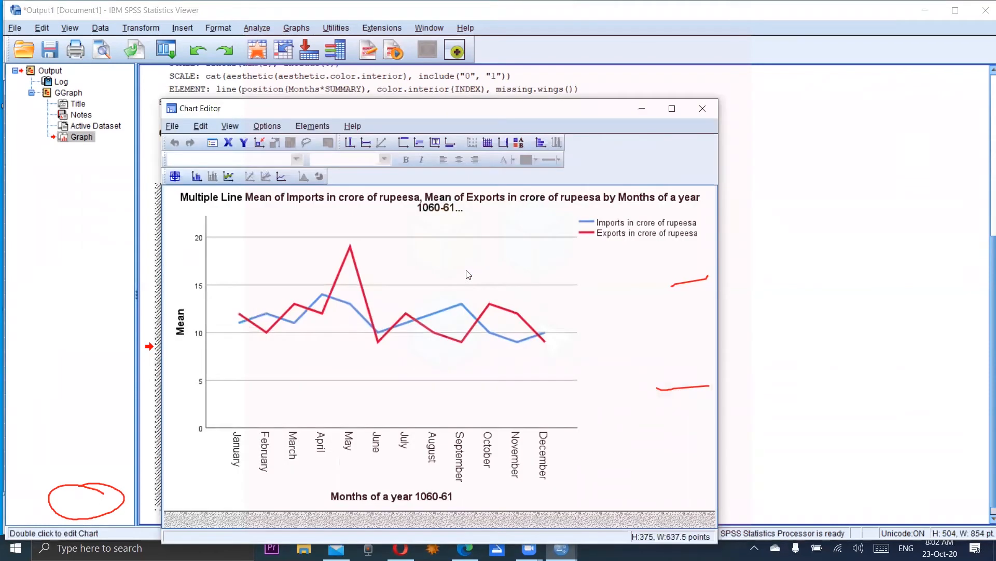
mouse_move(209, 218)
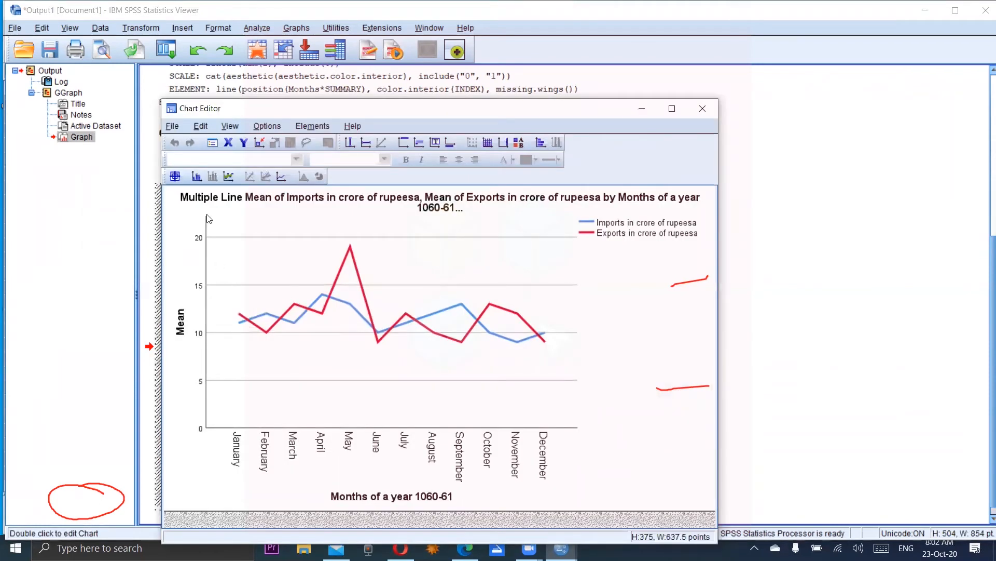
mouse_move(373, 281)
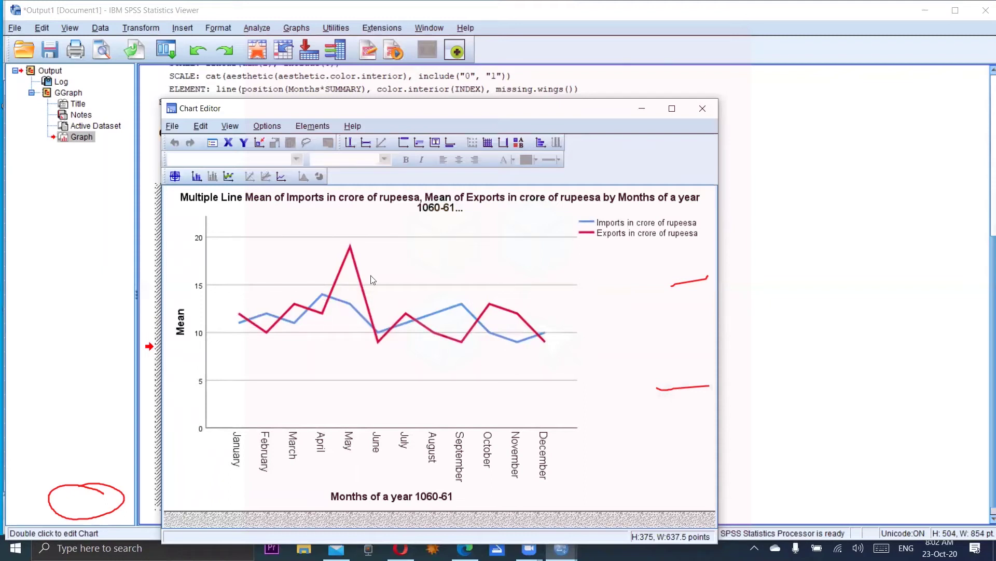
mouse_move(419, 285)
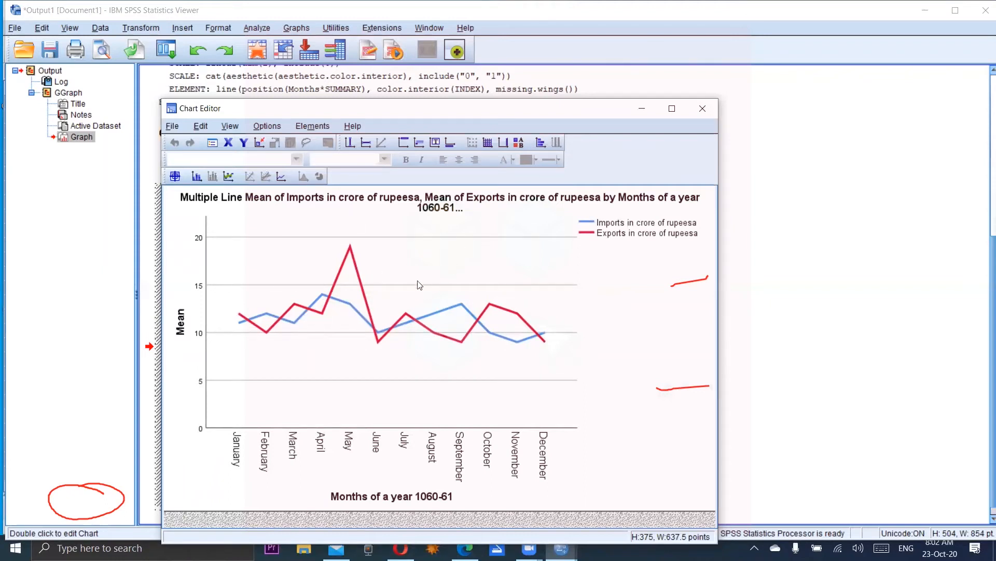
mouse_move(357, 338)
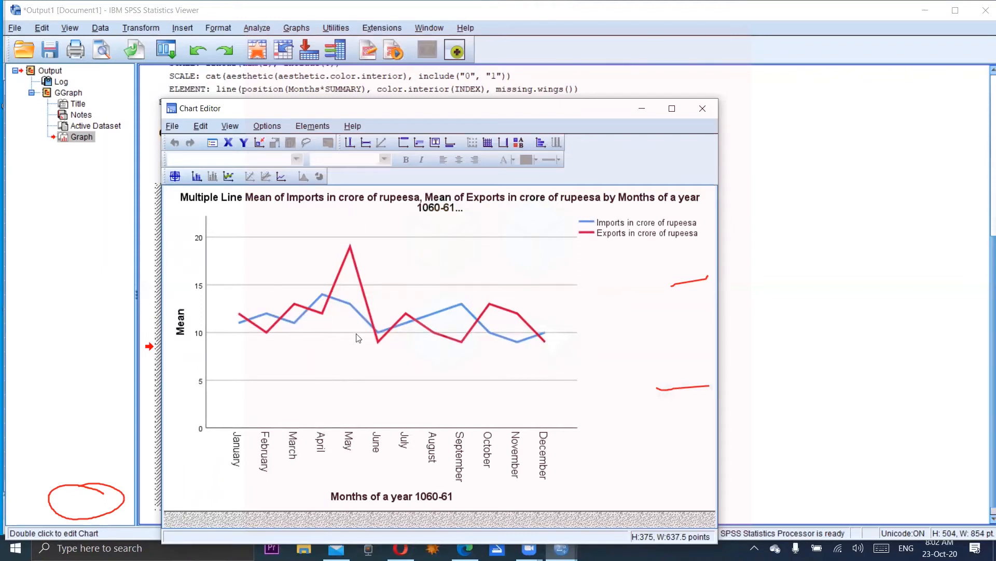
mouse_move(346, 501)
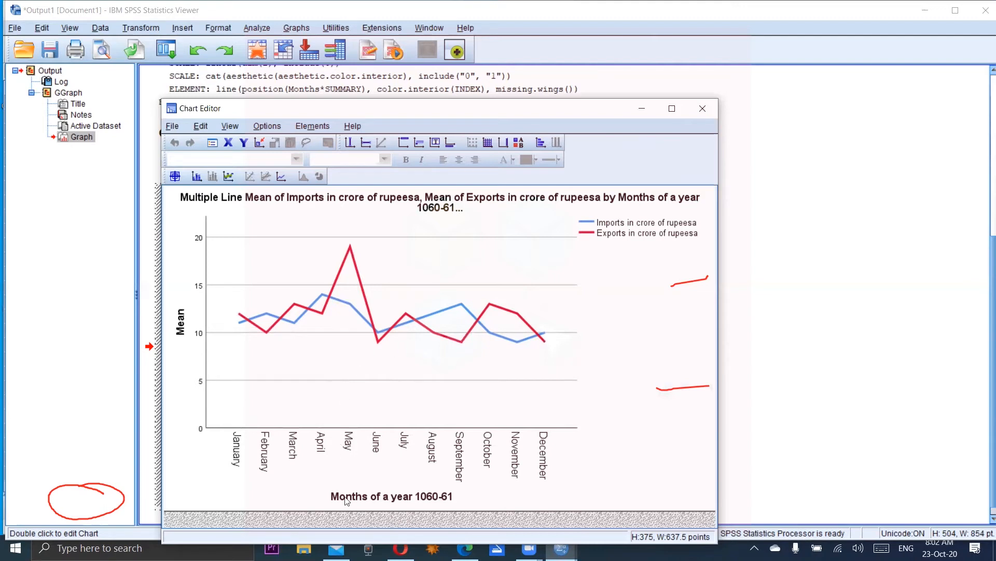
mouse_move(453, 502)
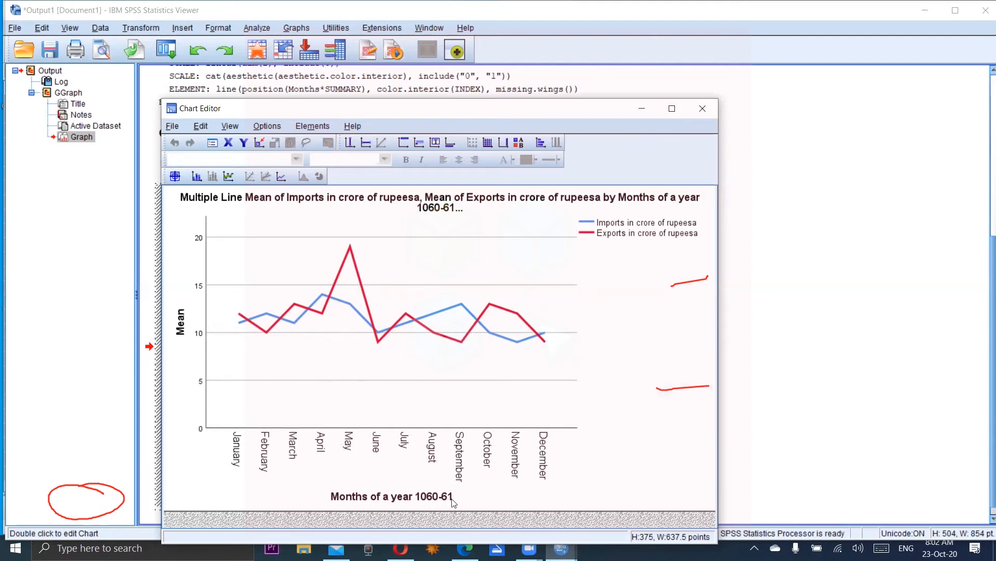
mouse_move(435, 497)
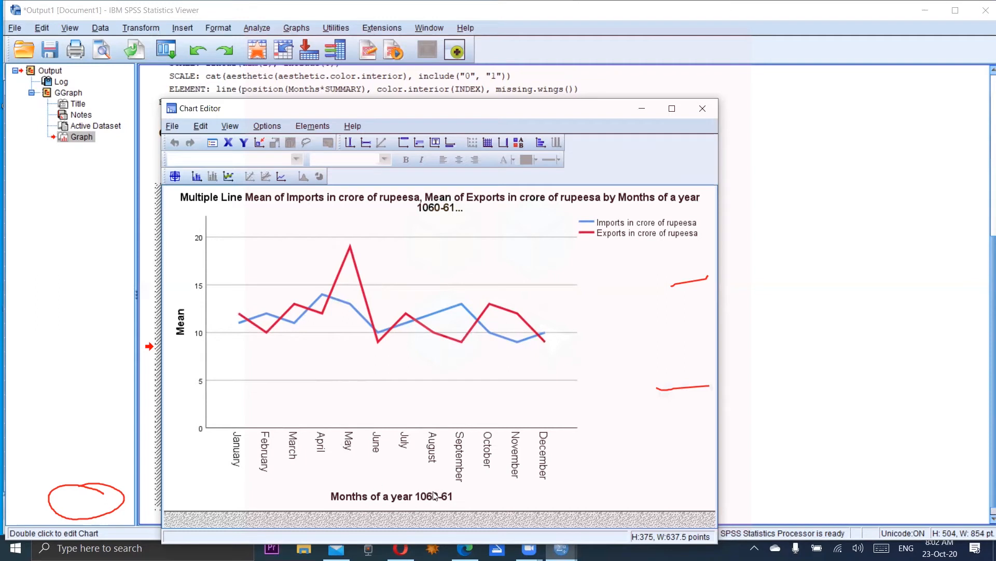
mouse_move(427, 497)
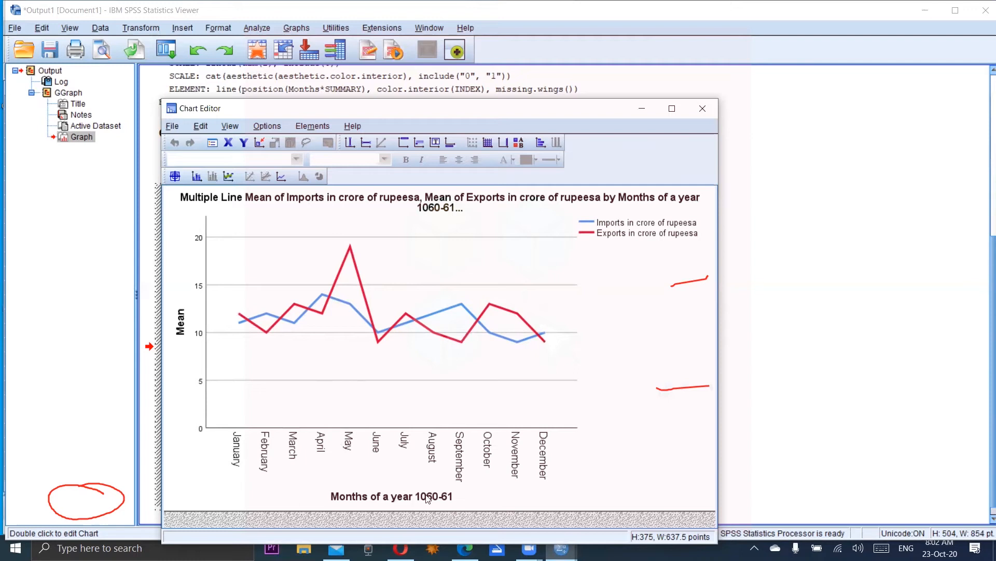
mouse_move(437, 482)
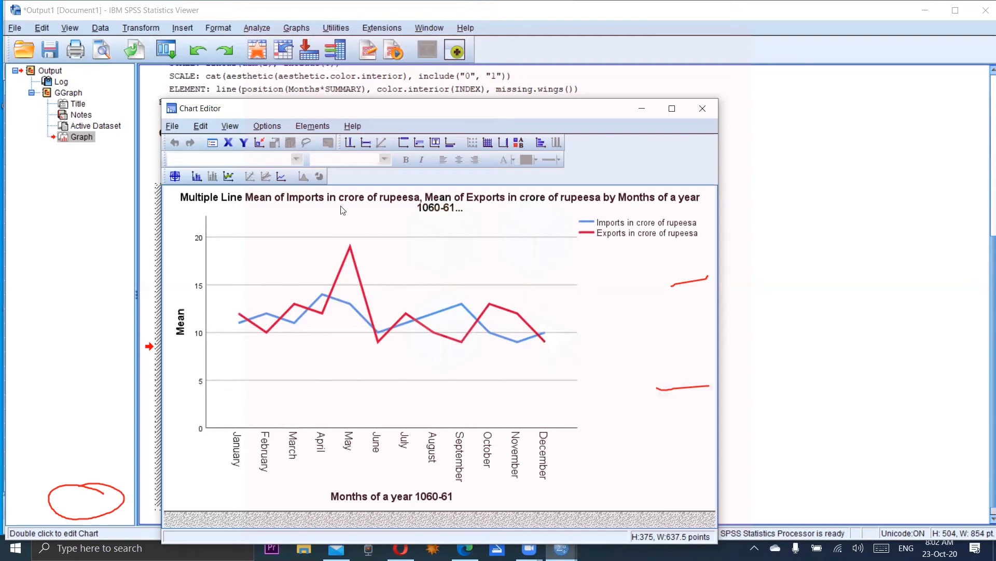
mouse_move(372, 263)
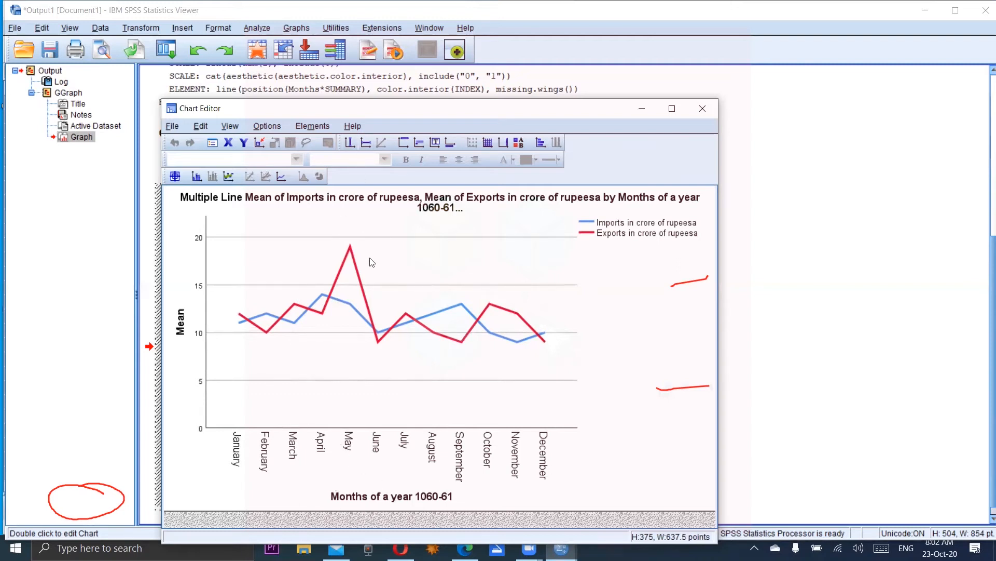
mouse_move(365, 143)
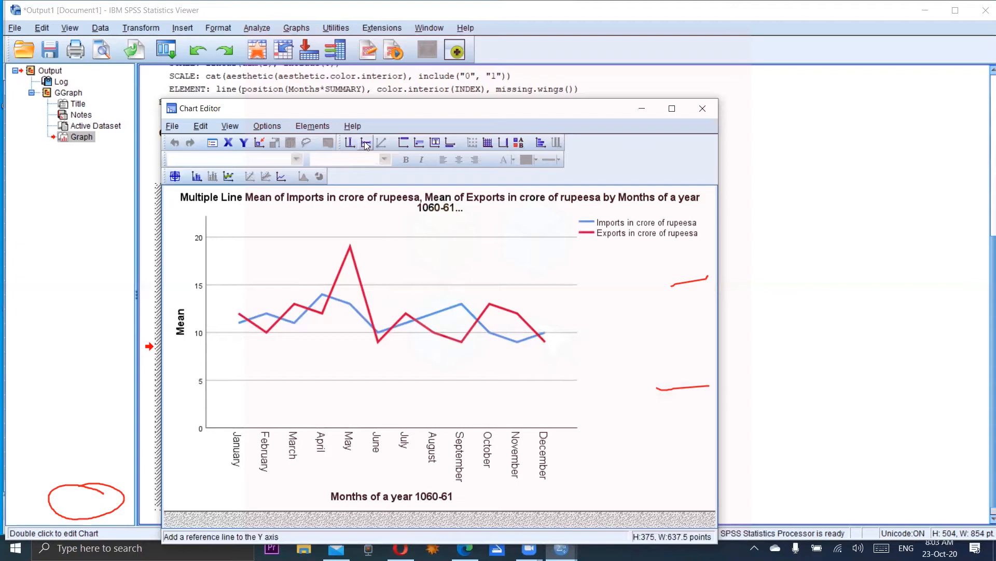
Add a vertical reference line marking July on the chart.
click(349, 143)
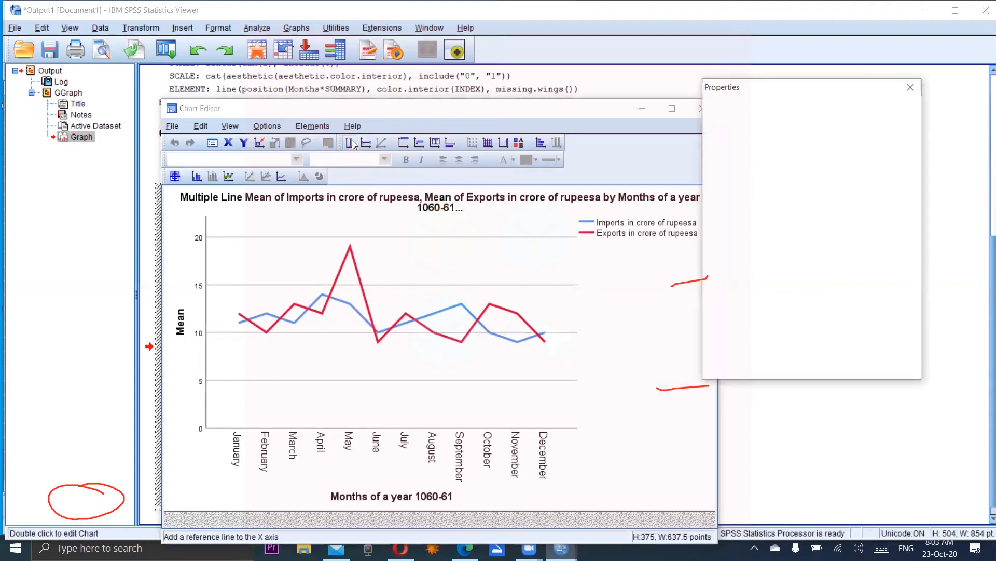
click(351, 142)
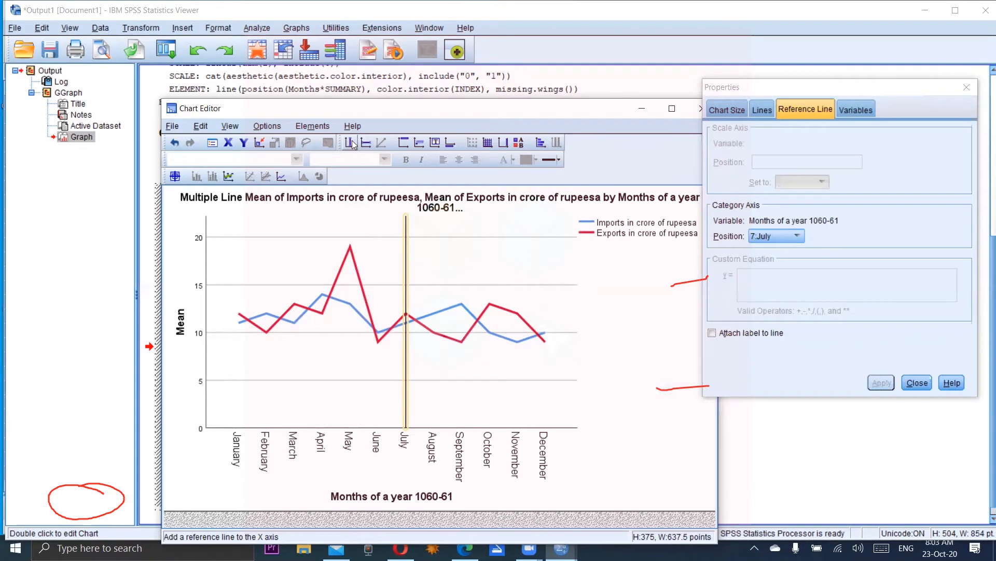
mouse_move(377, 315)
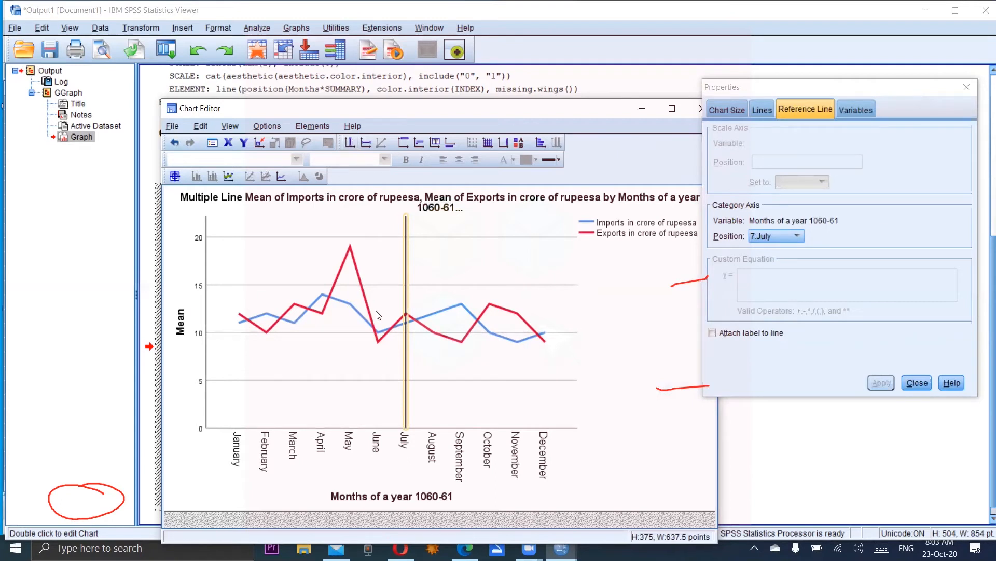
mouse_move(325, 248)
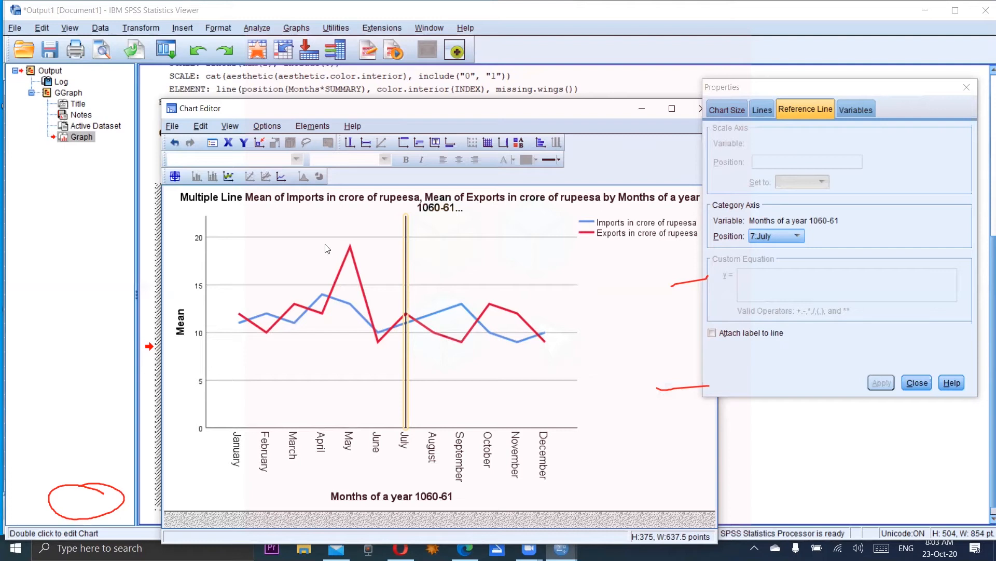
mouse_move(364, 143)
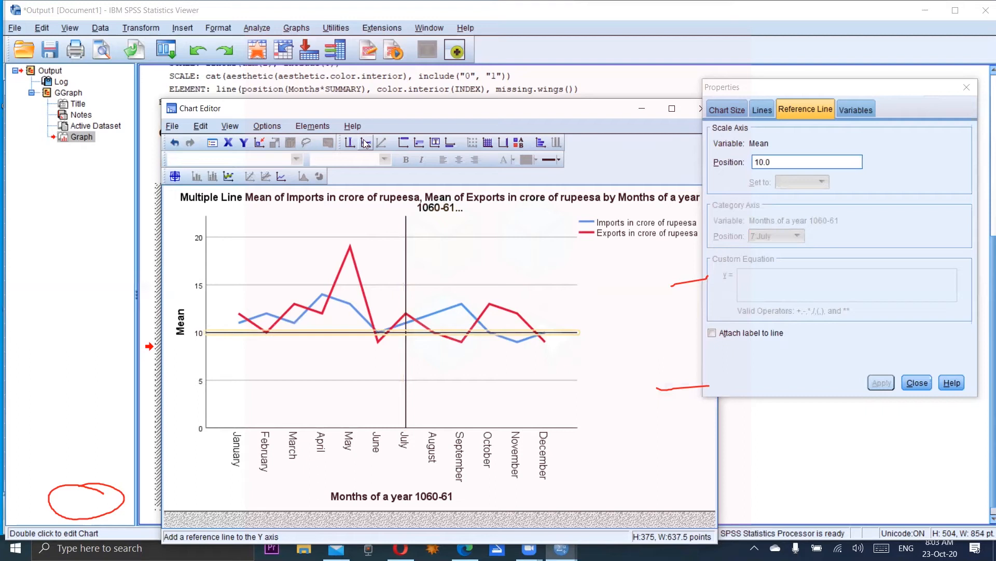
mouse_move(449, 331)
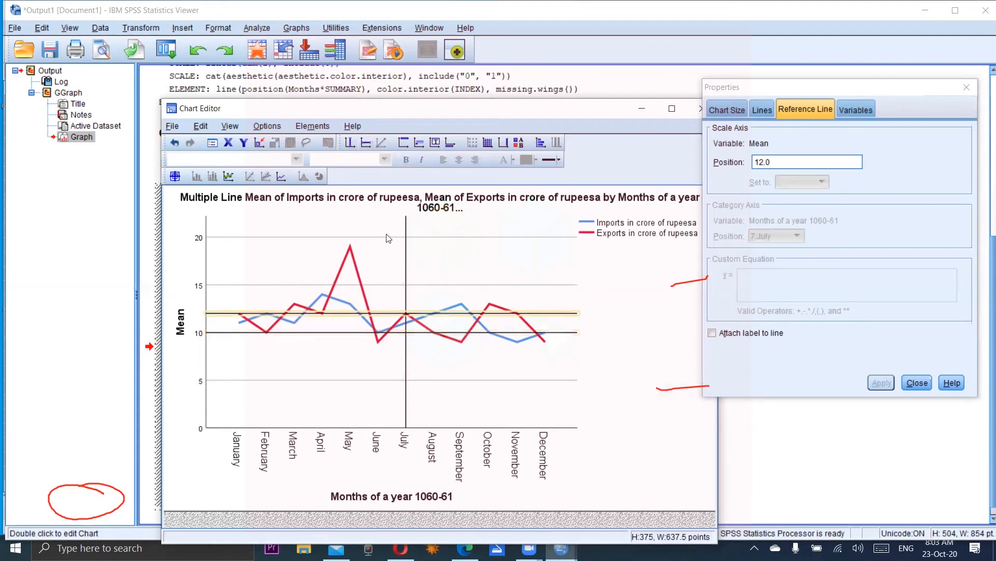
mouse_move(405, 142)
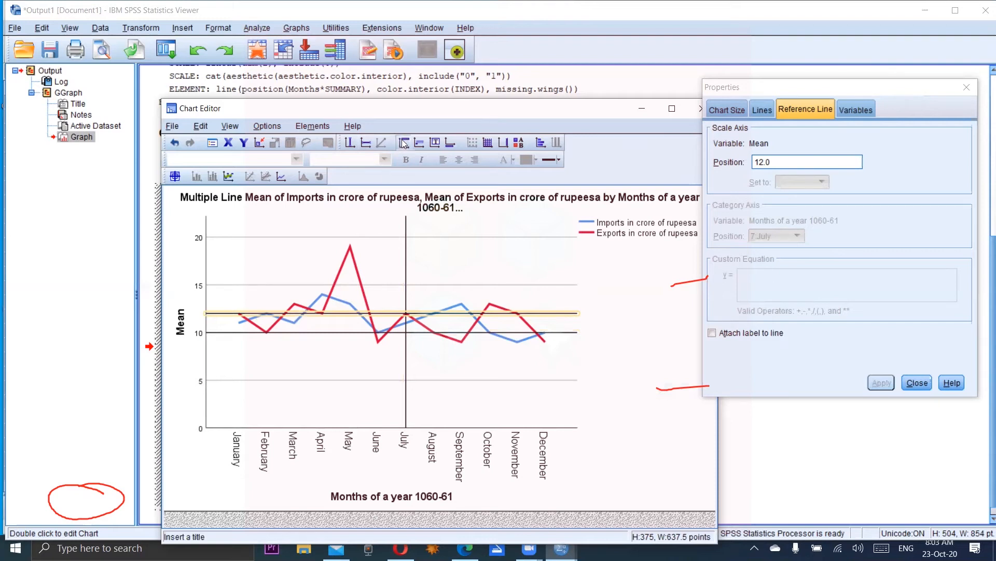
Insert a chart title reading 'Historigrm showing imports and exports during 1960-61'.
click(727, 109)
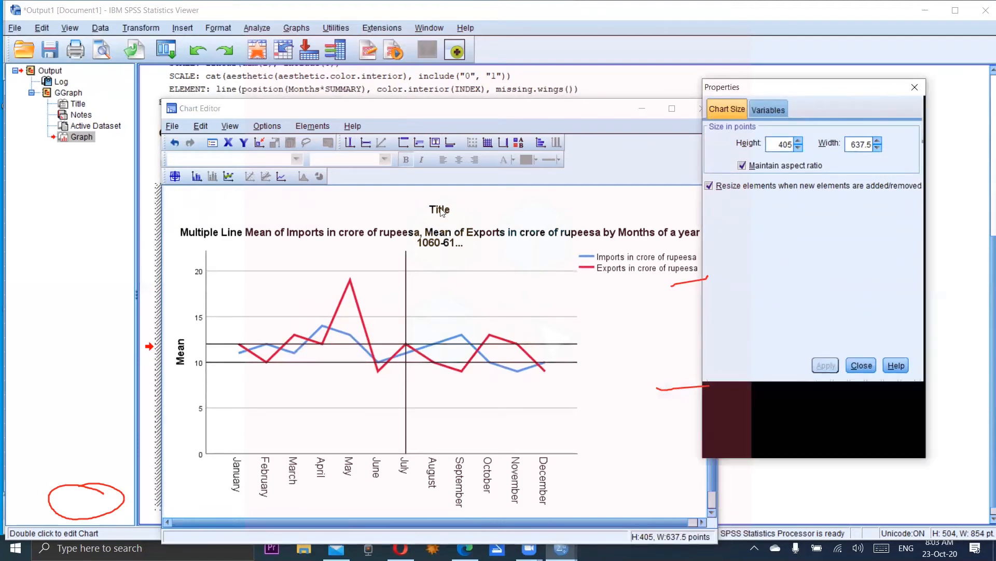
click(439, 207)
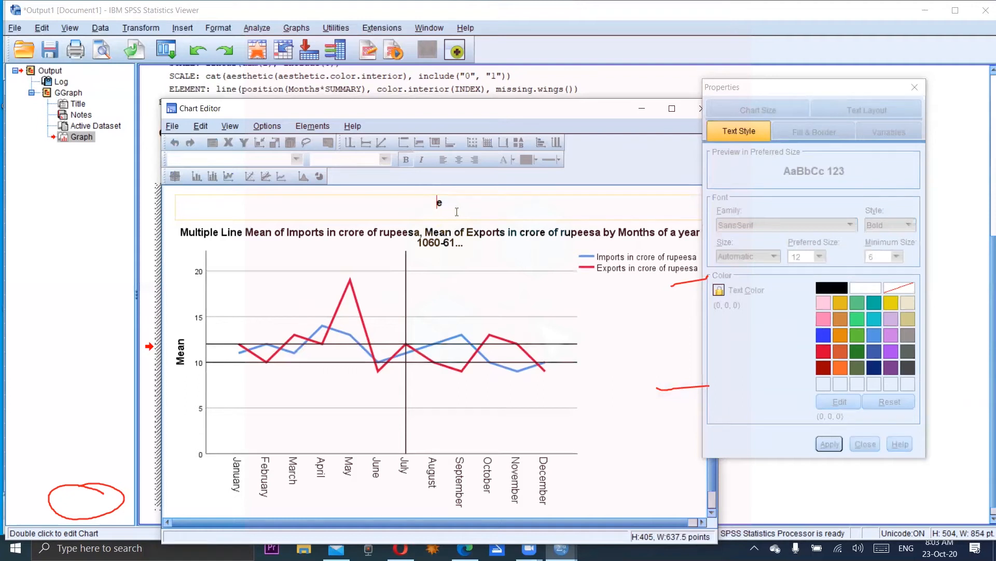
text(H)
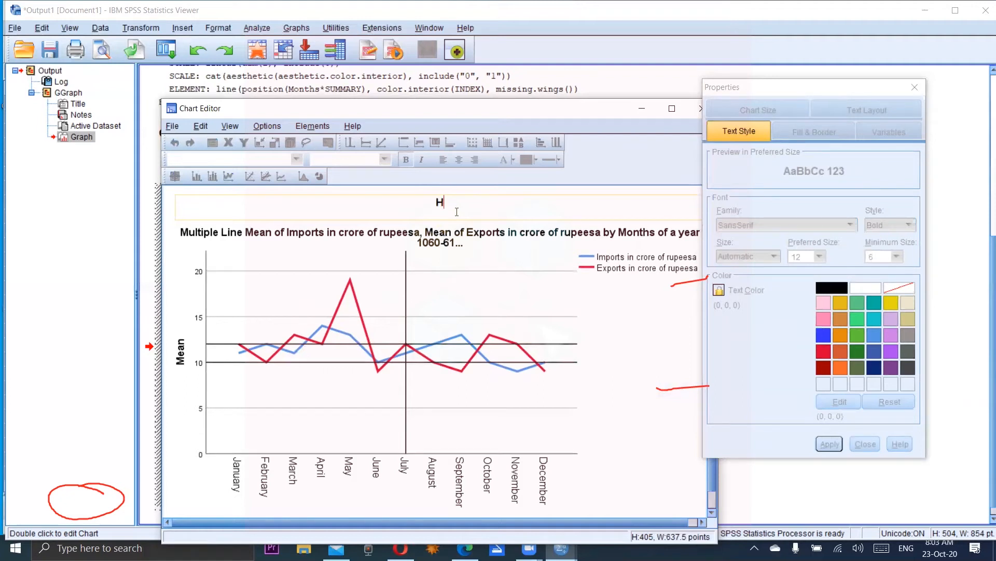
text(ist)
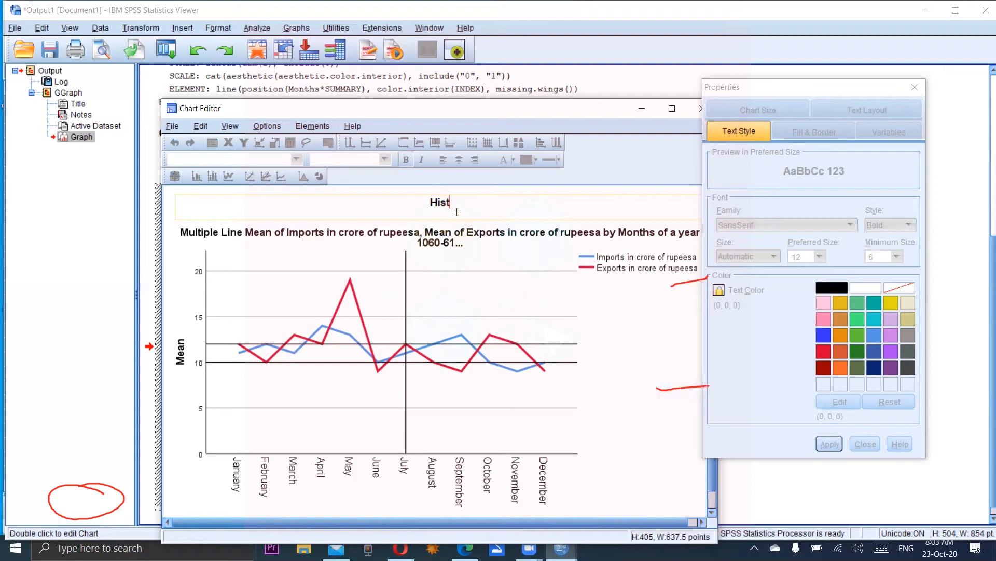
text(ori)
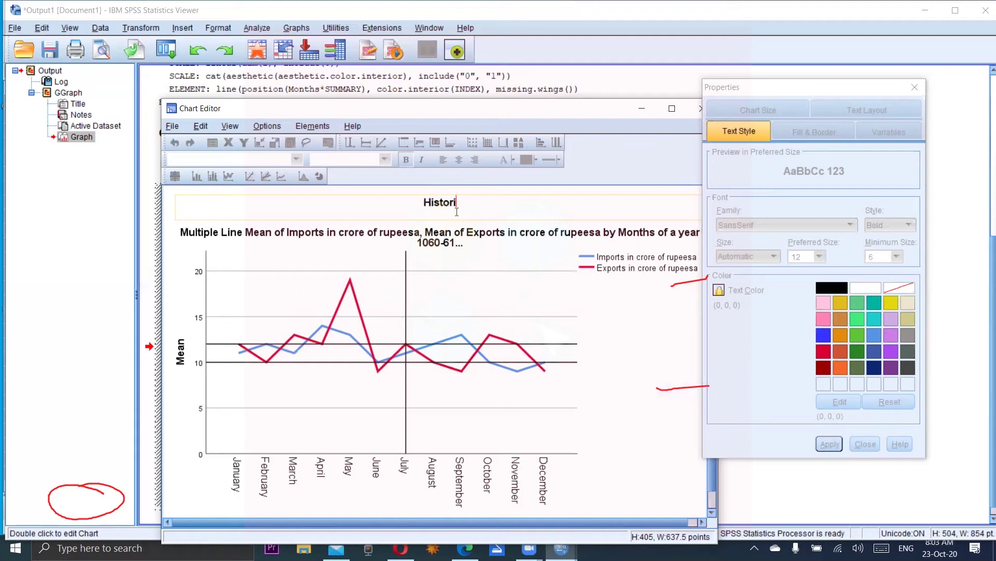
text(grm)
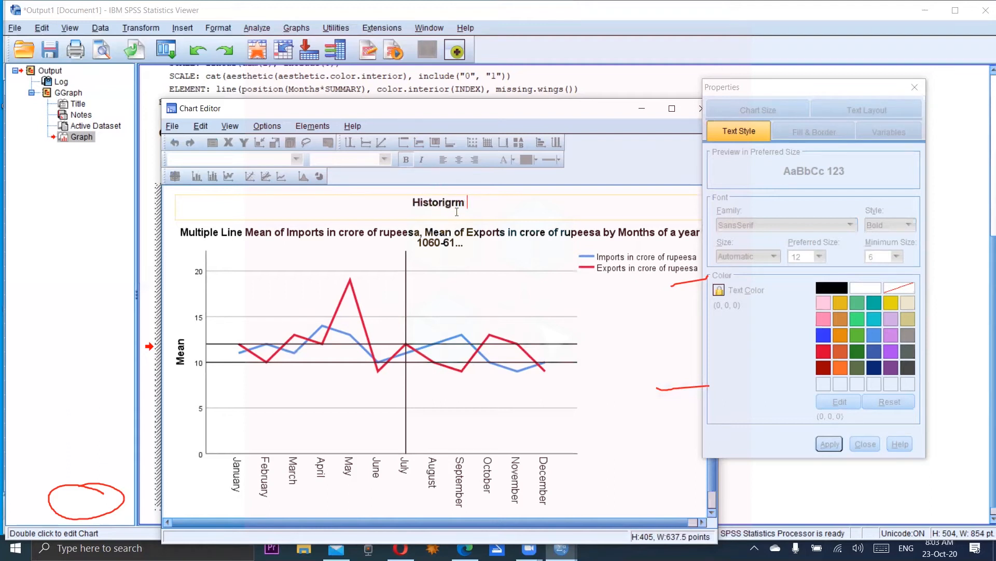
text(showi)
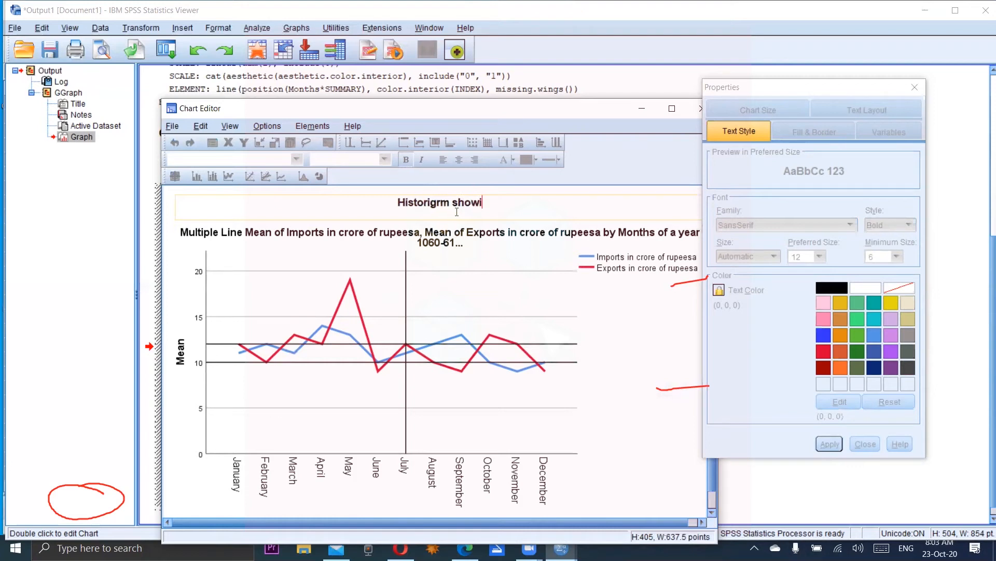
text(ng)
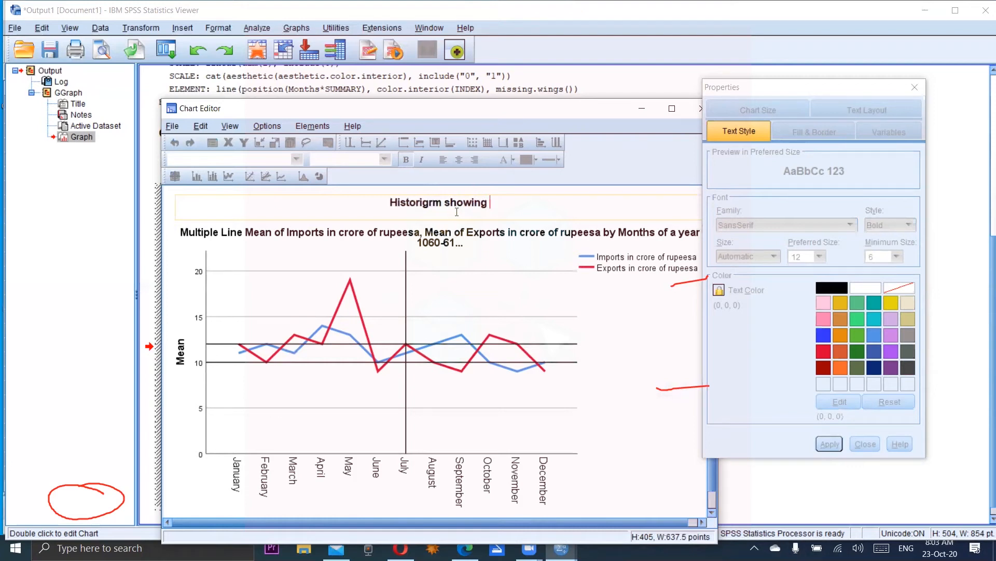
text(imports and)
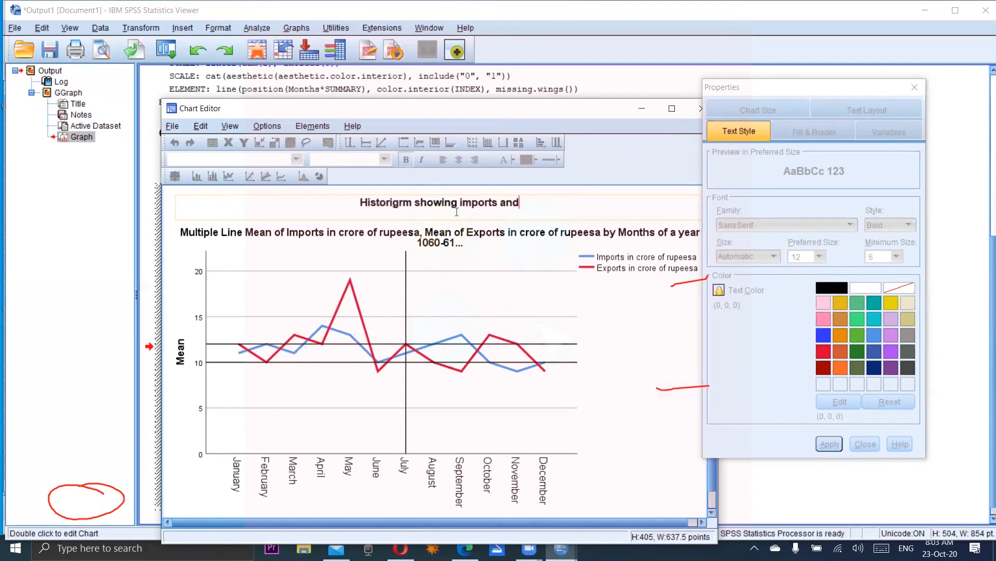
text(expo)
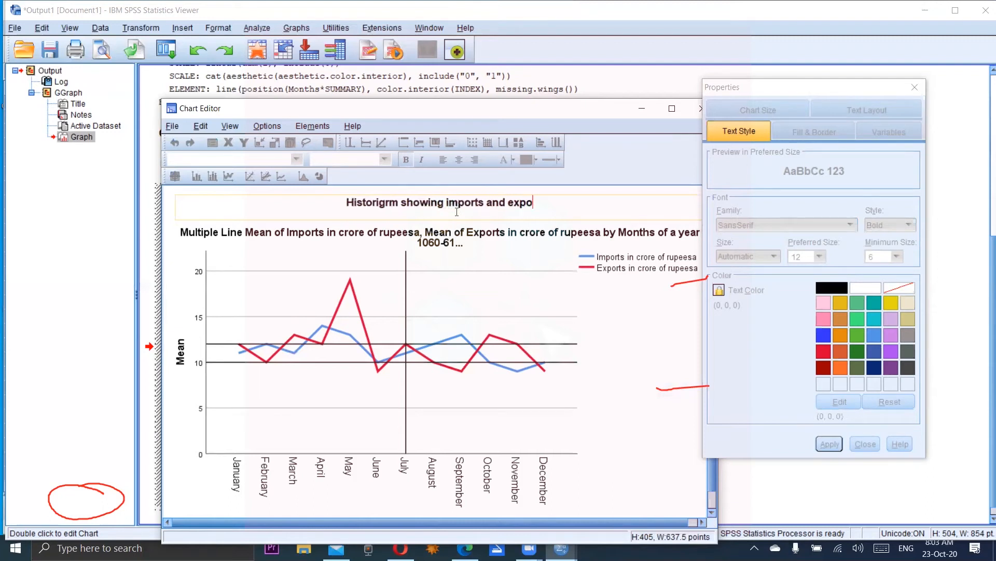
text(rts)
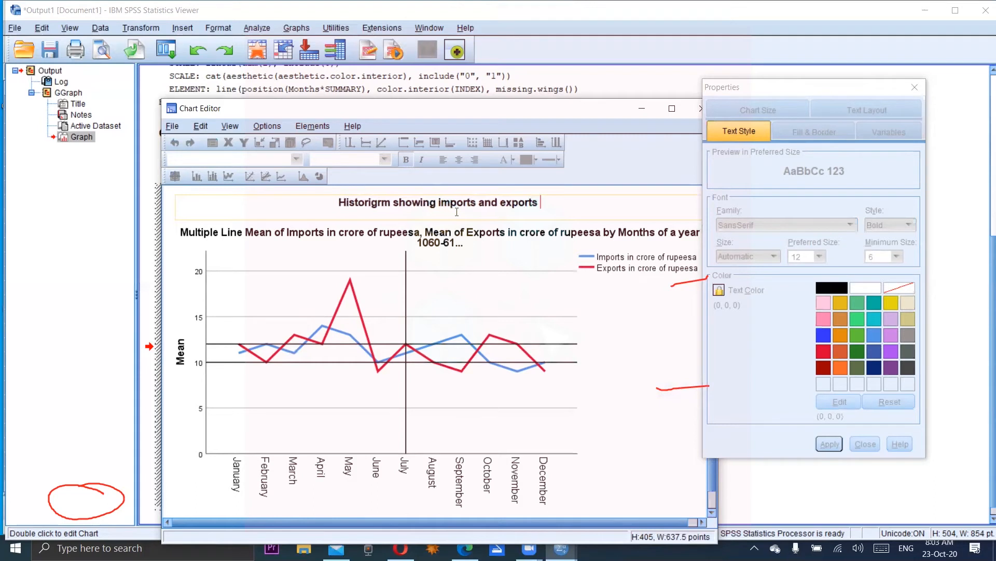
text(o)
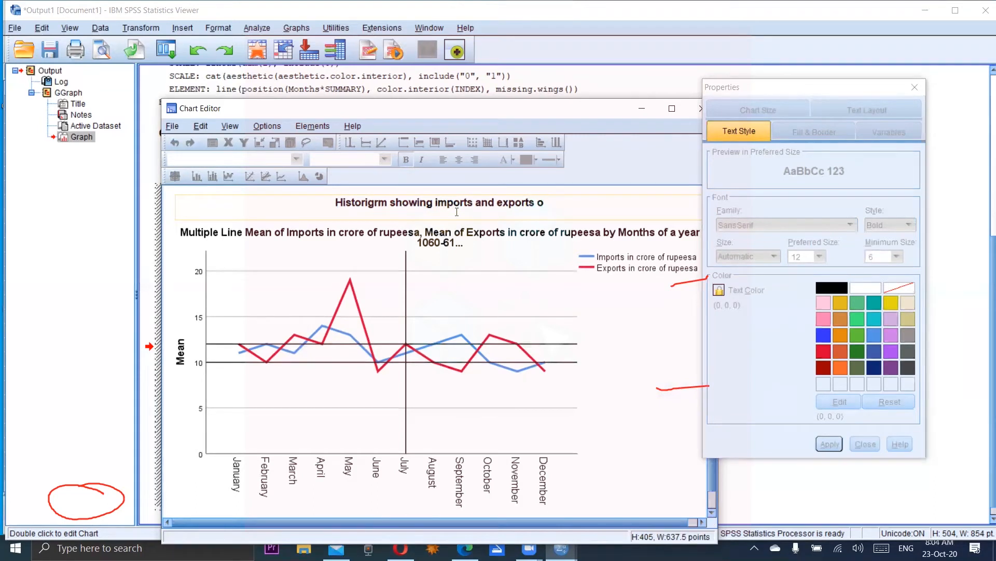
text(dur)
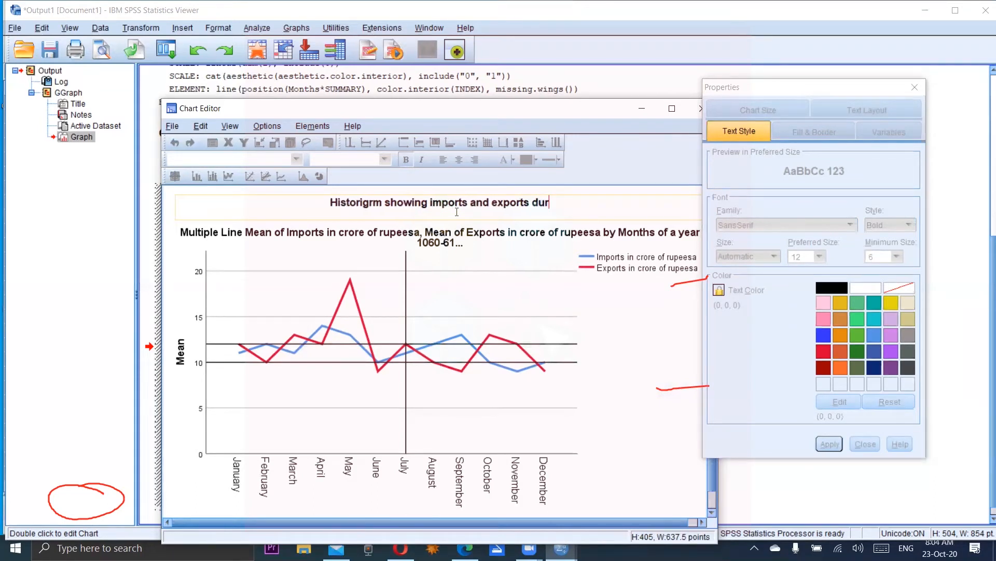
text(ing)
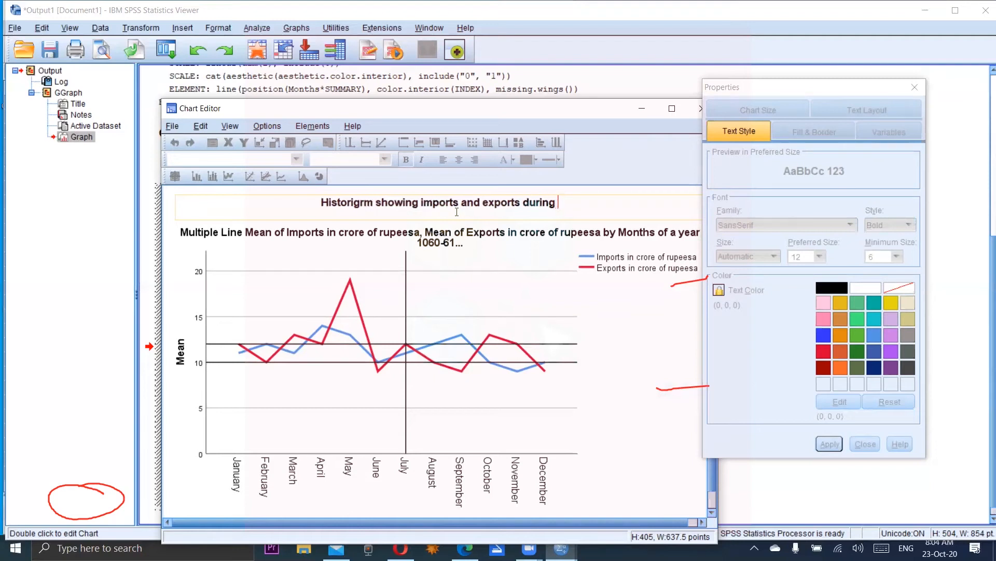
text(1)
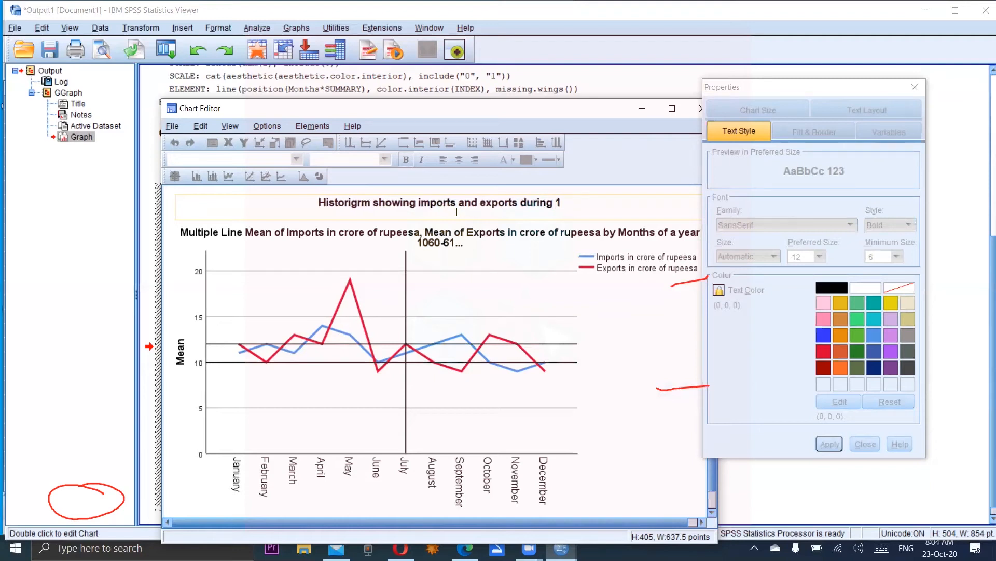
text(960-)
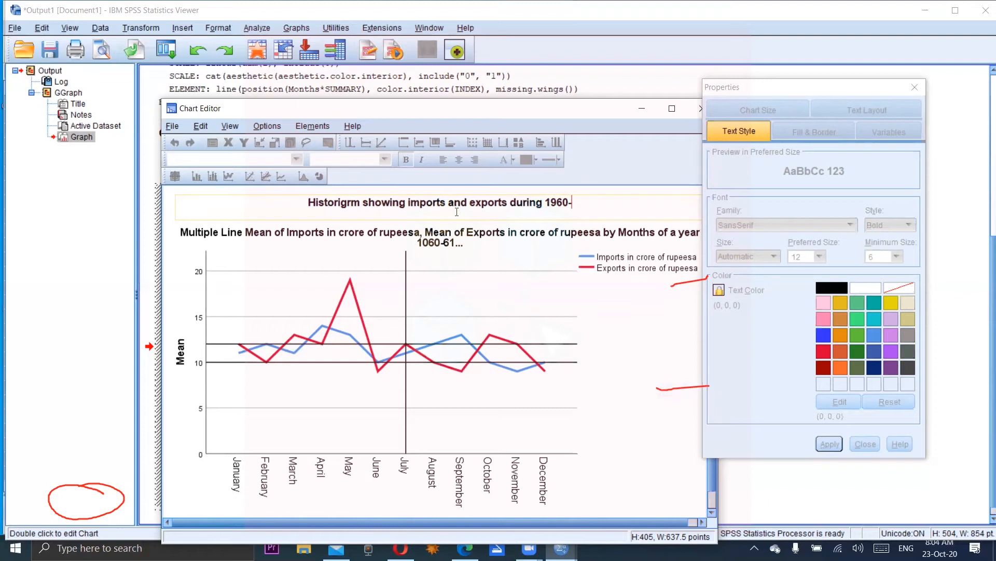
text(61)
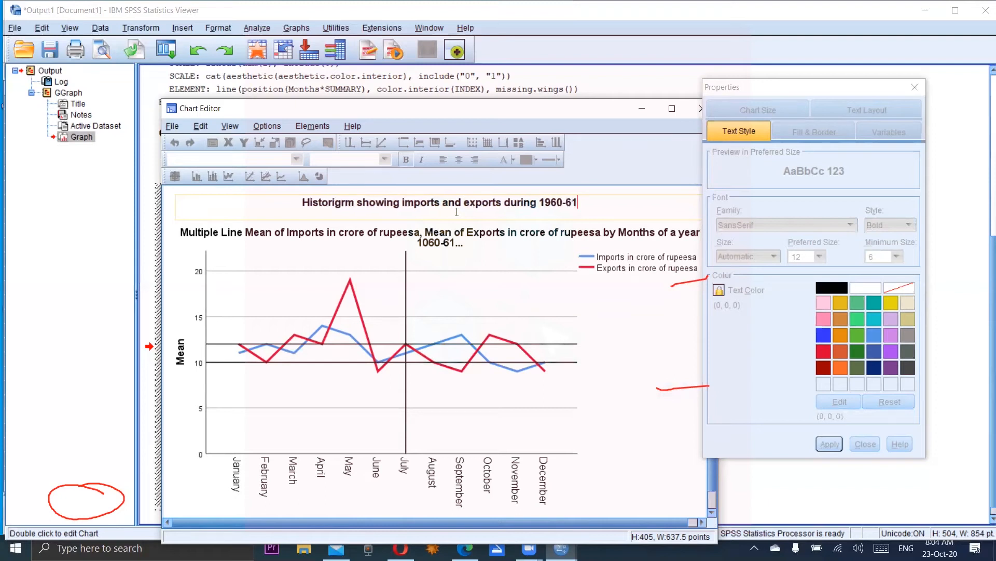
mouse_move(502, 271)
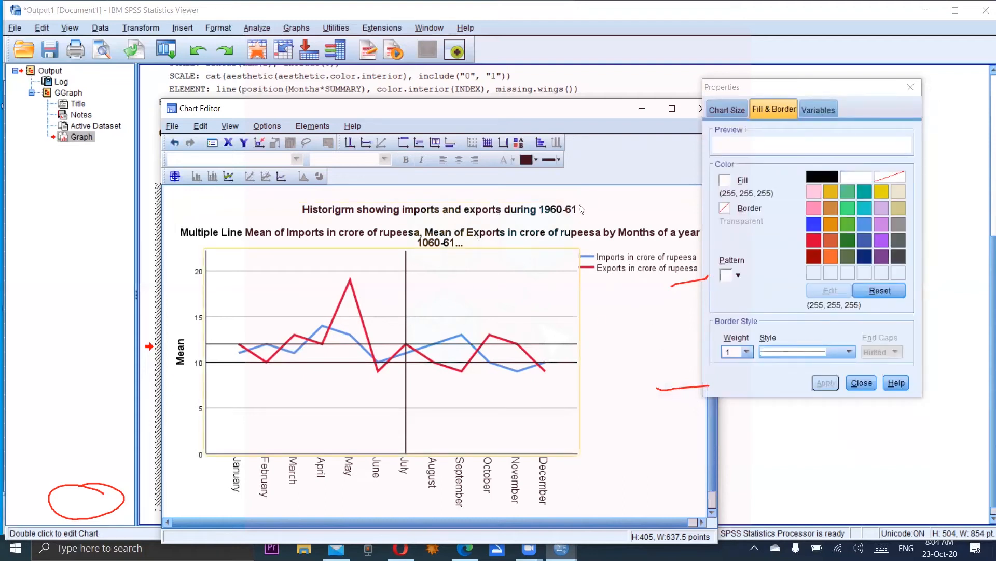
Select the title and apply a red fill from Fill & Border.
click(438, 209)
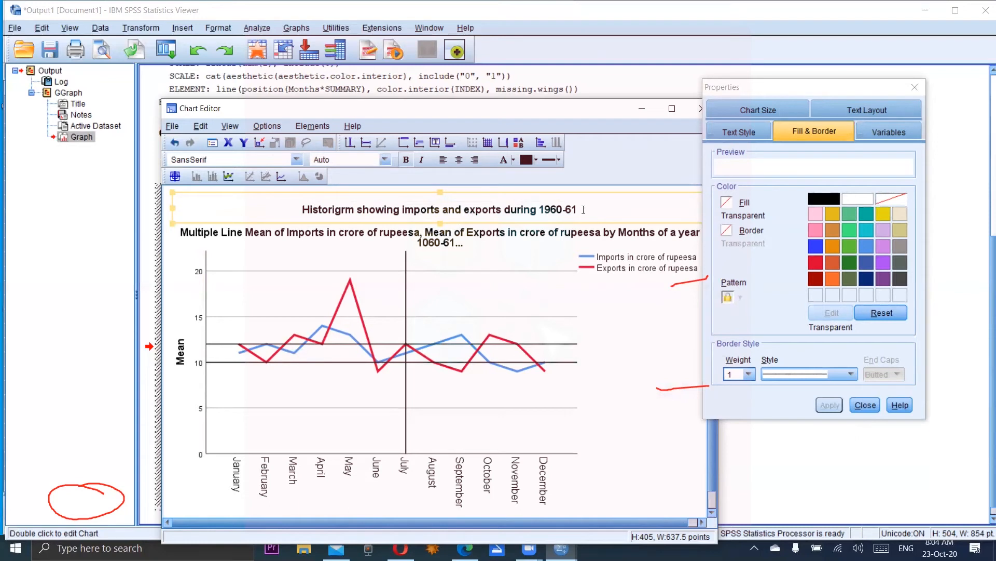
click(727, 297)
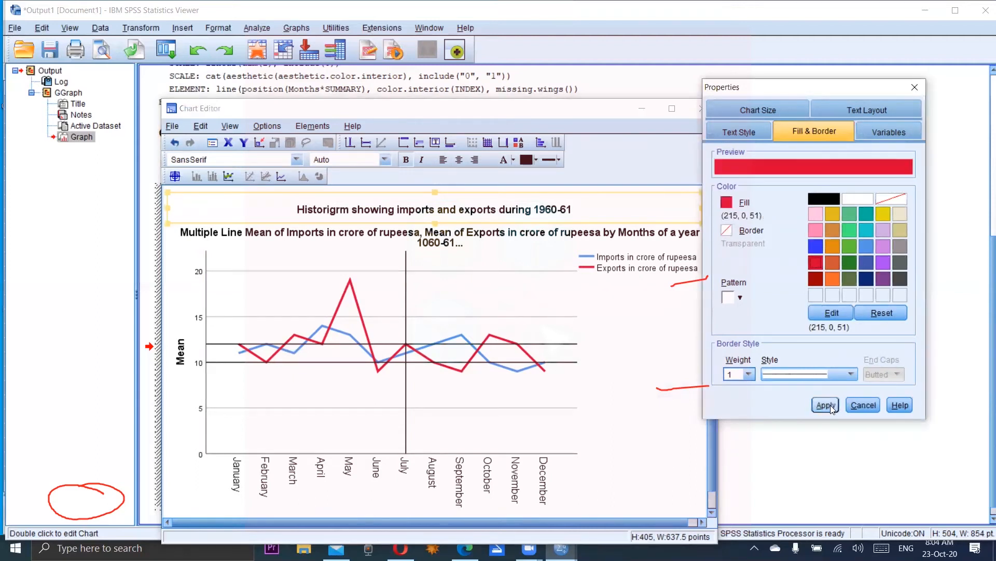
click(824, 405)
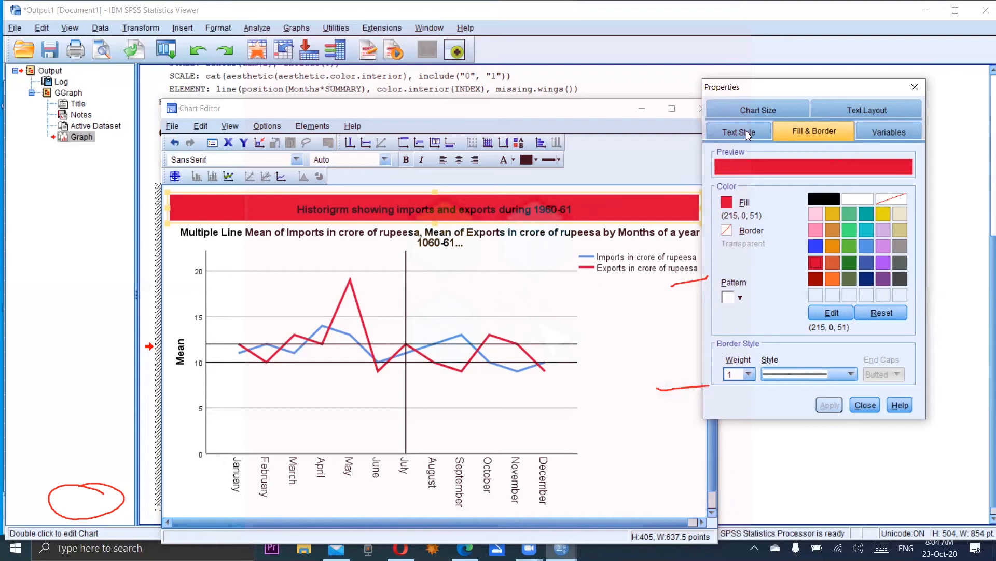
Give the chart title yellow lettering through the Text Style settings and apply it.
click(738, 131)
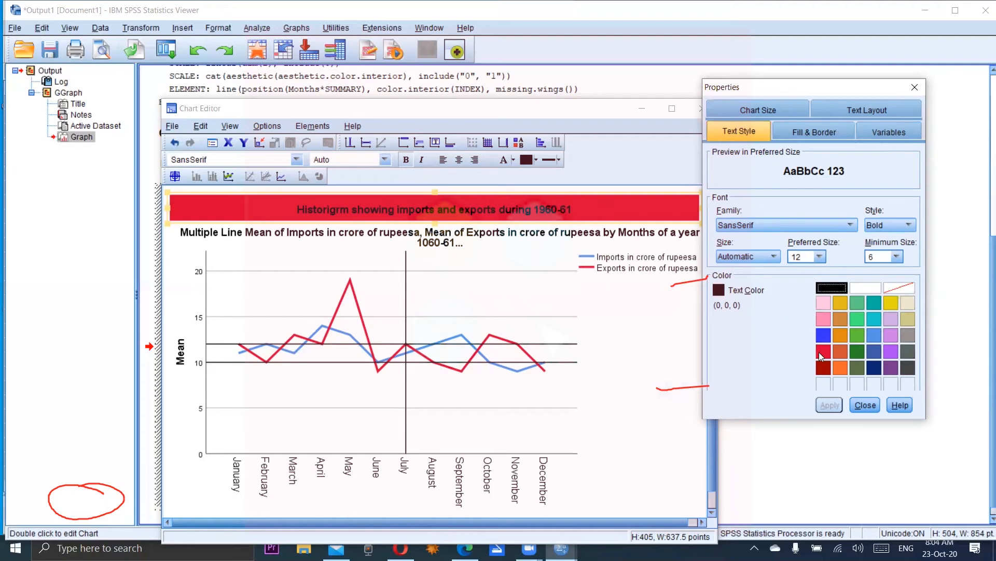
mouse_move(891, 303)
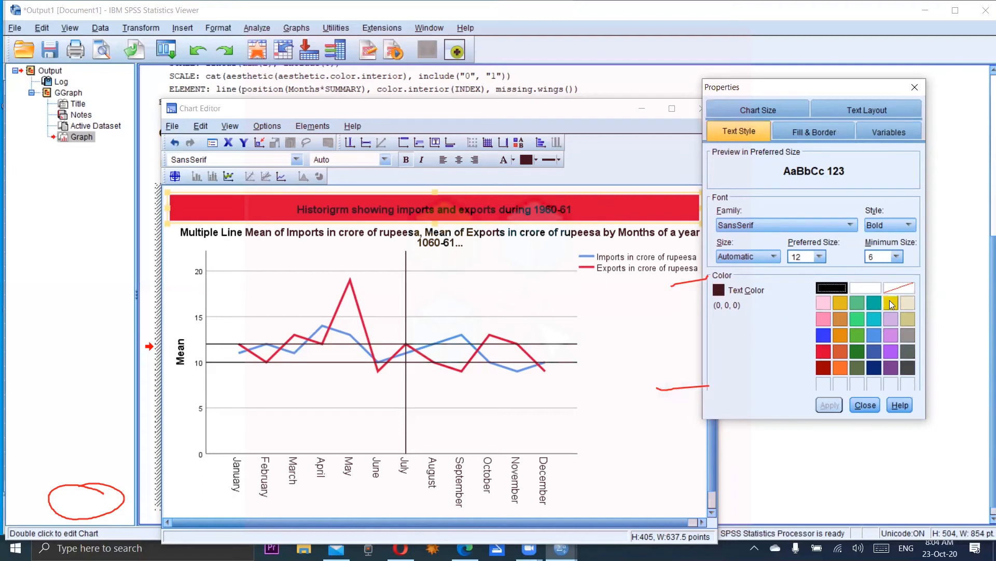
click(891, 303)
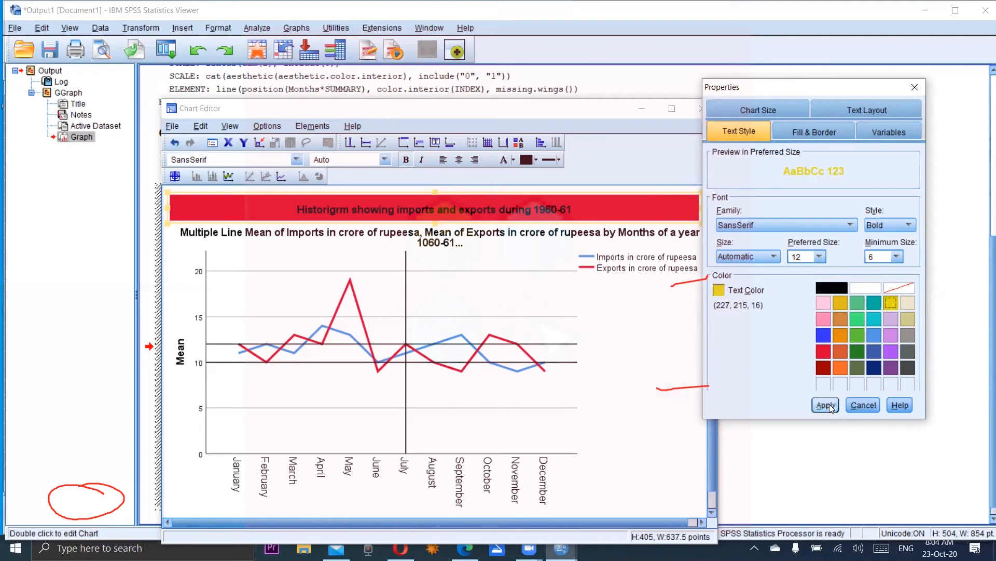
click(825, 405)
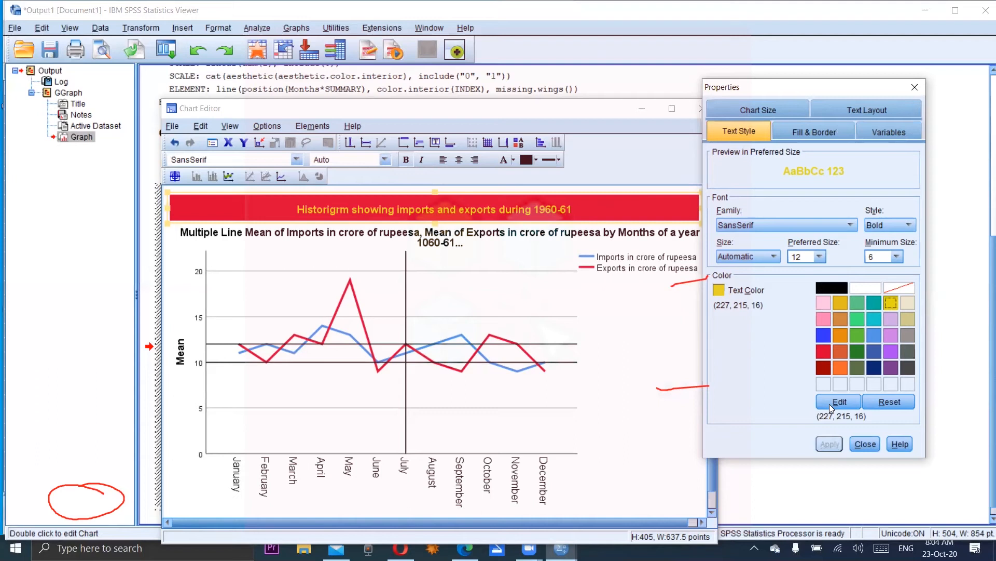
mouse_move(816, 371)
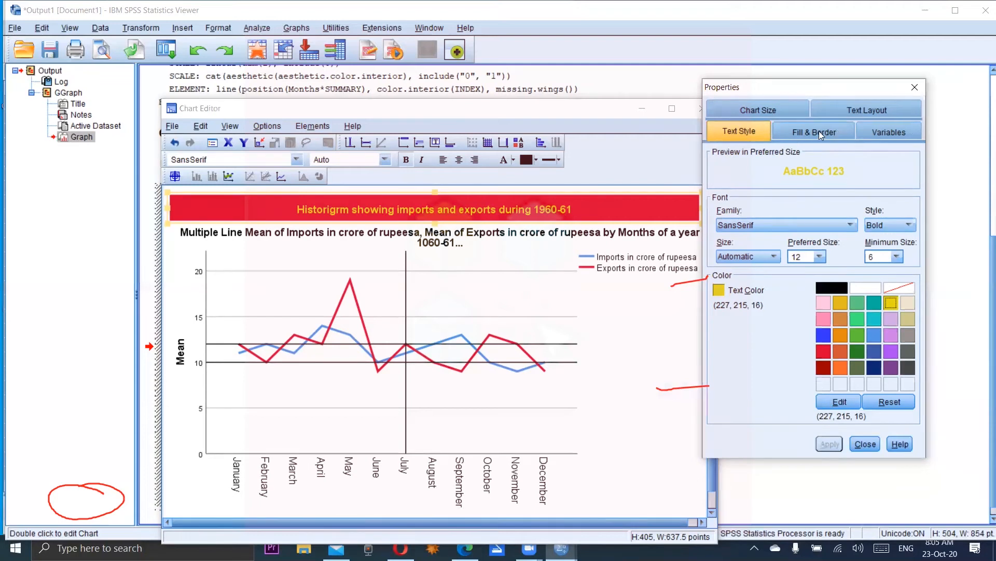
Display the chart's size settings: height 405 and width 637.5 points.
click(888, 131)
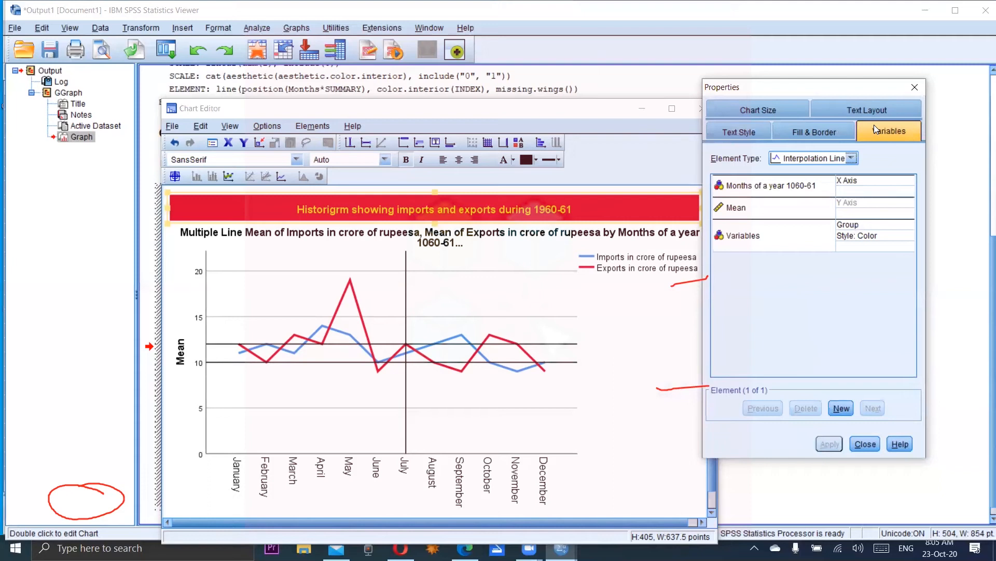
mouse_move(784, 240)
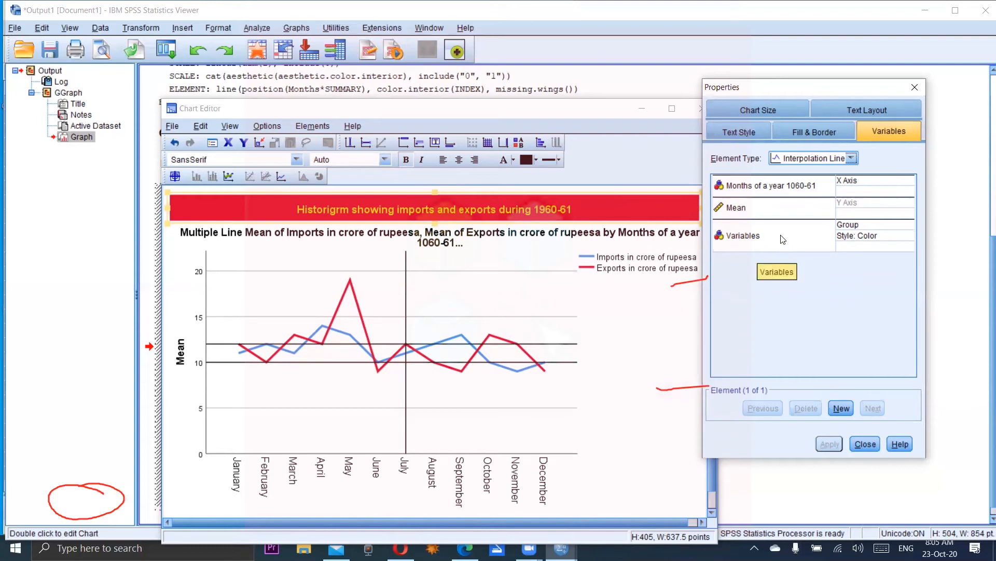
mouse_move(784, 164)
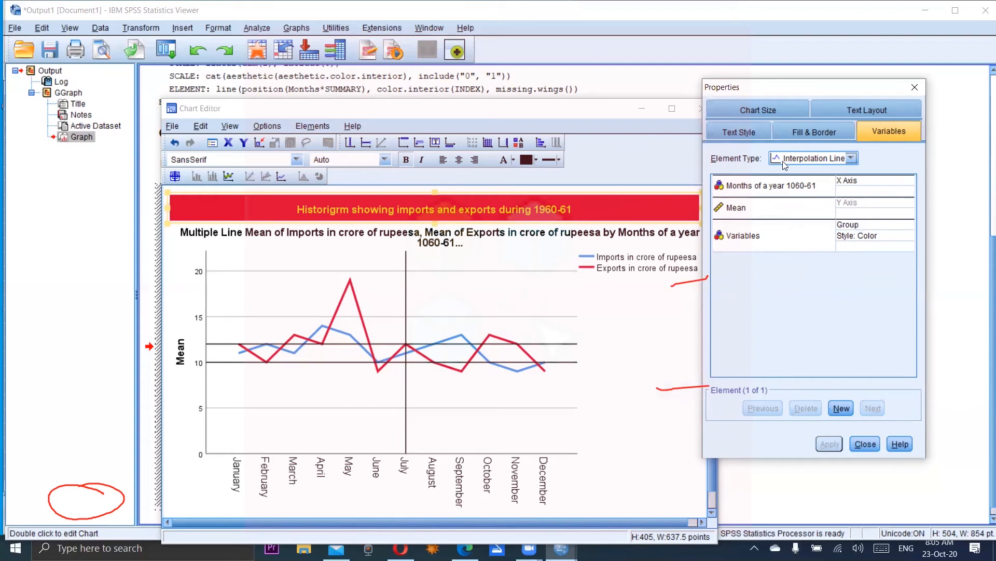
mouse_move(791, 168)
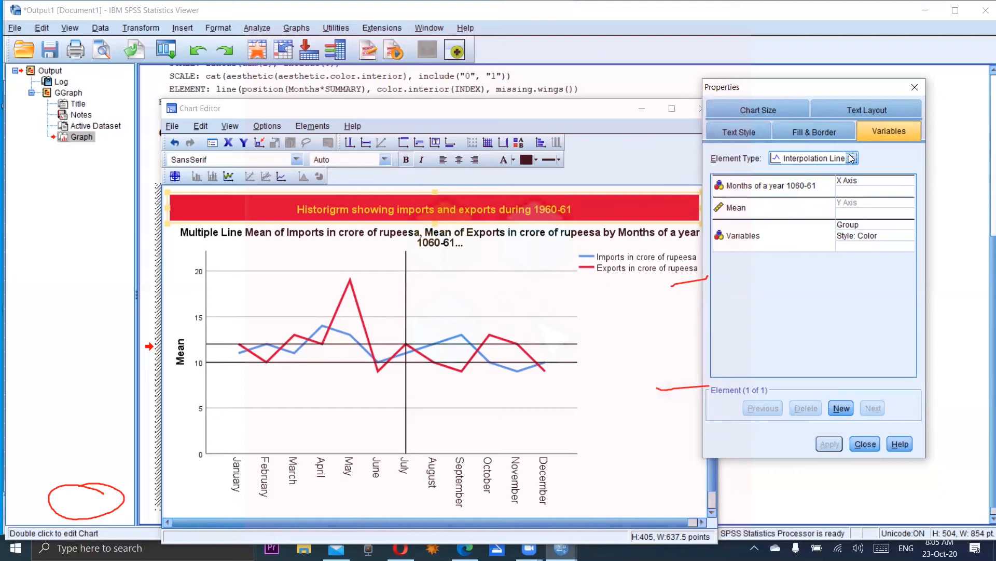
click(757, 108)
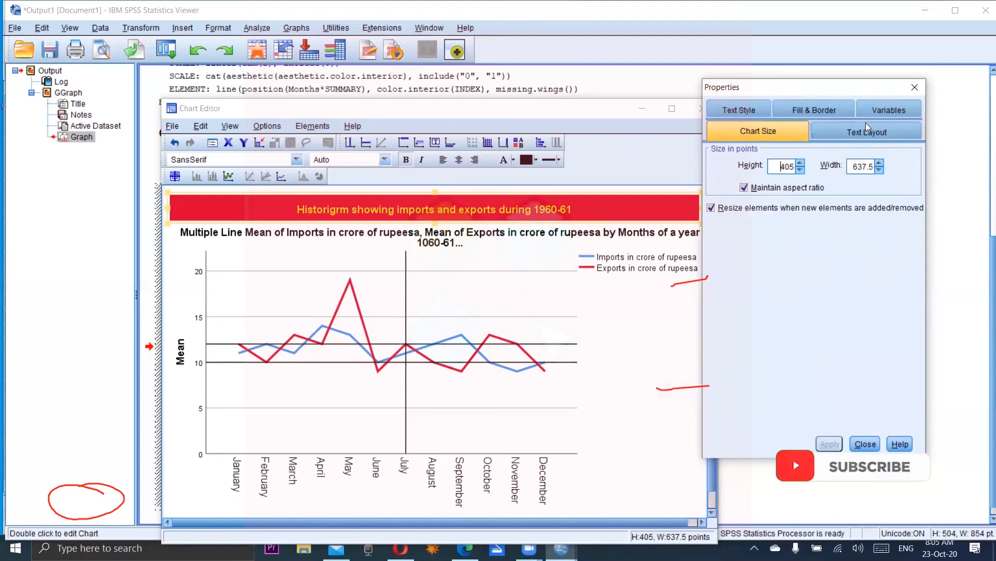
mouse_move(841, 328)
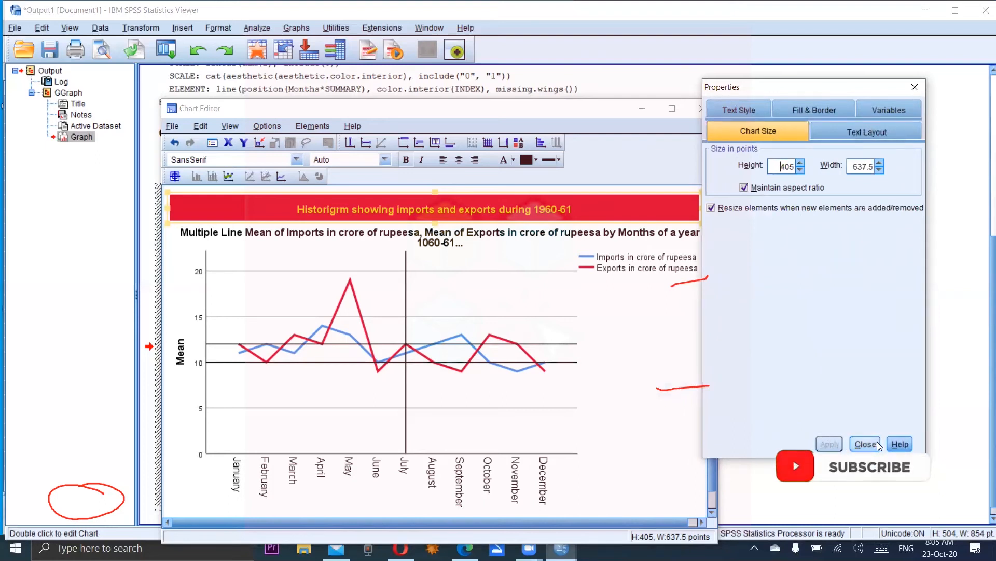
Close Properties, transpose the chart, then transpose back so months run horizontally.
click(865, 443)
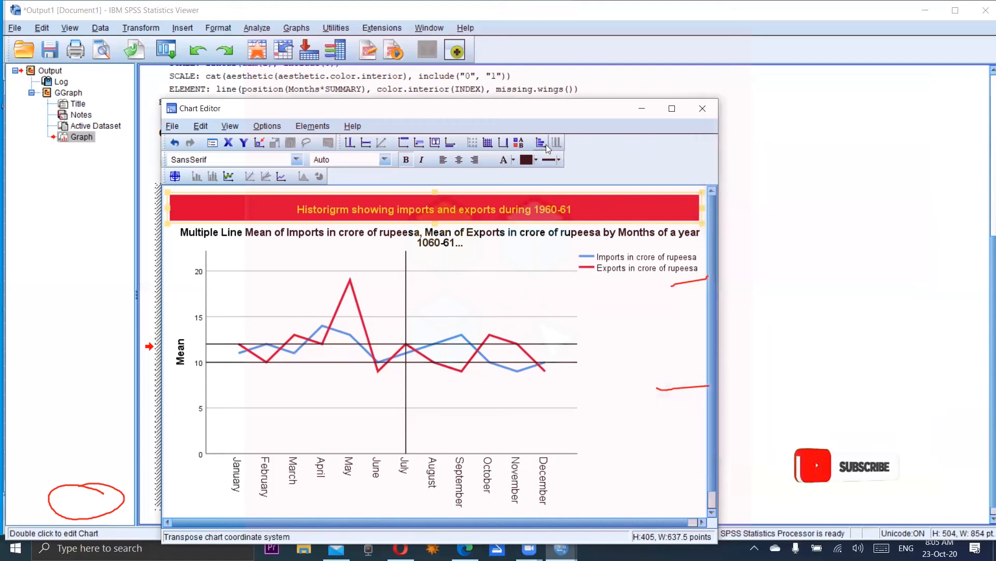
mouse_move(541, 142)
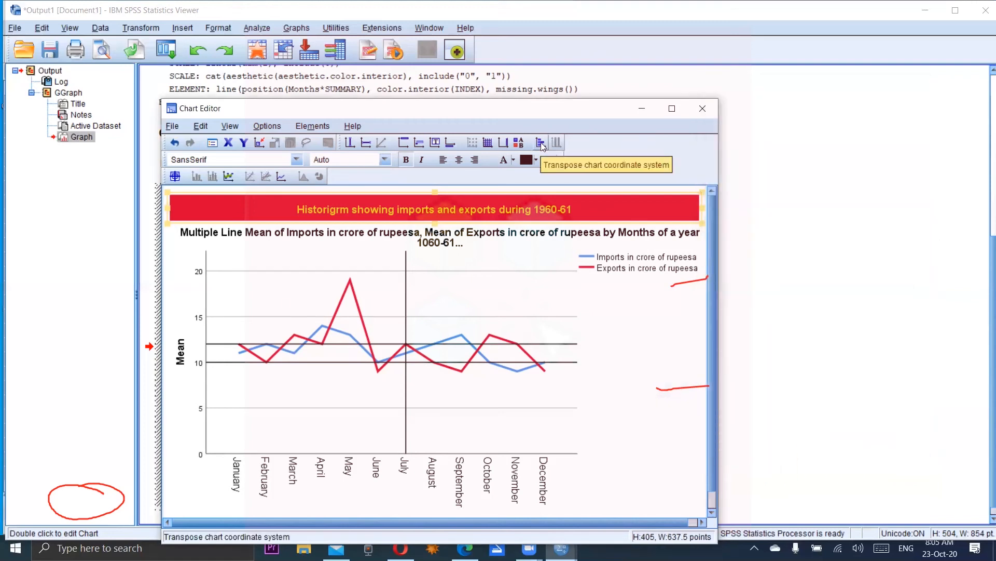
click(540, 141)
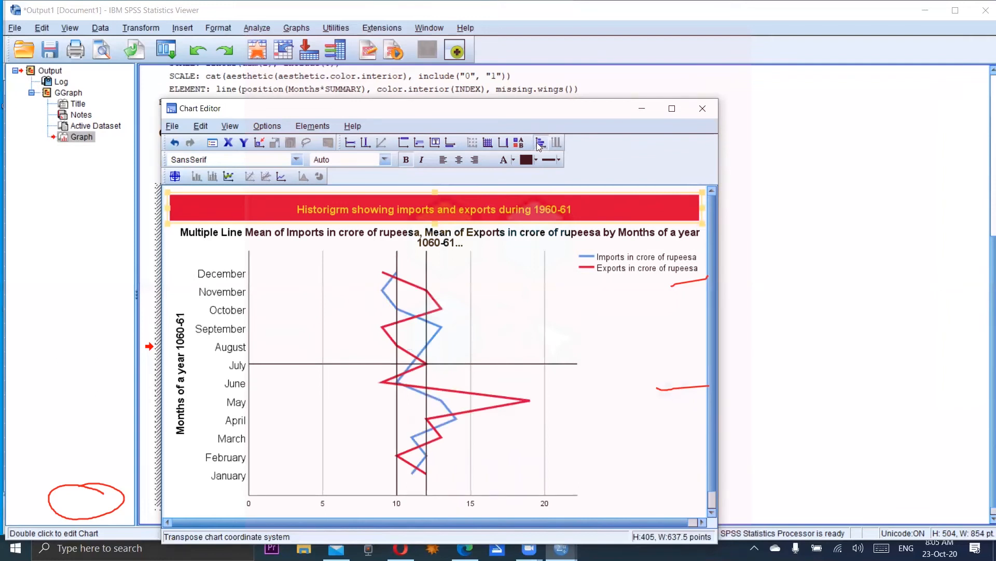
click(540, 142)
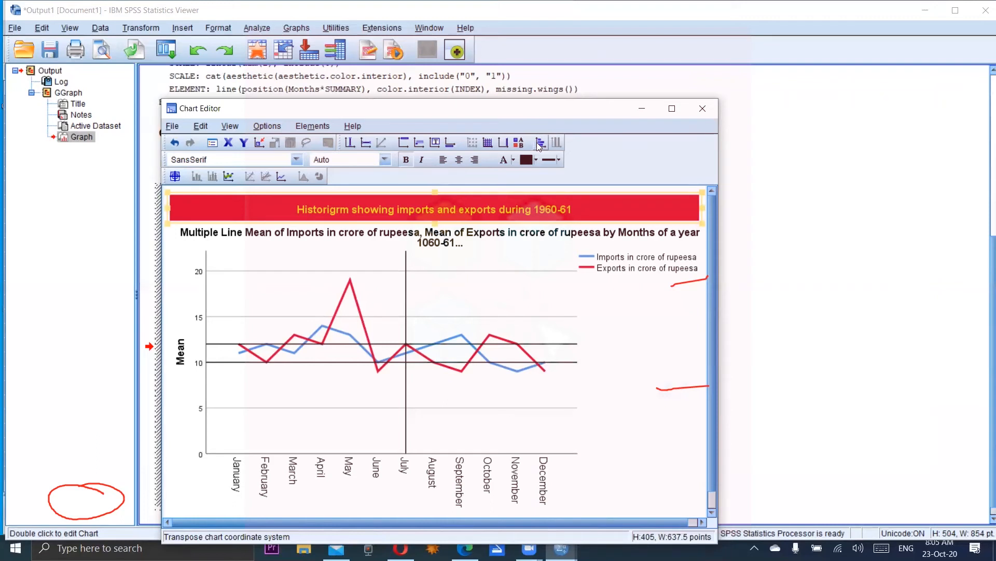
mouse_move(127, 162)
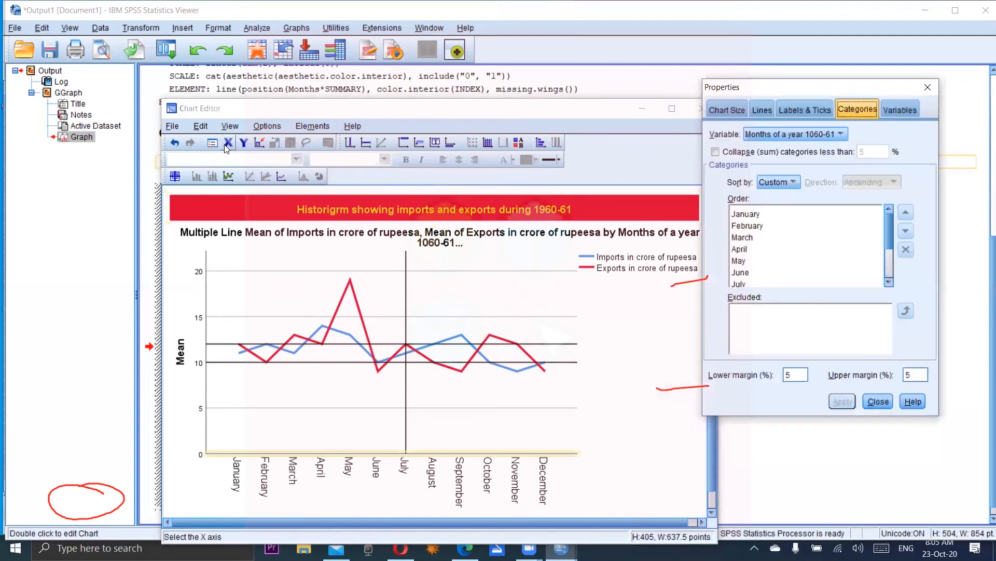
mouse_move(243, 142)
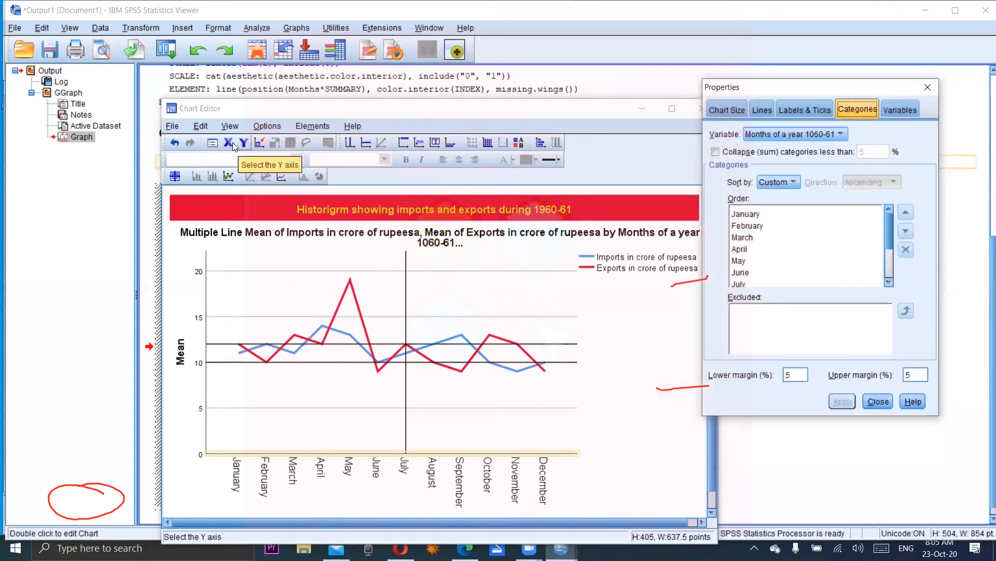
mouse_move(228, 142)
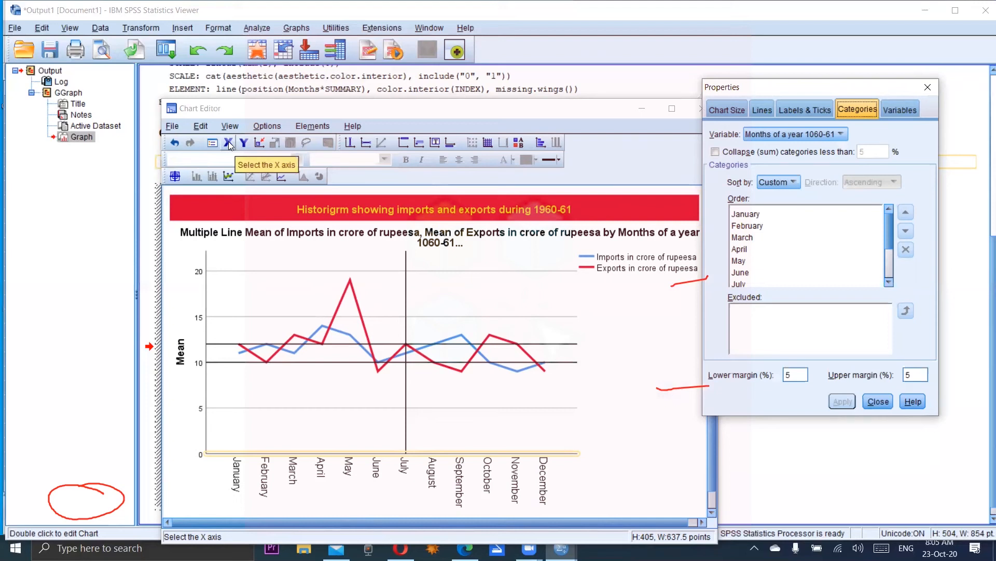
mouse_move(749, 242)
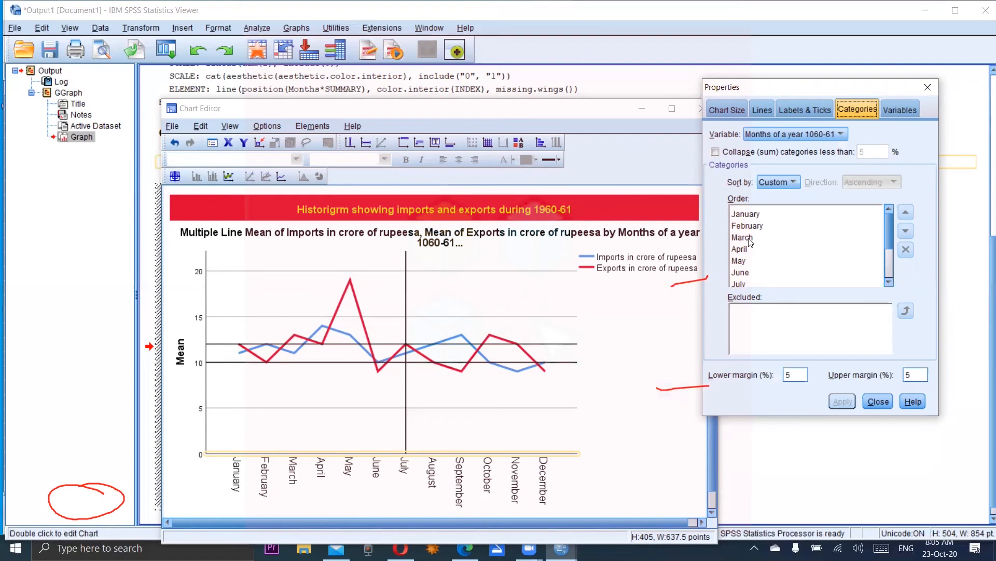
Exclude the July and January month categories, applying each exclusion.
click(738, 284)
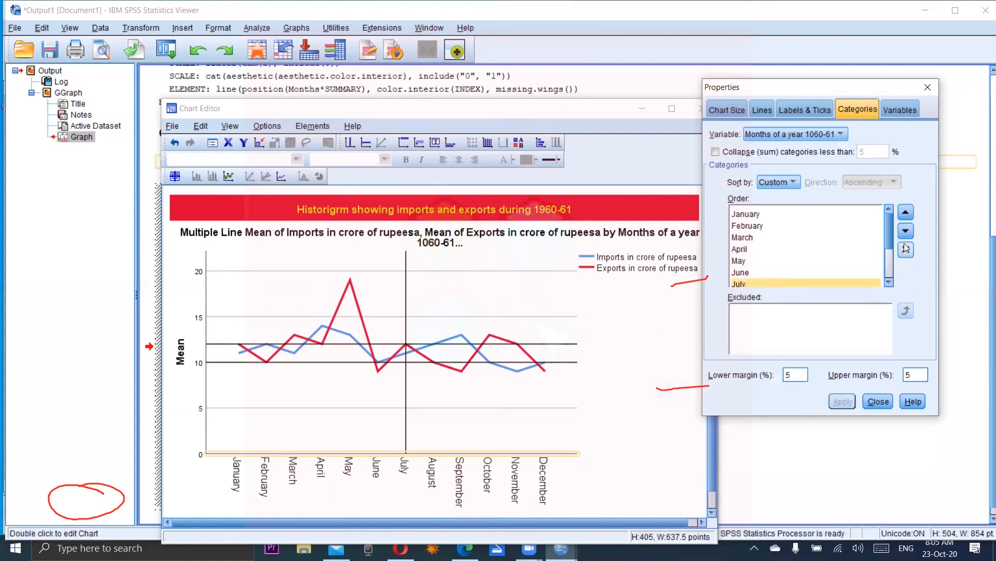
click(905, 249)
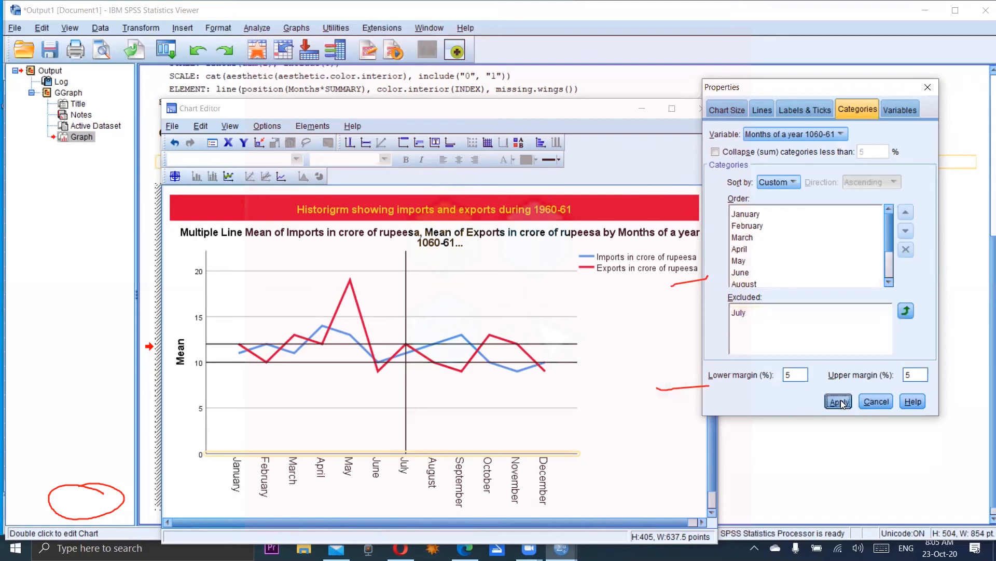
click(837, 401)
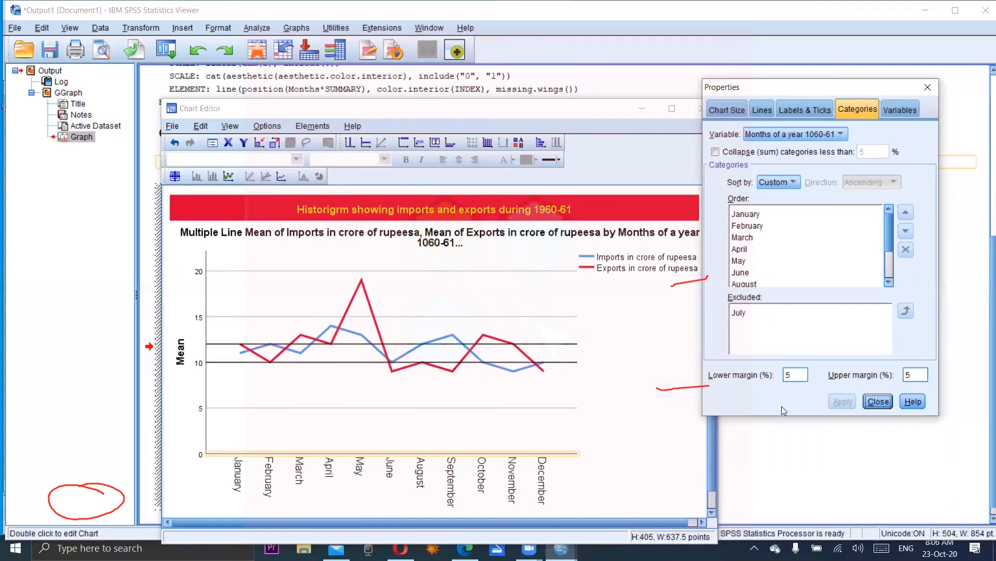
click(745, 213)
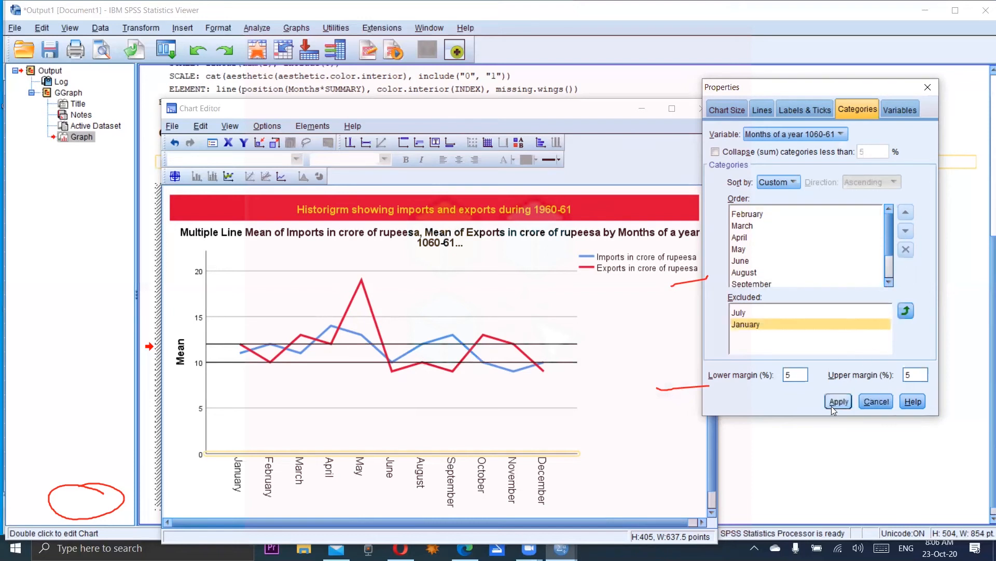
click(838, 401)
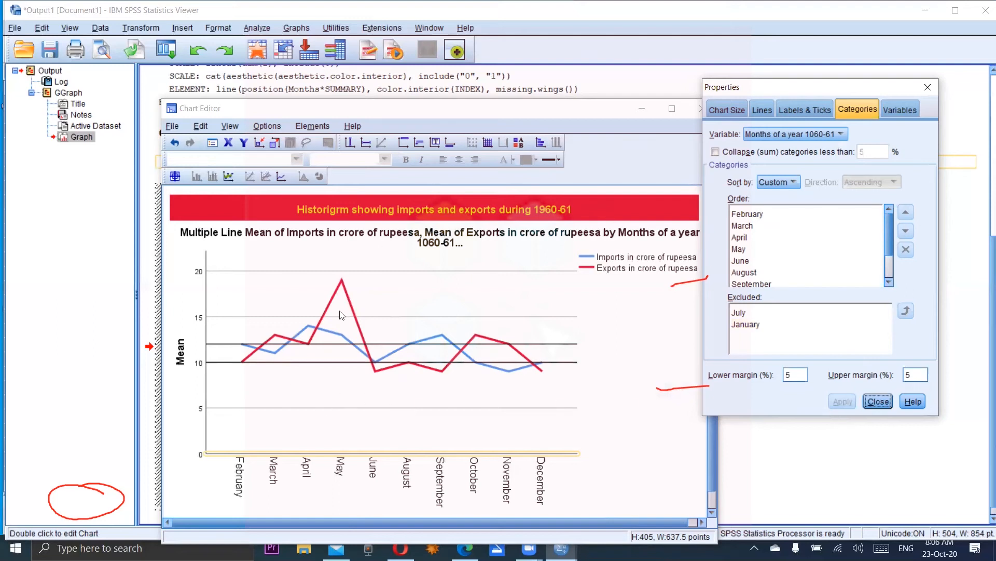
mouse_move(244, 142)
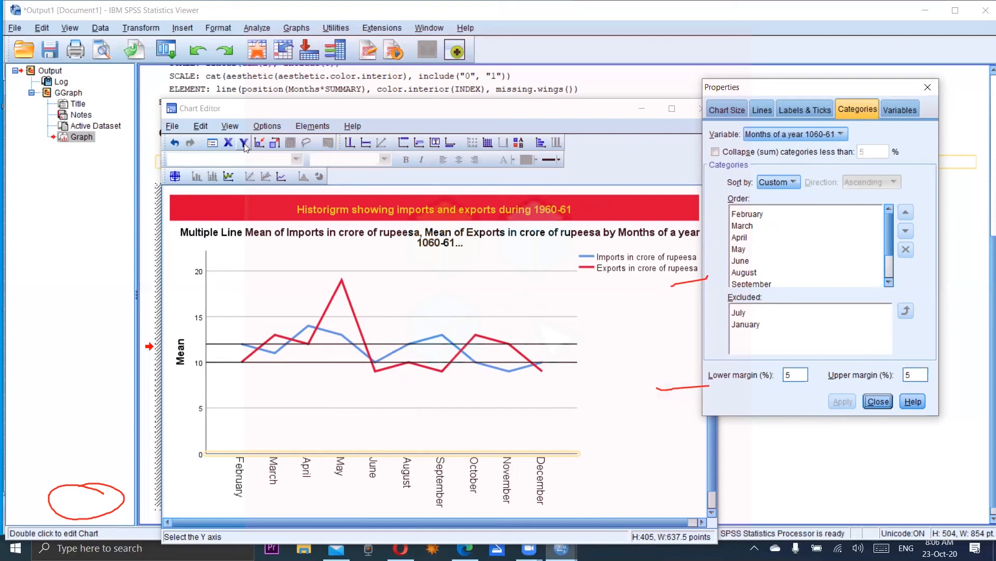
mouse_move(244, 145)
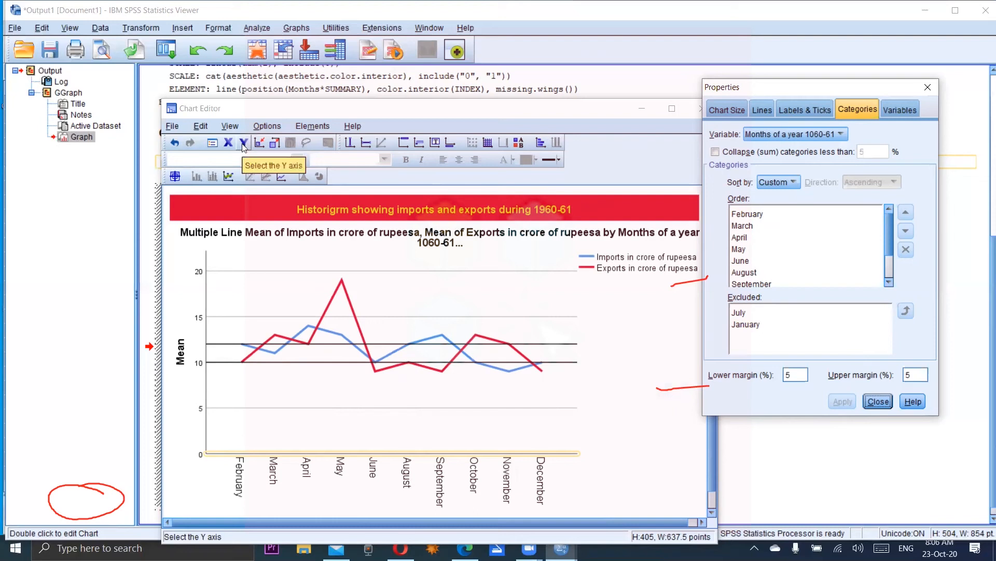
mouse_move(487, 142)
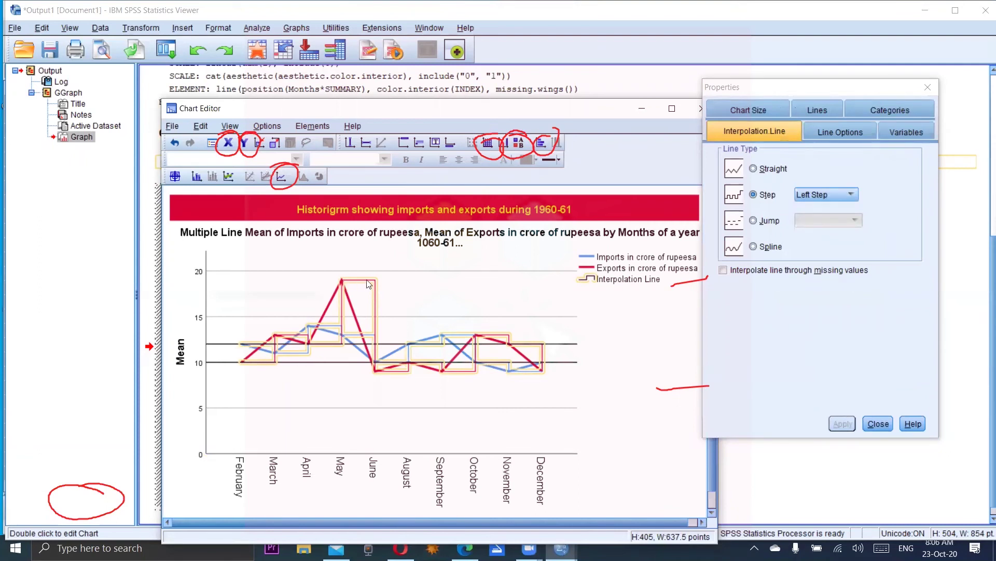
mouse_move(345, 285)
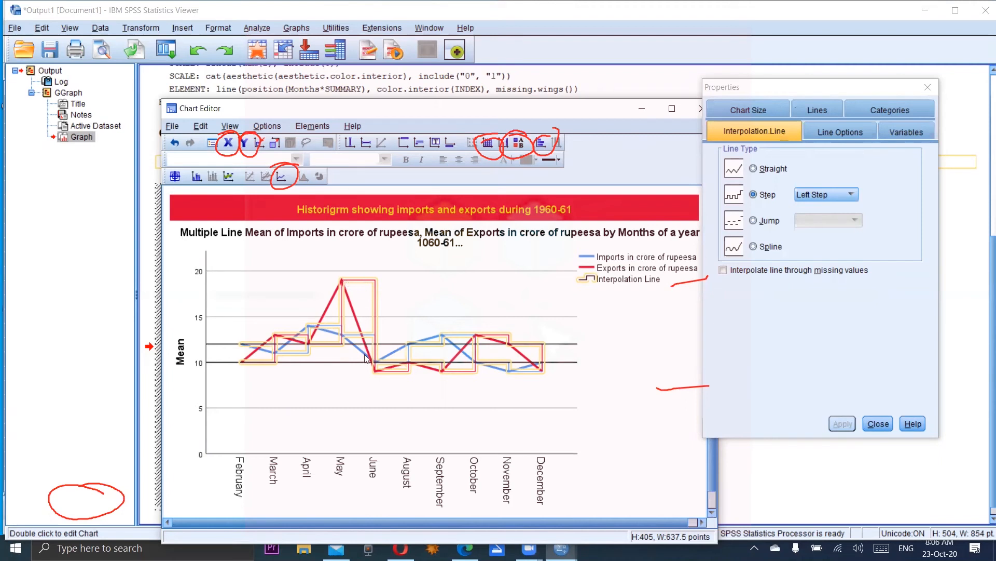
mouse_move(376, 153)
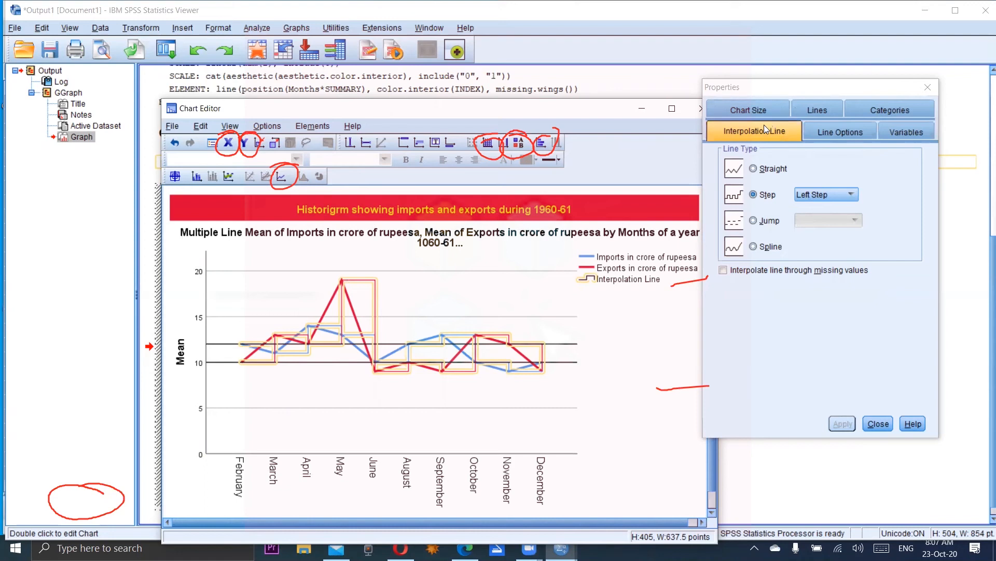
mouse_move(734, 206)
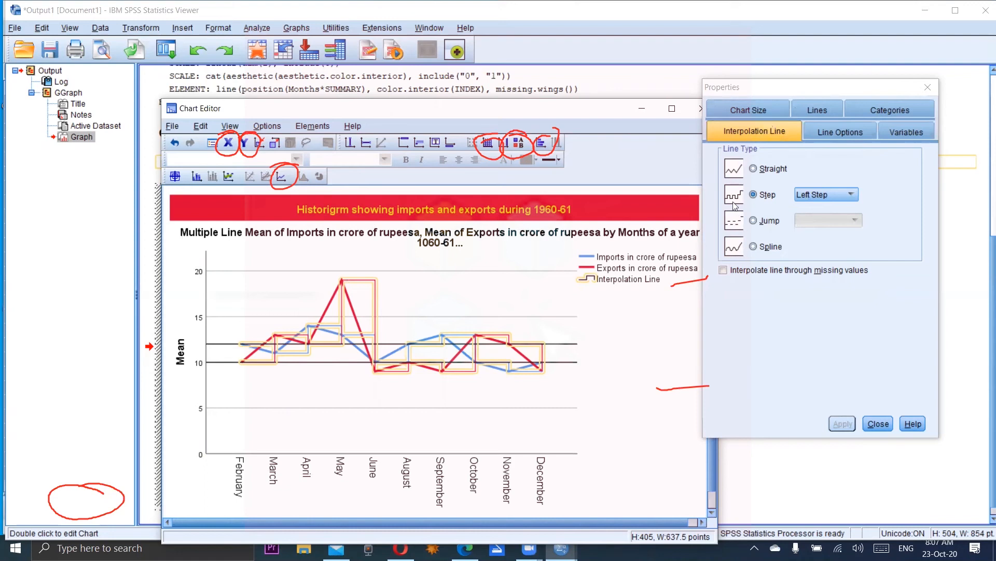
Apply Left Jump interpolation to the line and close Properties.
click(753, 221)
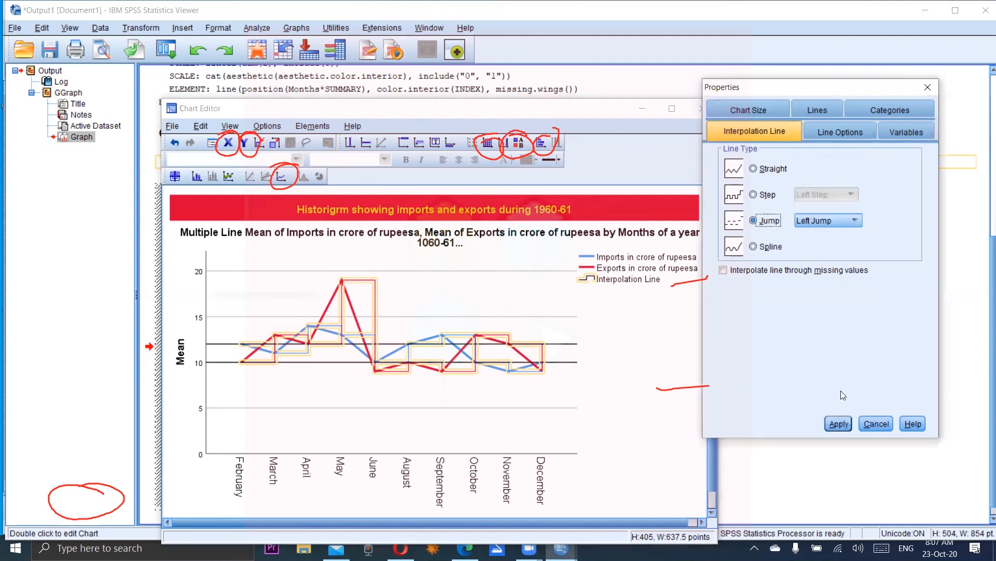
click(838, 424)
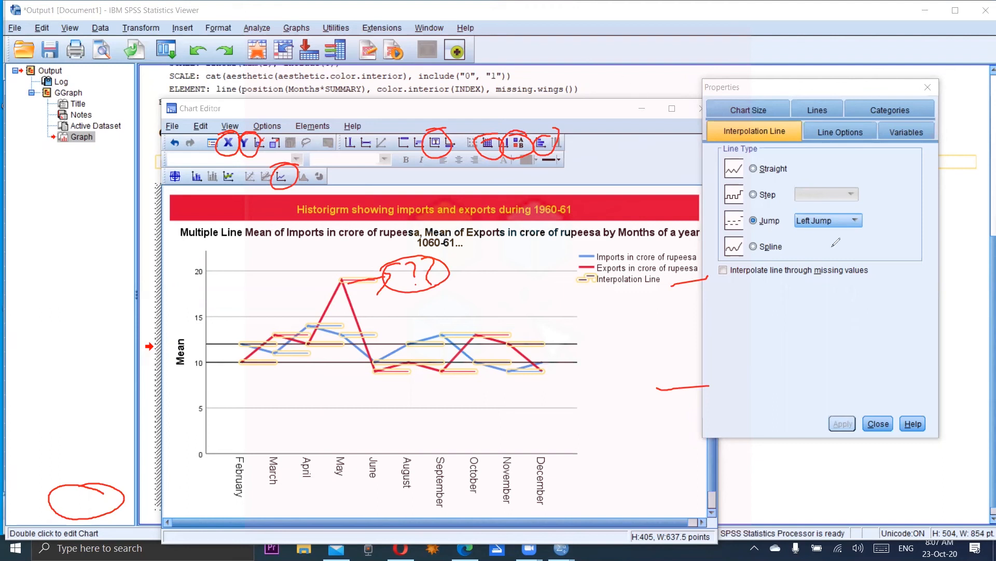
mouse_move(761, 84)
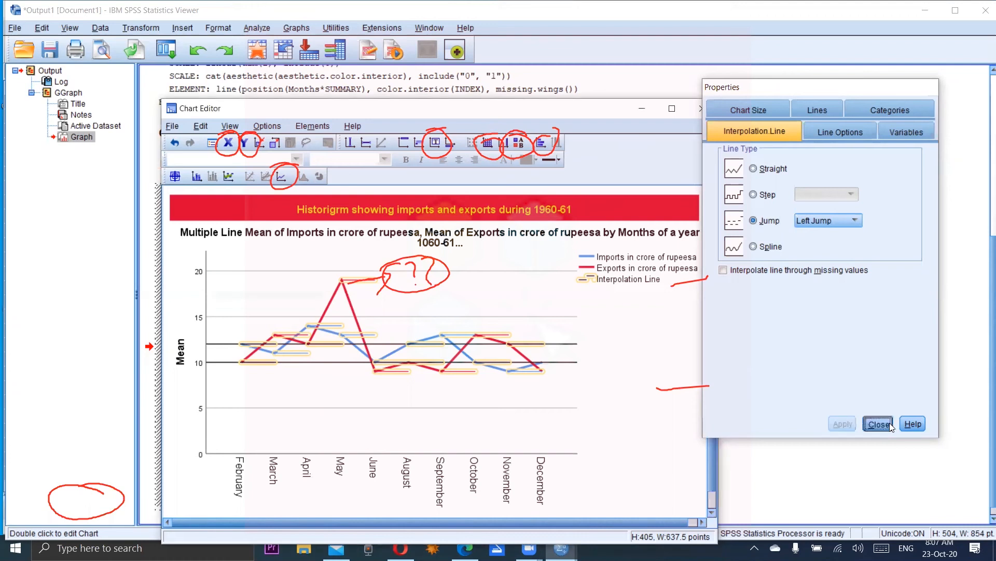
click(877, 424)
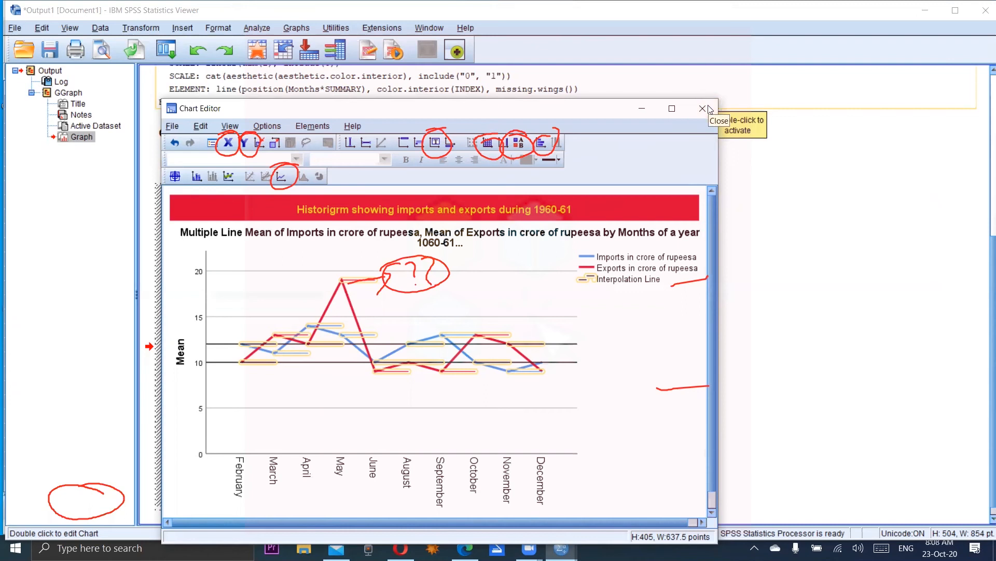
Close the Chart Editor window to return to the output viewer.
click(702, 108)
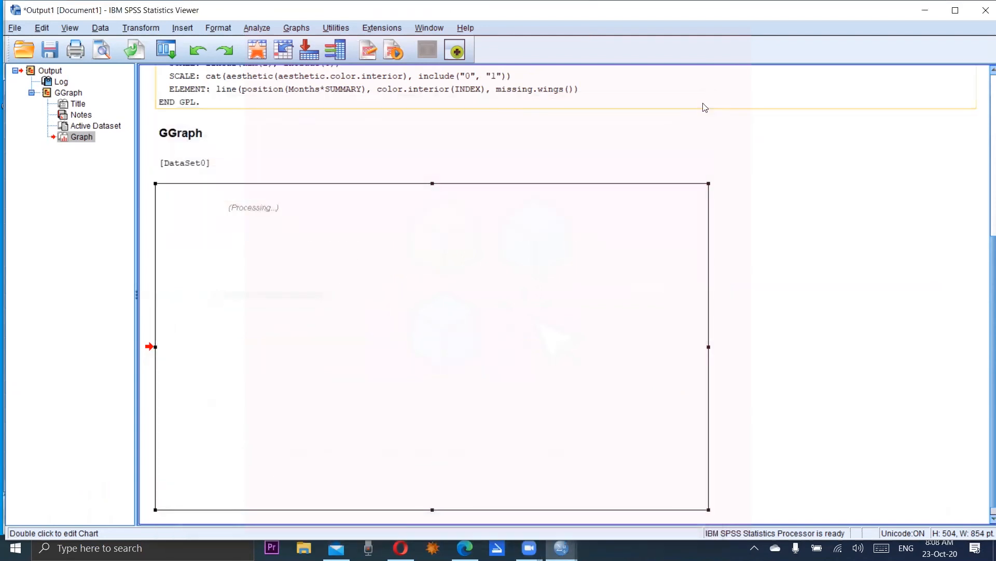